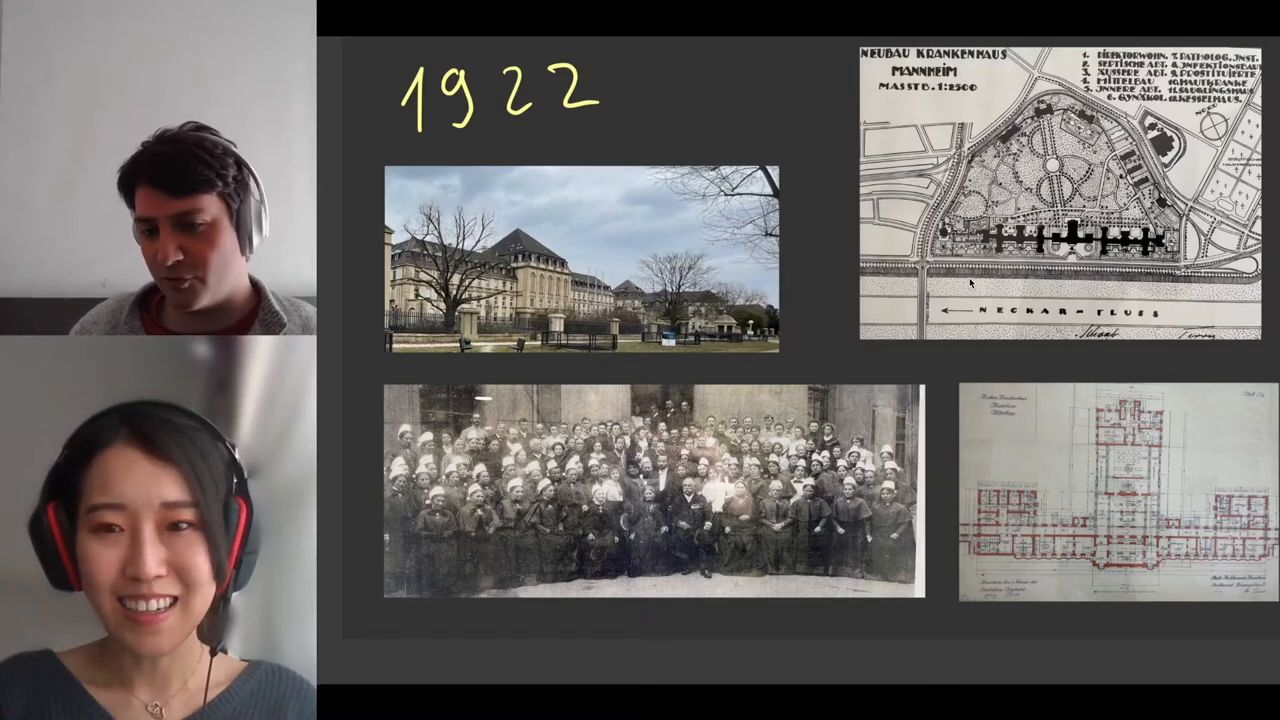
{"action": "mouse_move", "coordinate": [550, 460]}
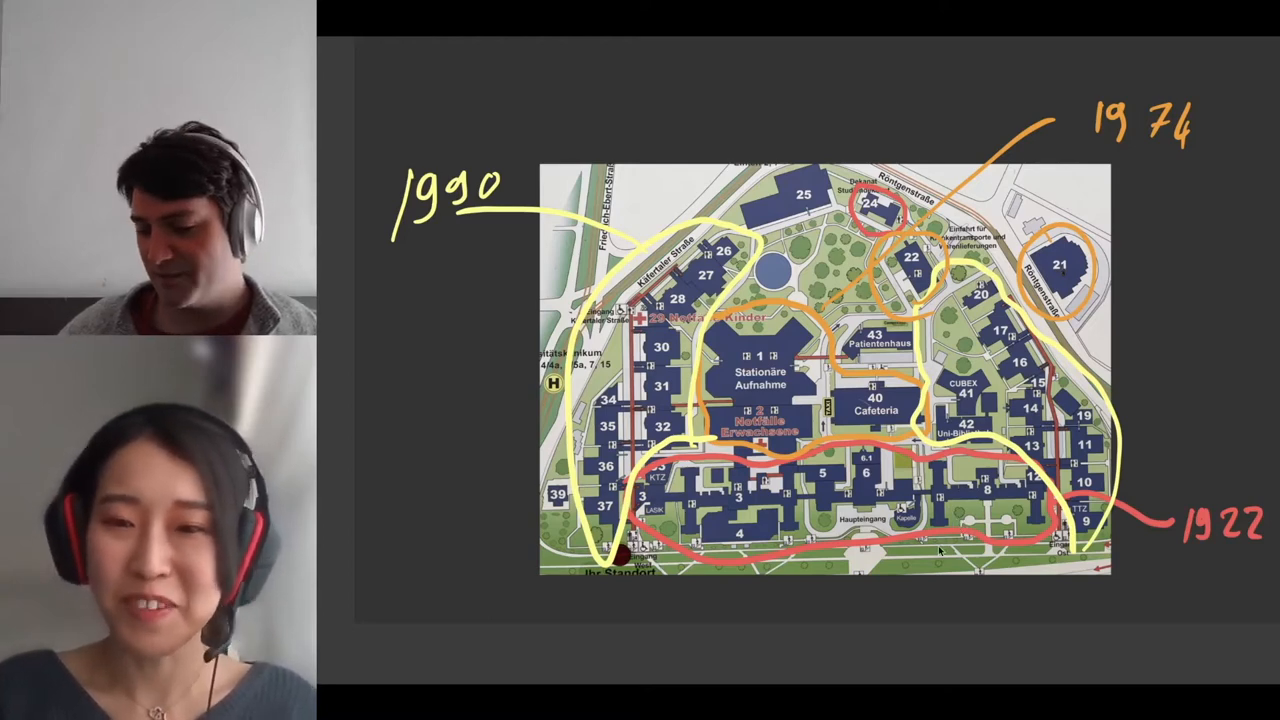
{"action": "mouse_move", "coordinate": [790, 648]}
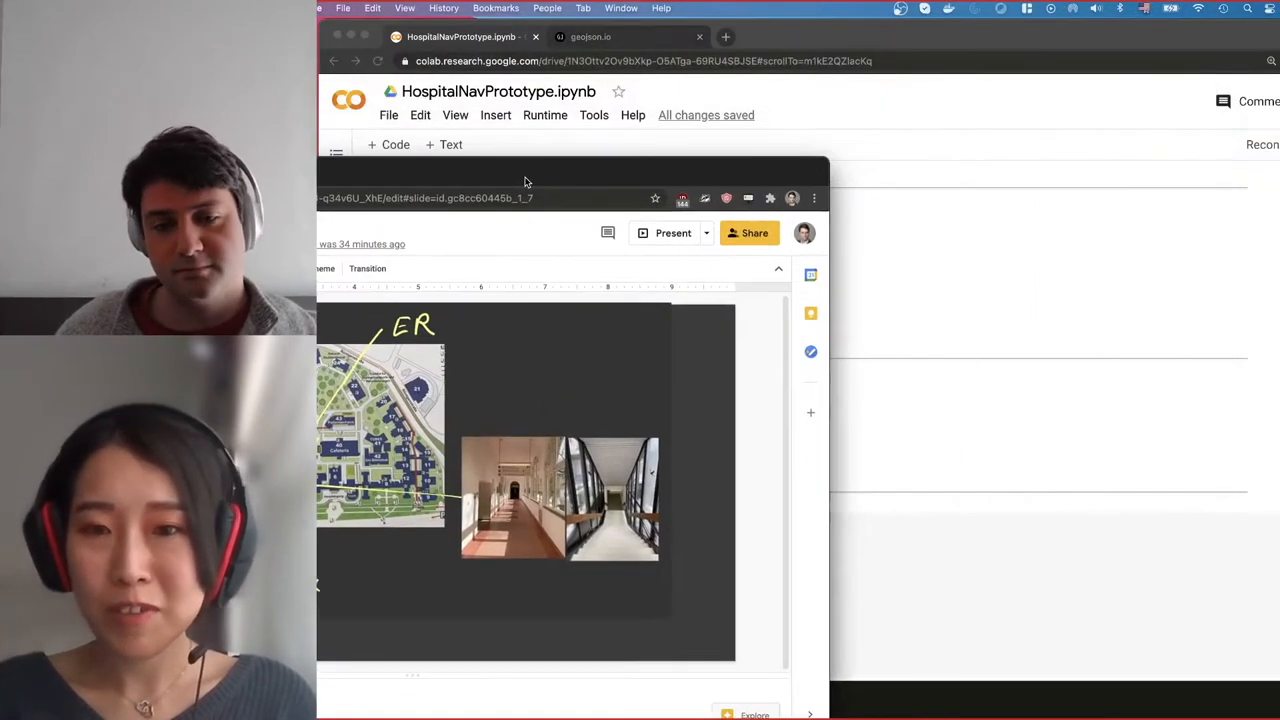
- Run all cells of the HospitalNavPrototype notebook via Runtime > Run all
{"action": "left_click", "coordinate": [600, 274]}
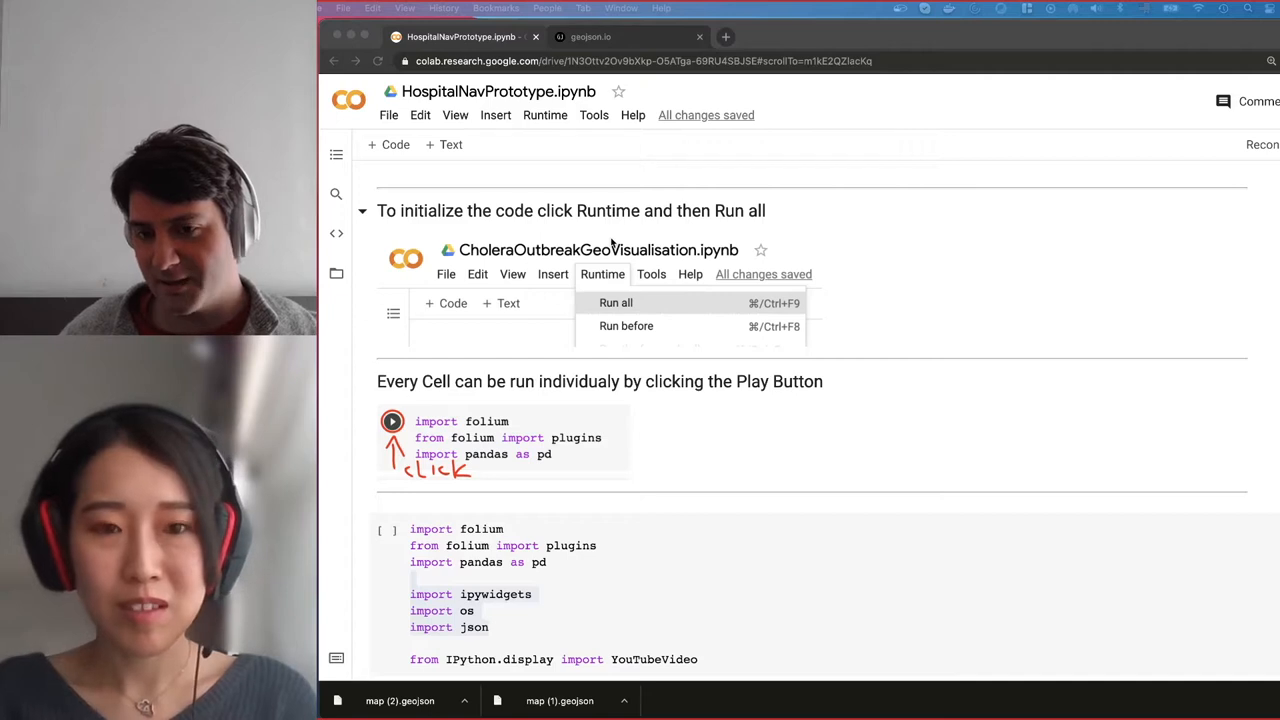
{"action": "mouse_move", "coordinate": [448, 188]}
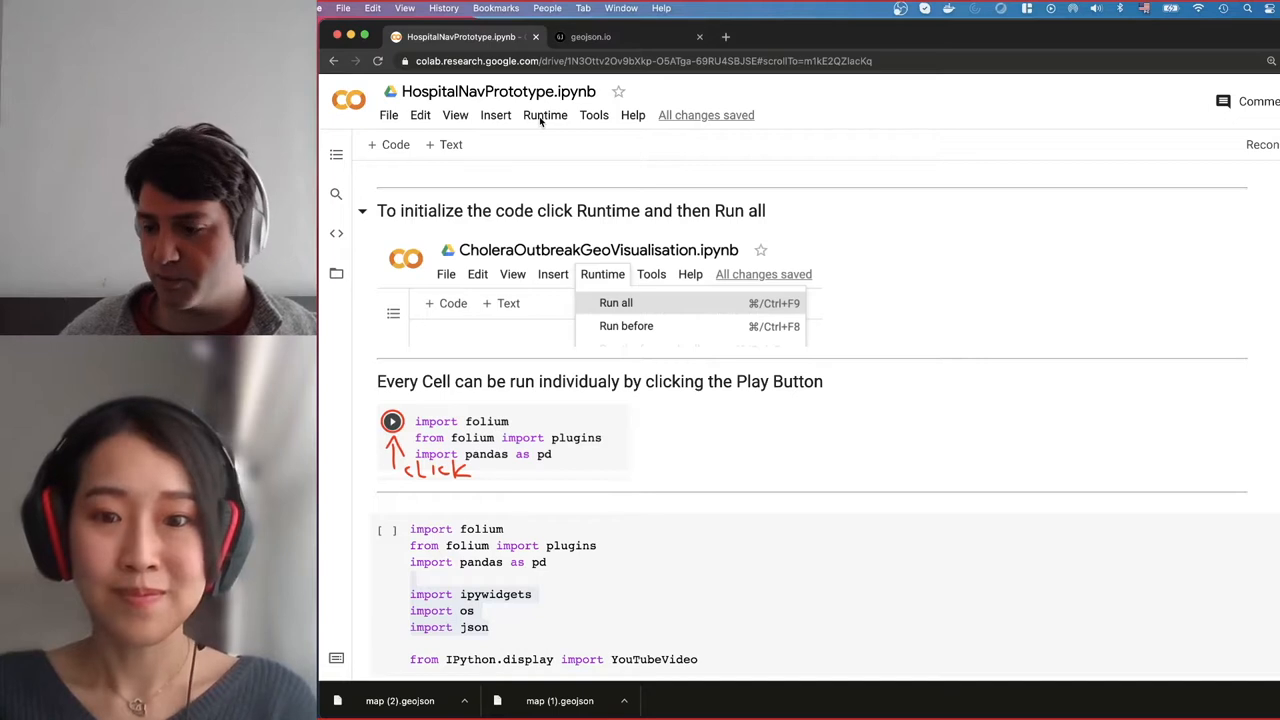
{"action": "left_click", "coordinate": [544, 114]}
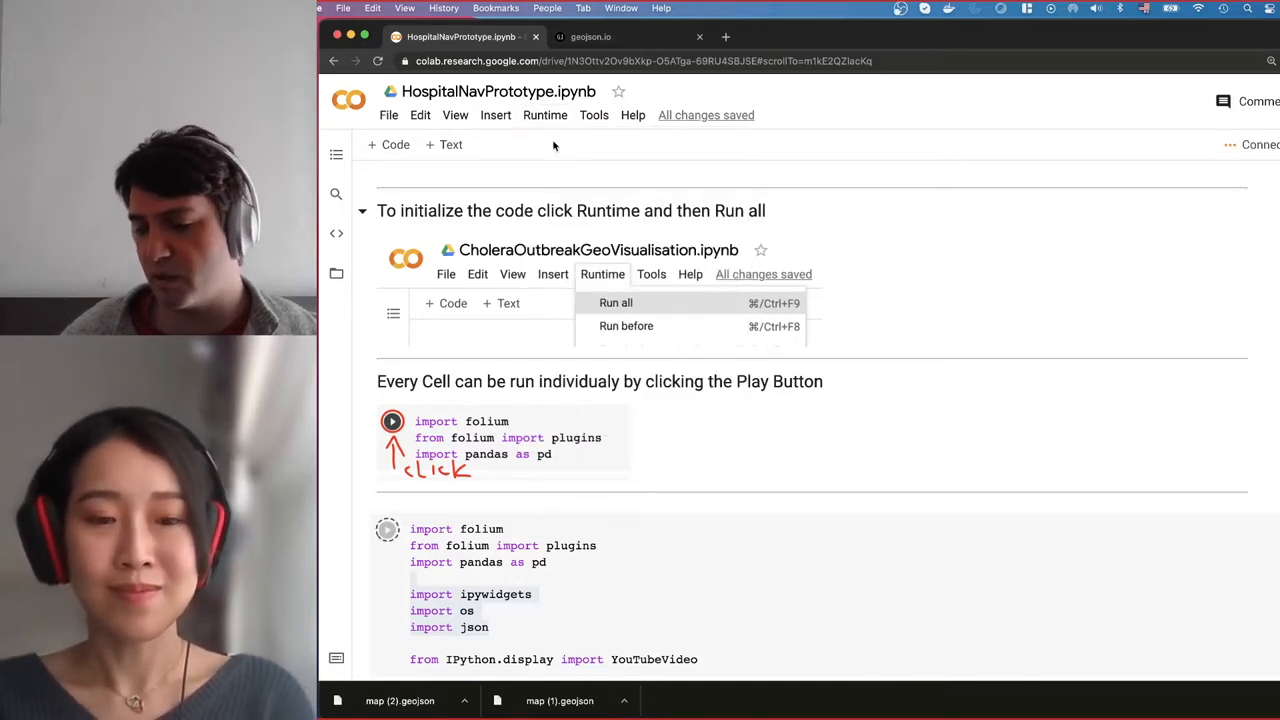
{"action": "mouse_move", "coordinate": [848, 372]}
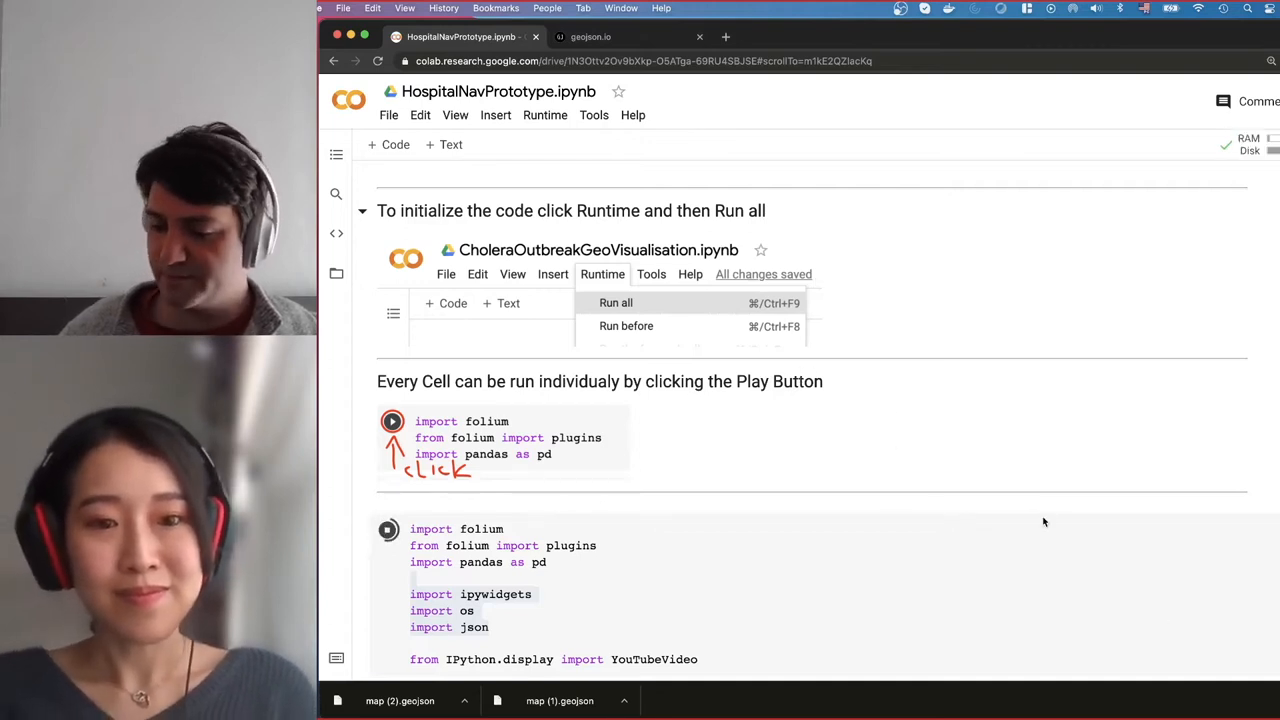
- Scroll past the finished import cell to the embedded cholera-outbreak YouTube video
{"action": "left_click", "coordinate": [616, 302]}
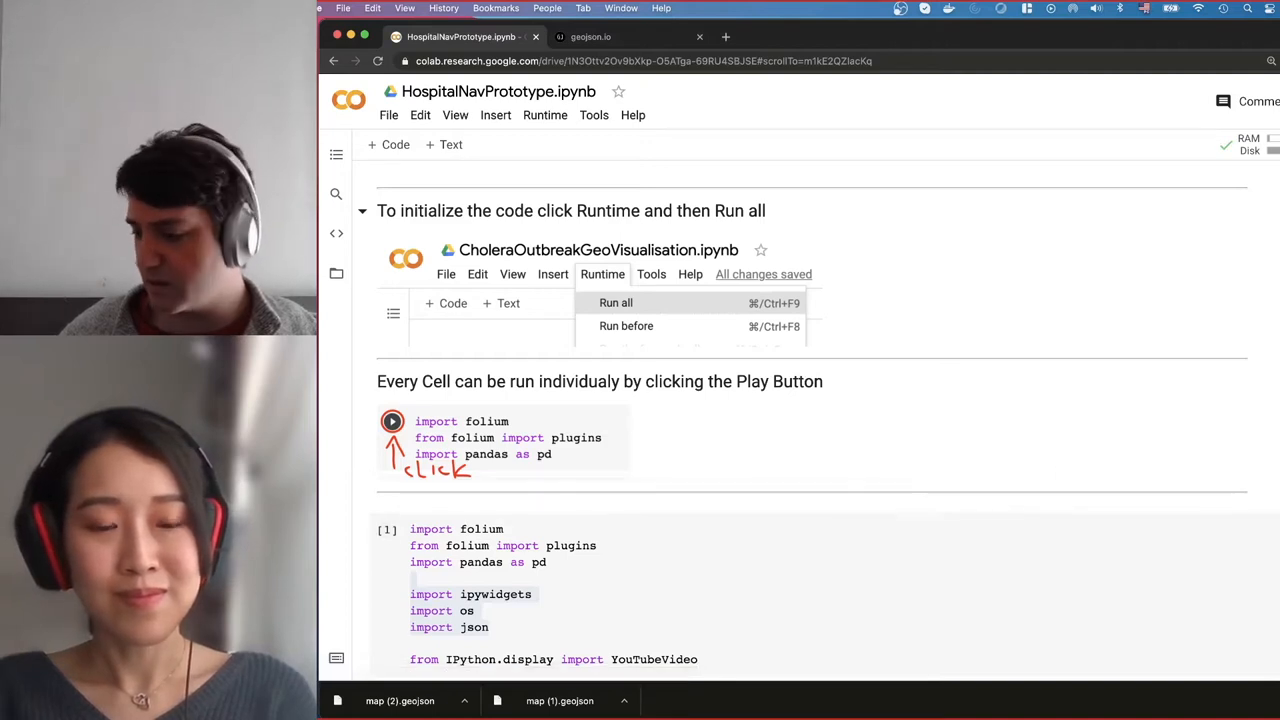
{"action": "mouse_move", "coordinate": [960, 436]}
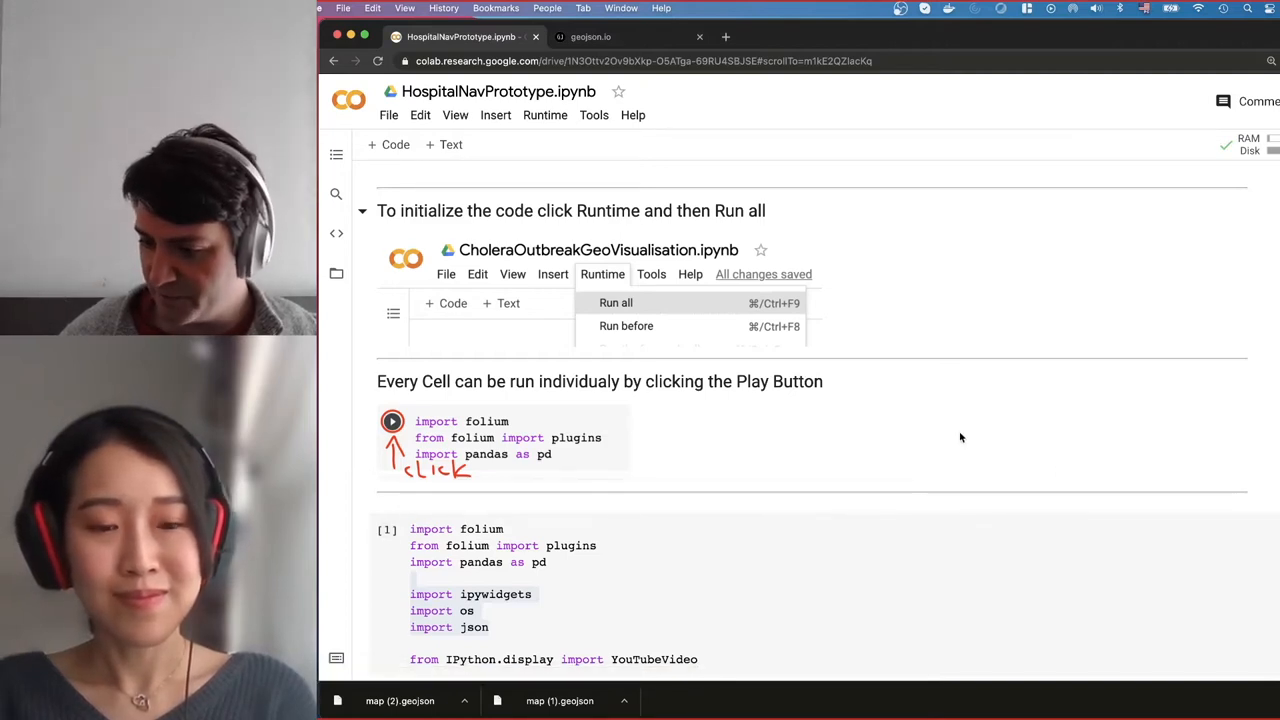
{"action": "scroll", "scroll_direction": "down", "scroll_amount": 3}
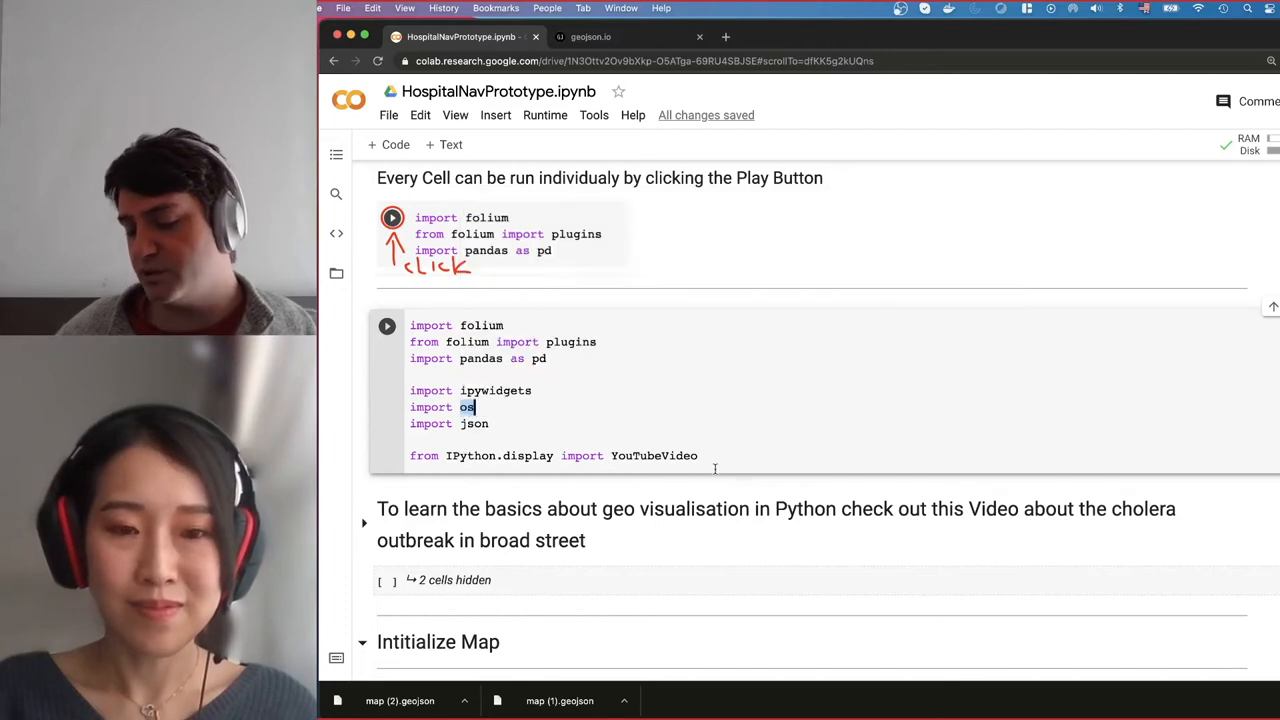
{"action": "scroll", "scroll_direction": "down", "scroll_amount": 3}
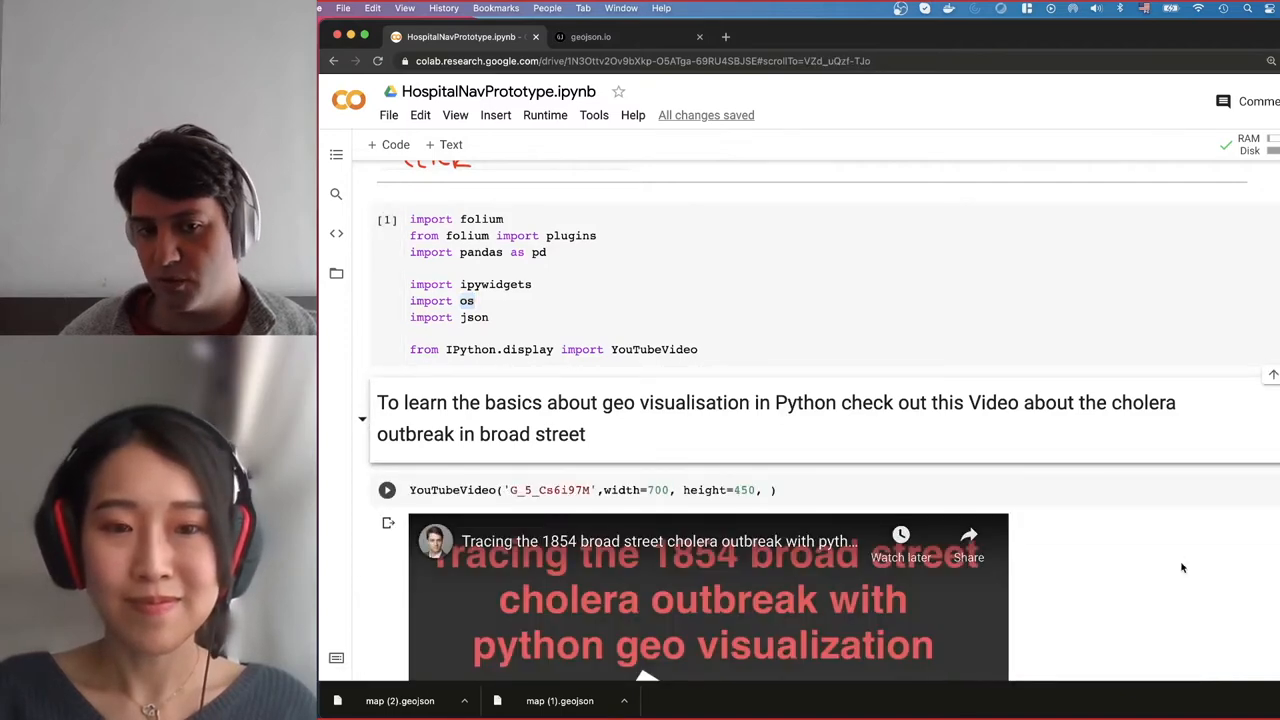
{"action": "scroll", "scroll_direction": "down", "scroll_amount": 3}
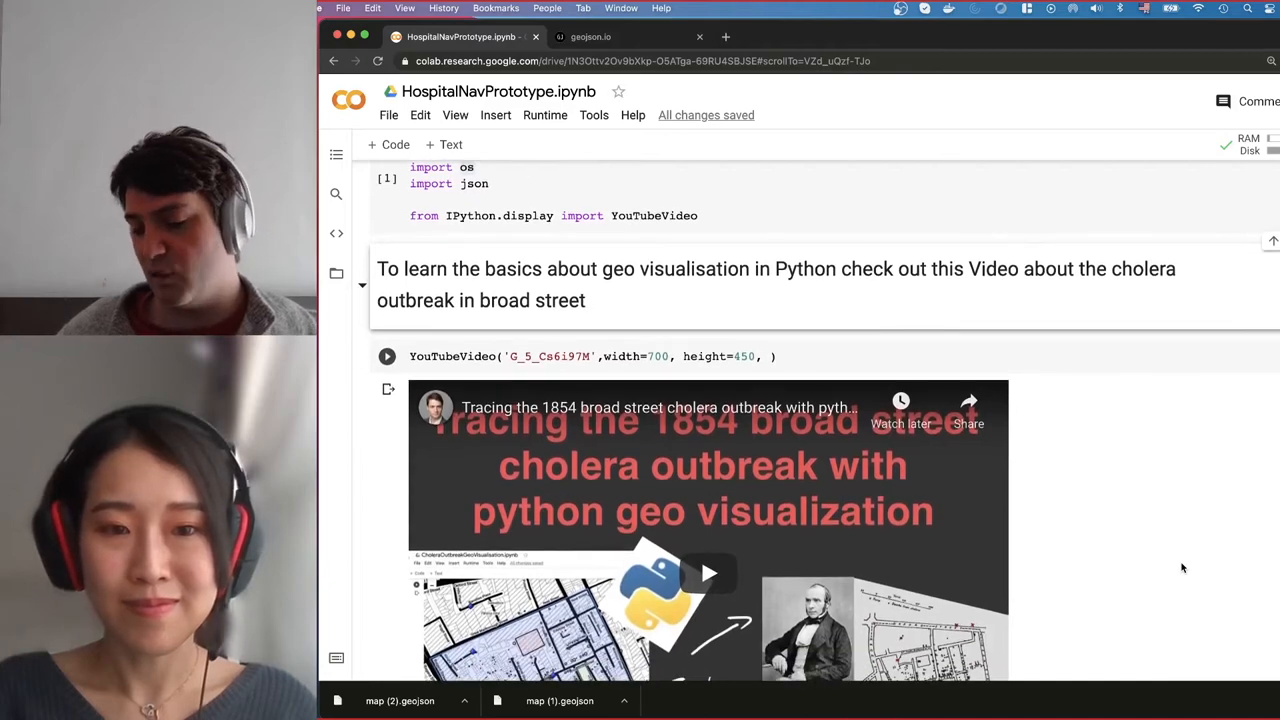
- Scroll through the git clone output down to the Initialize Map section
{"action": "left_click", "coordinate": [388, 356]}
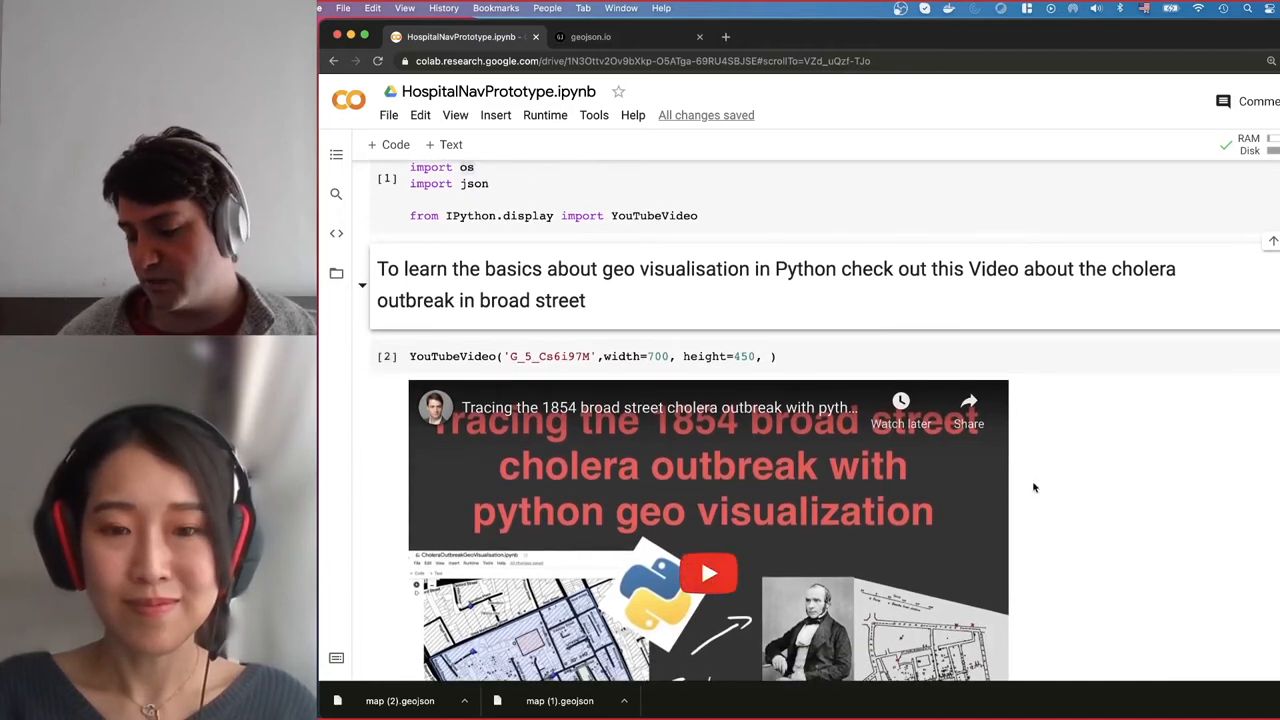
{"action": "scroll", "scroll_direction": "down", "scroll_amount": 3}
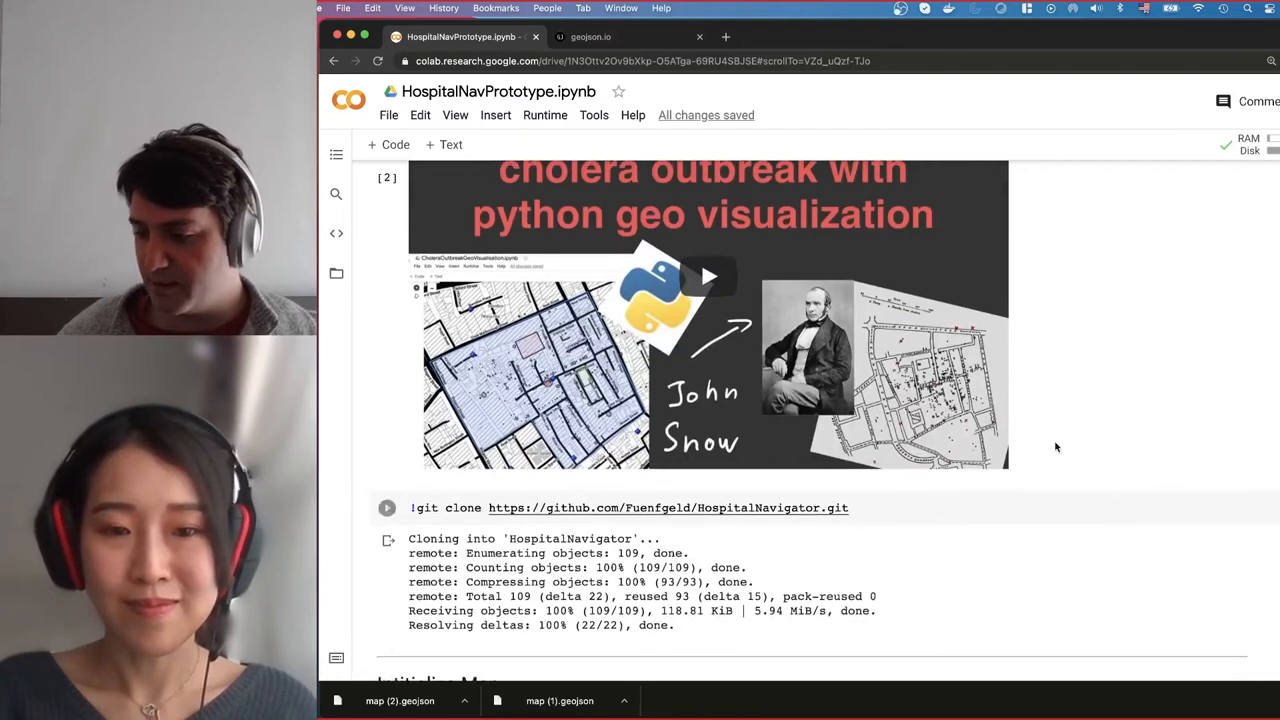
{"action": "scroll", "scroll_direction": "down", "scroll_amount": 3}
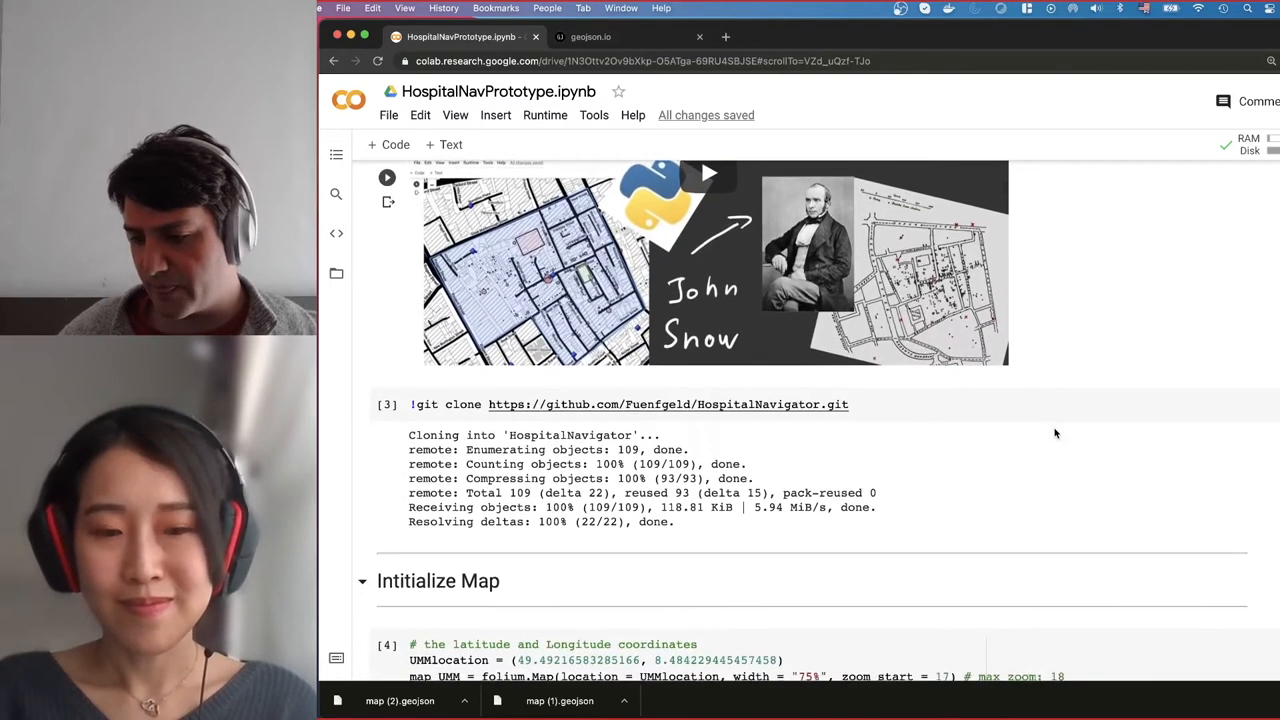
{"action": "scroll", "scroll_direction": "down", "scroll_amount": 3}
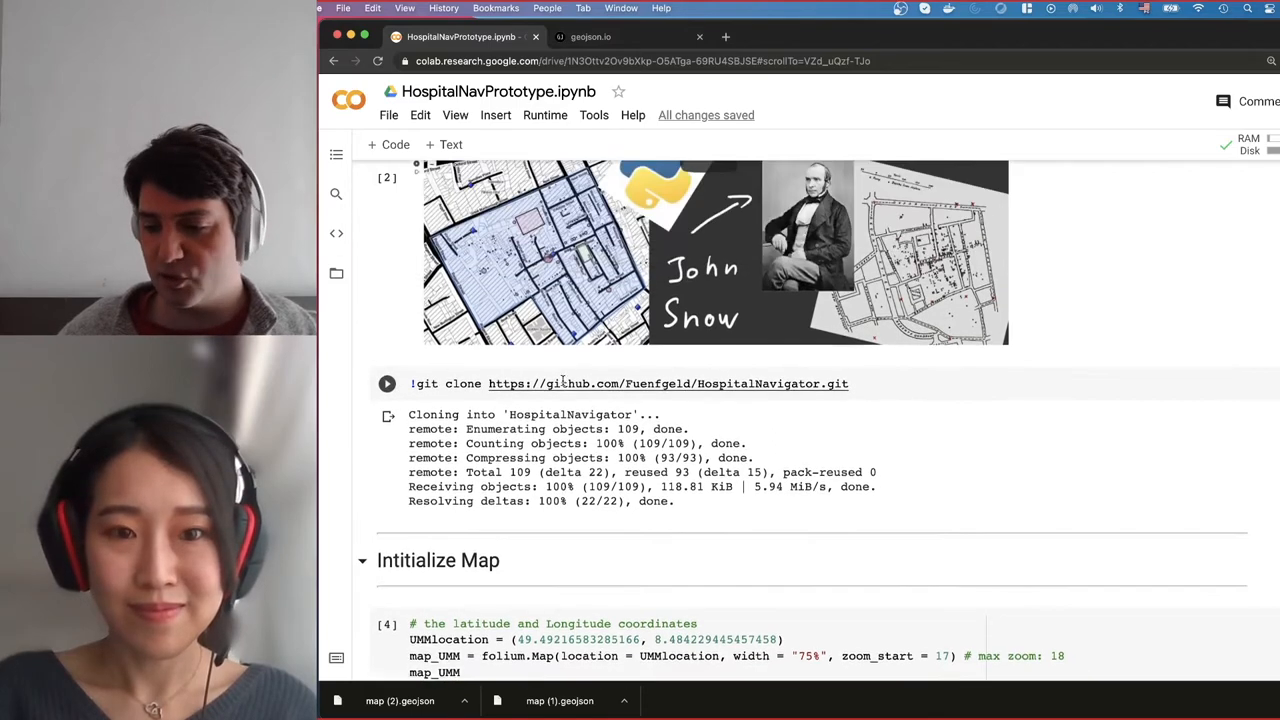
{"action": "scroll", "scroll_direction": "up", "scroll_amount": 3}
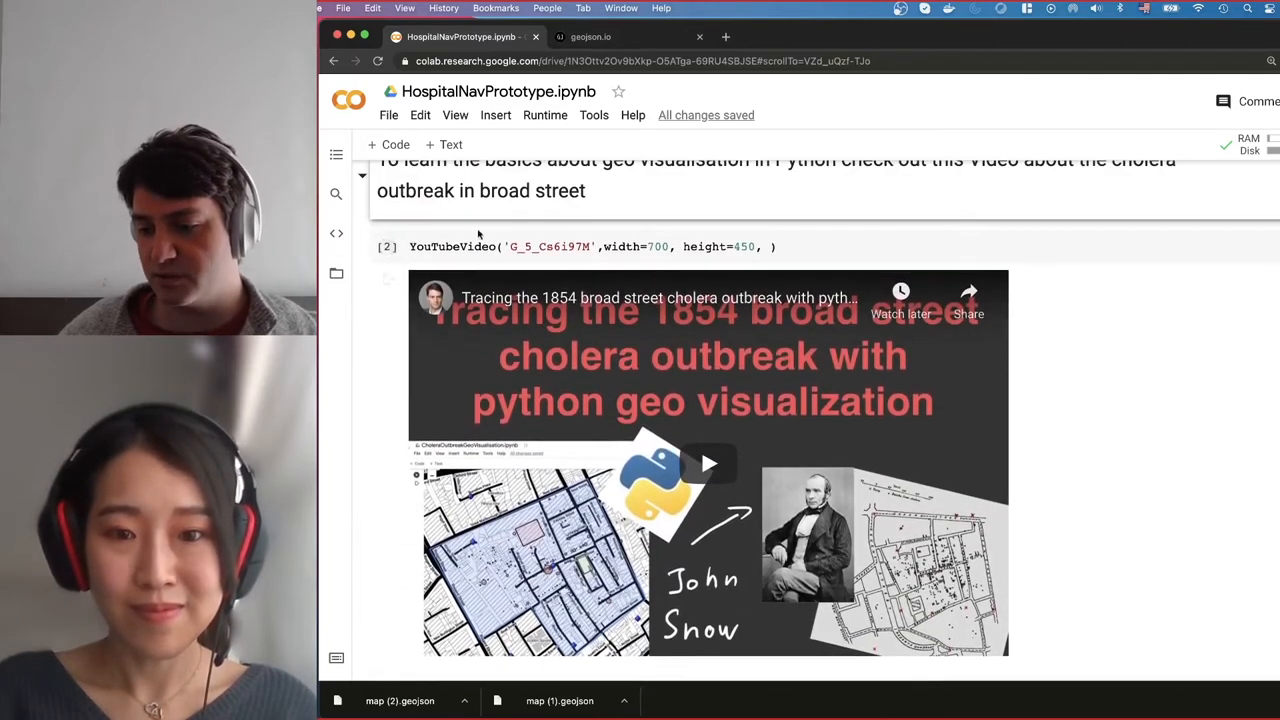
{"action": "scroll", "scroll_direction": "down", "scroll_amount": 3}
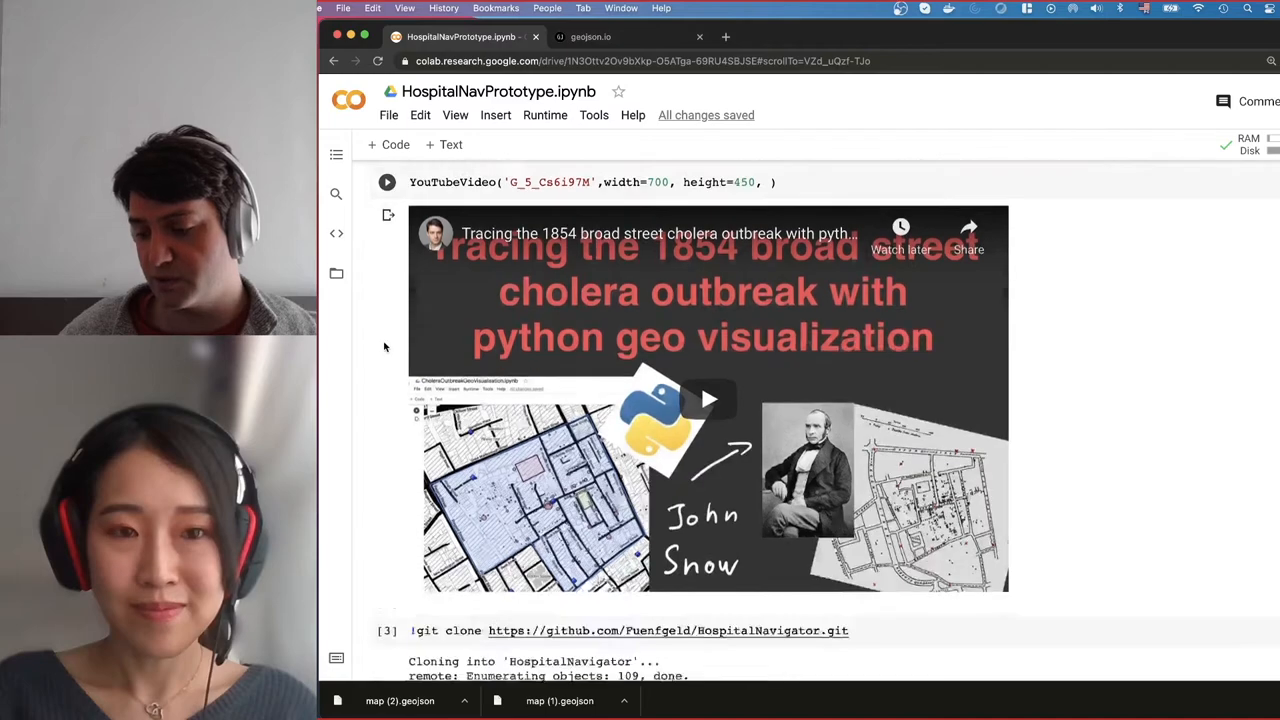
{"action": "scroll", "scroll_direction": "down", "scroll_amount": 3}
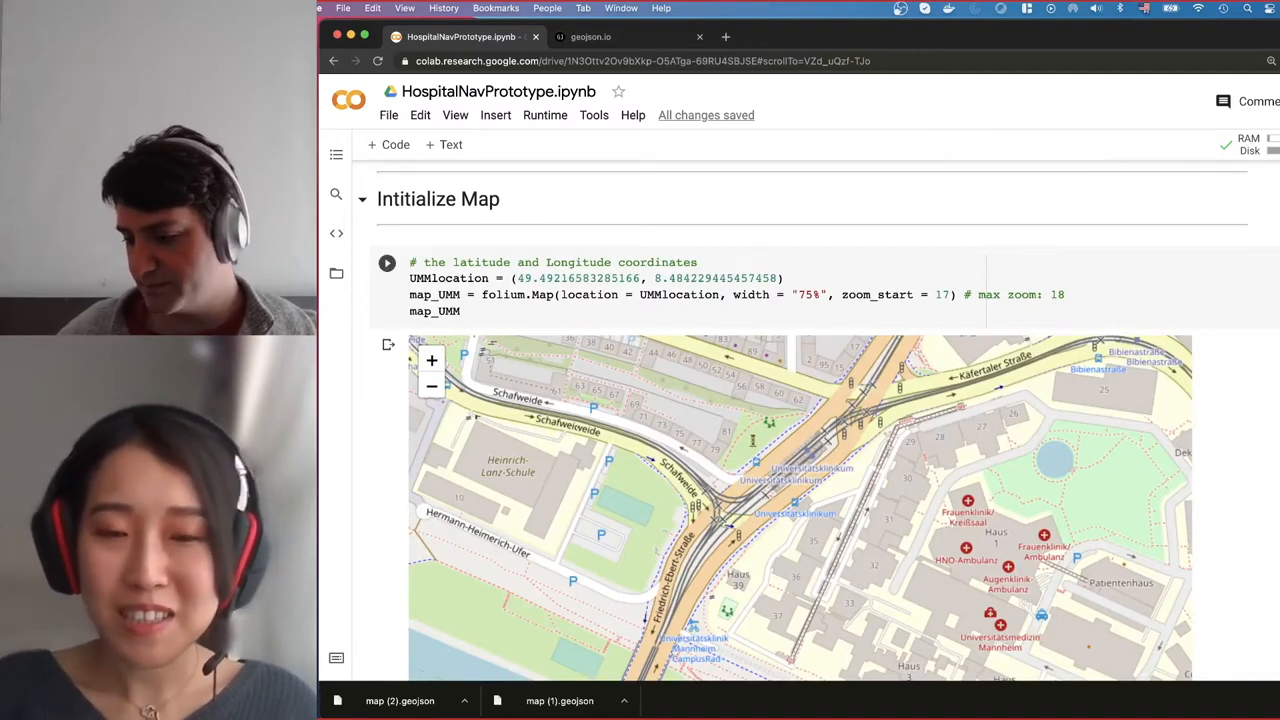
- Scroll to the folium map_UMM output and the Display geojson Outline cell
{"action": "scroll", "scroll_direction": "down", "scroll_amount": 3}
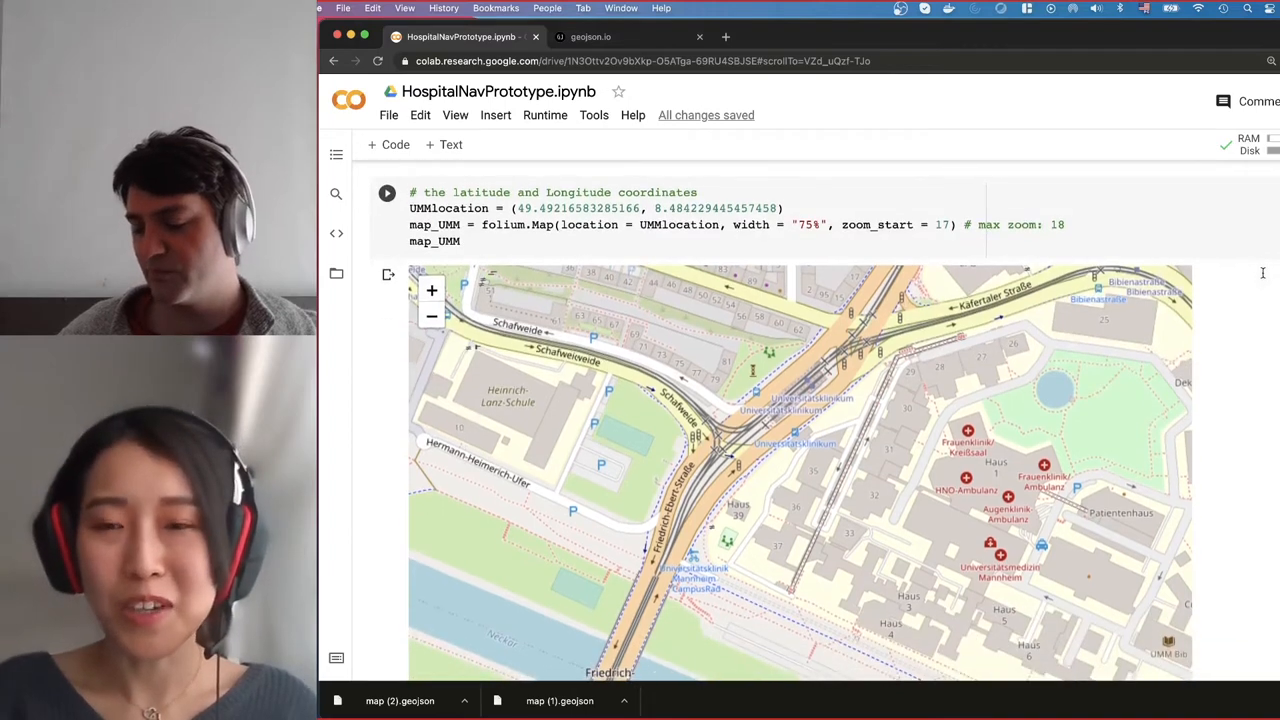
{"action": "mouse_move", "coordinate": [808, 176]}
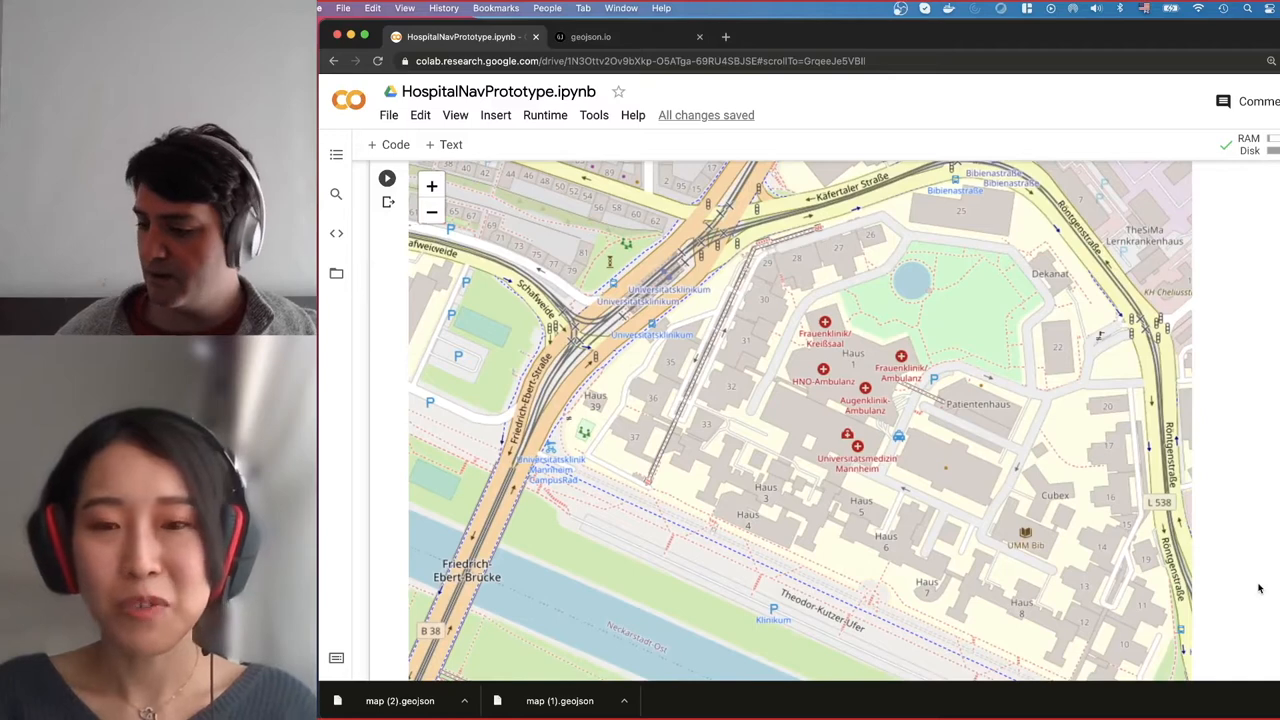
{"action": "scroll", "scroll_direction": "down", "scroll_amount": 3}
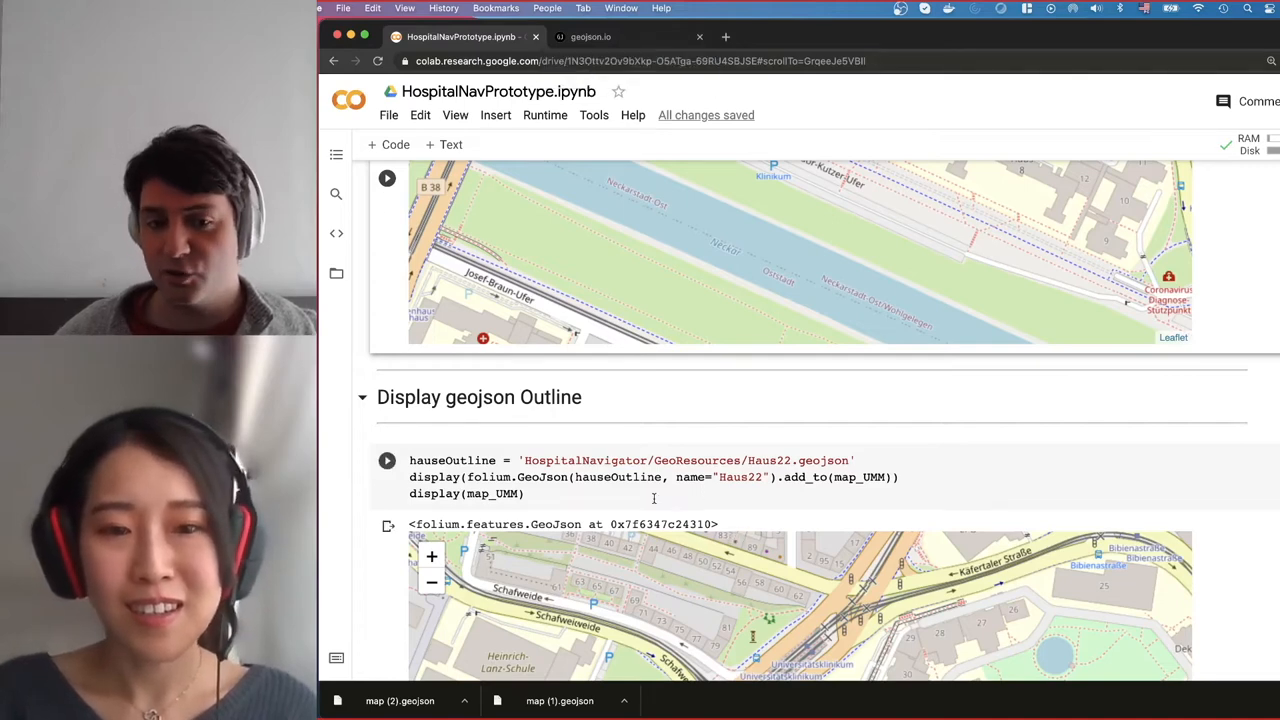
{"action": "mouse_move", "coordinate": [590, 36]}
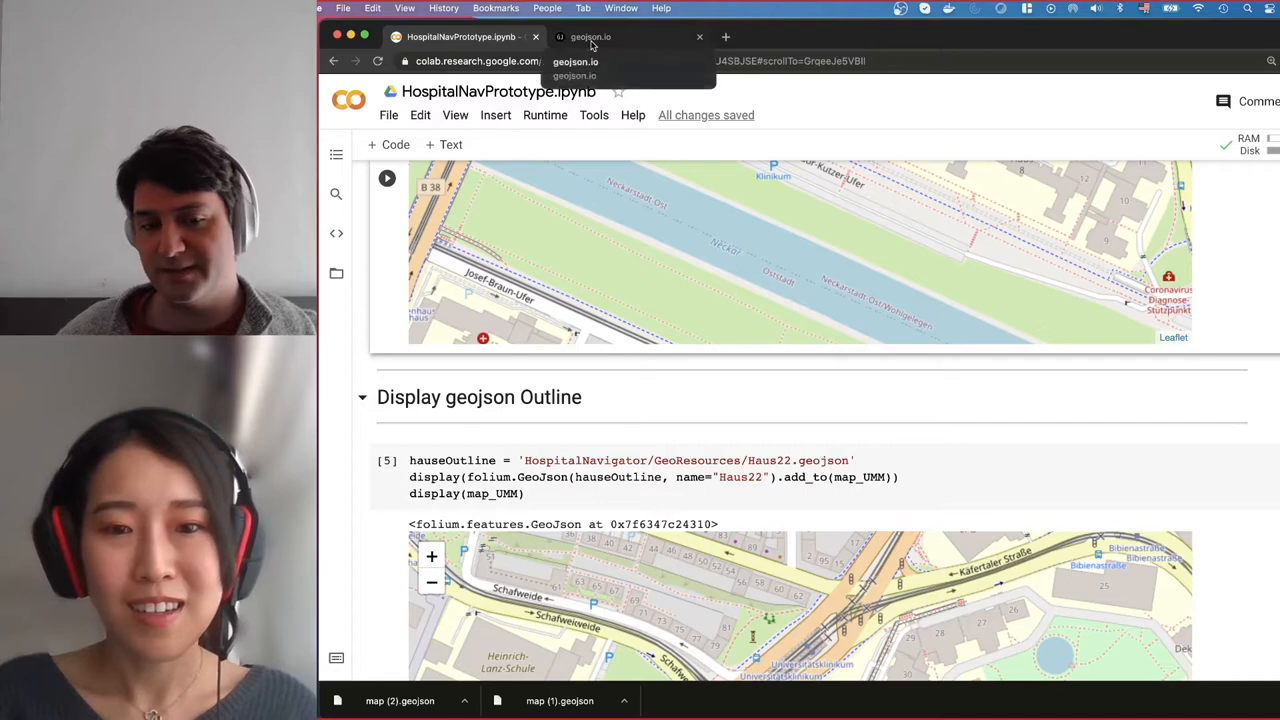
- Switch to geojson.io and pan the map onto the grey building block
{"action": "left_click", "coordinate": [590, 36]}
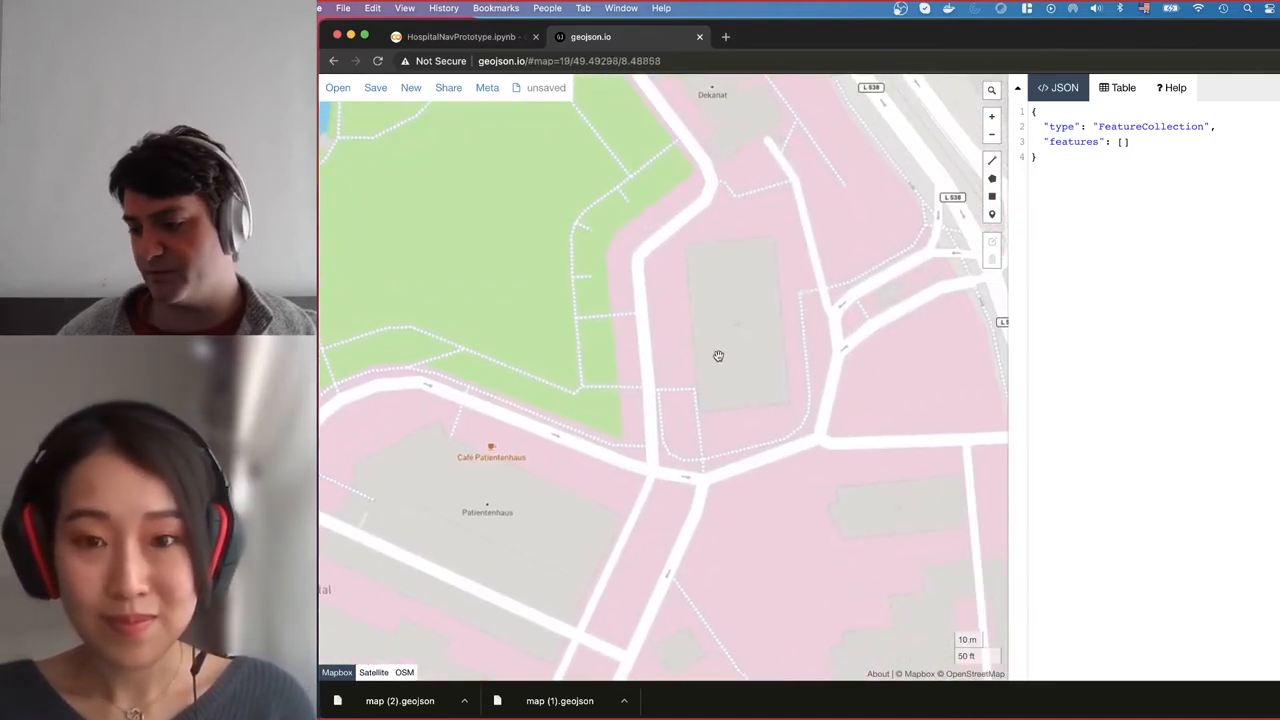
{"action": "left_click_drag", "start_coordinate": [718, 356], "coordinate": [888, 126]}
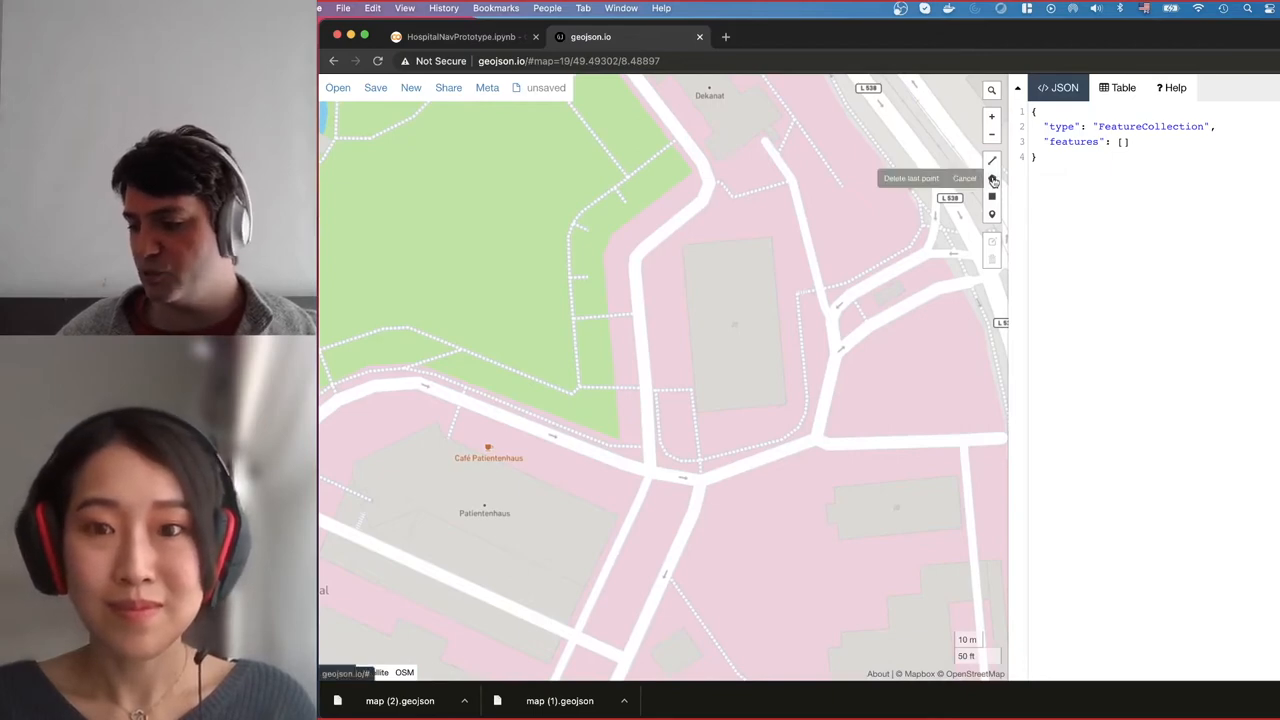
- Draw a rectangular polygon outlining the grey building
{"action": "left_click", "coordinate": [992, 178]}
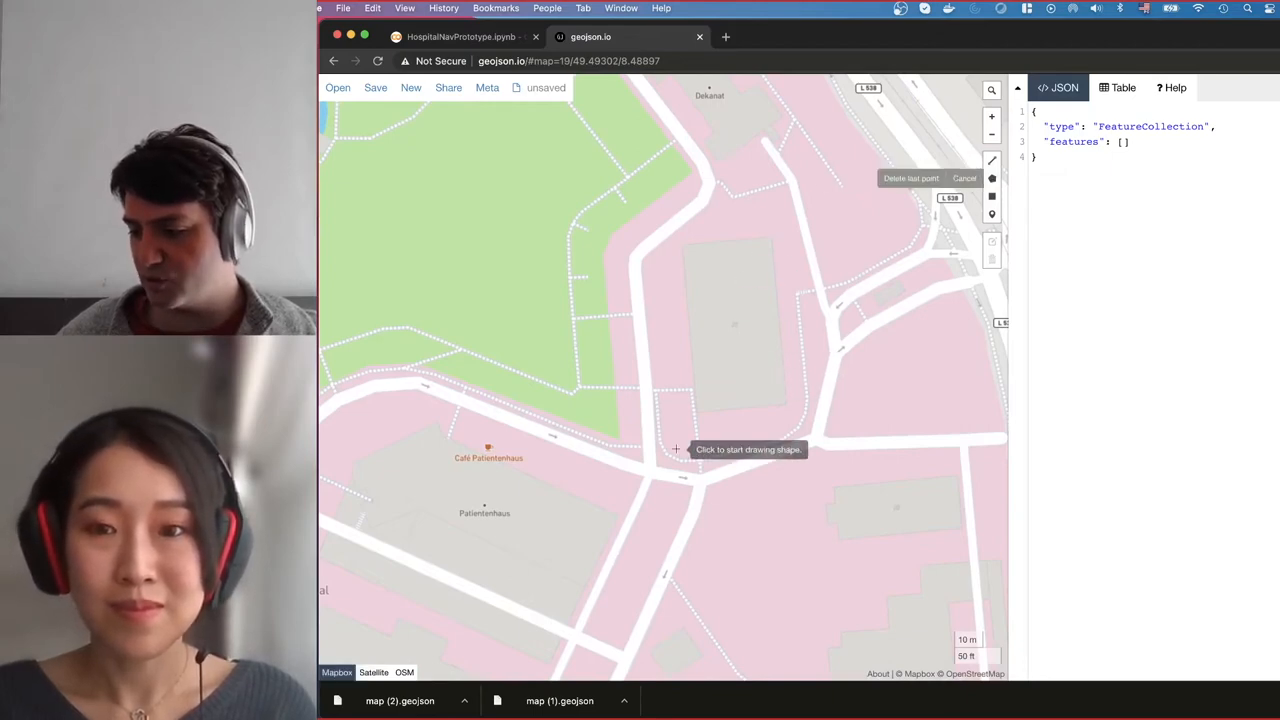
{"action": "left_click", "coordinate": [676, 448]}
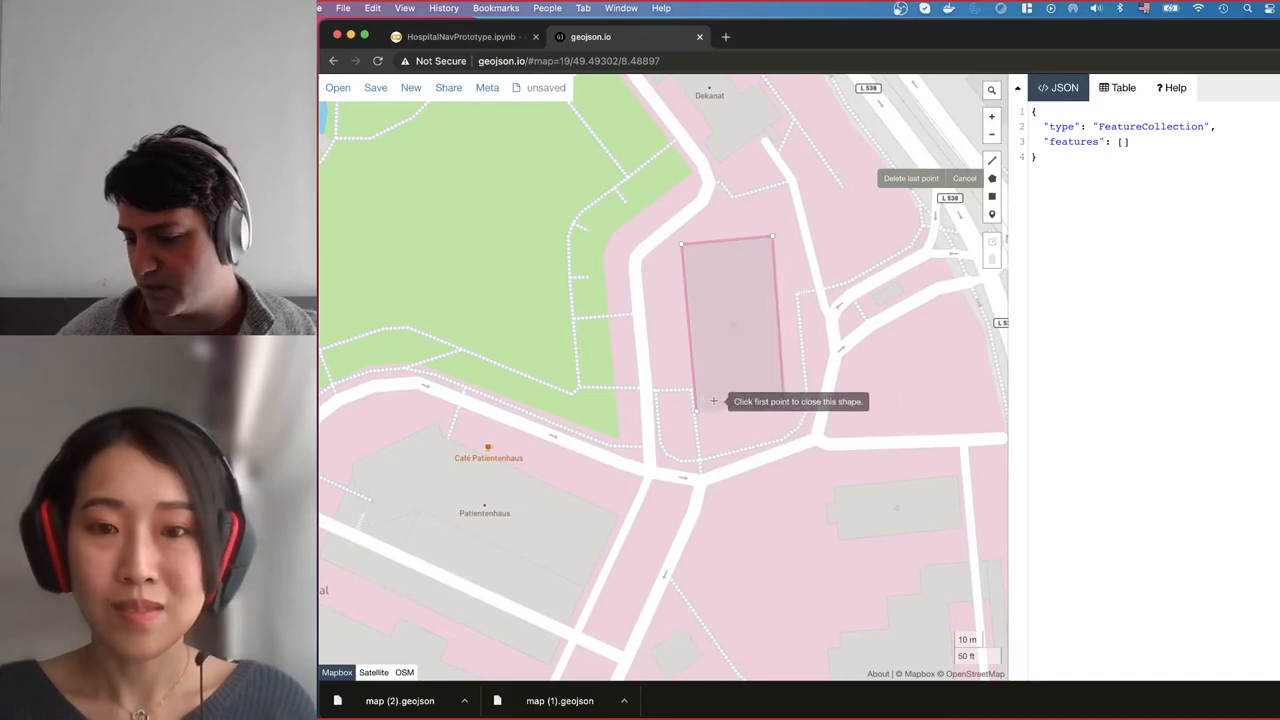
{"action": "left_click", "coordinate": [682, 244]}
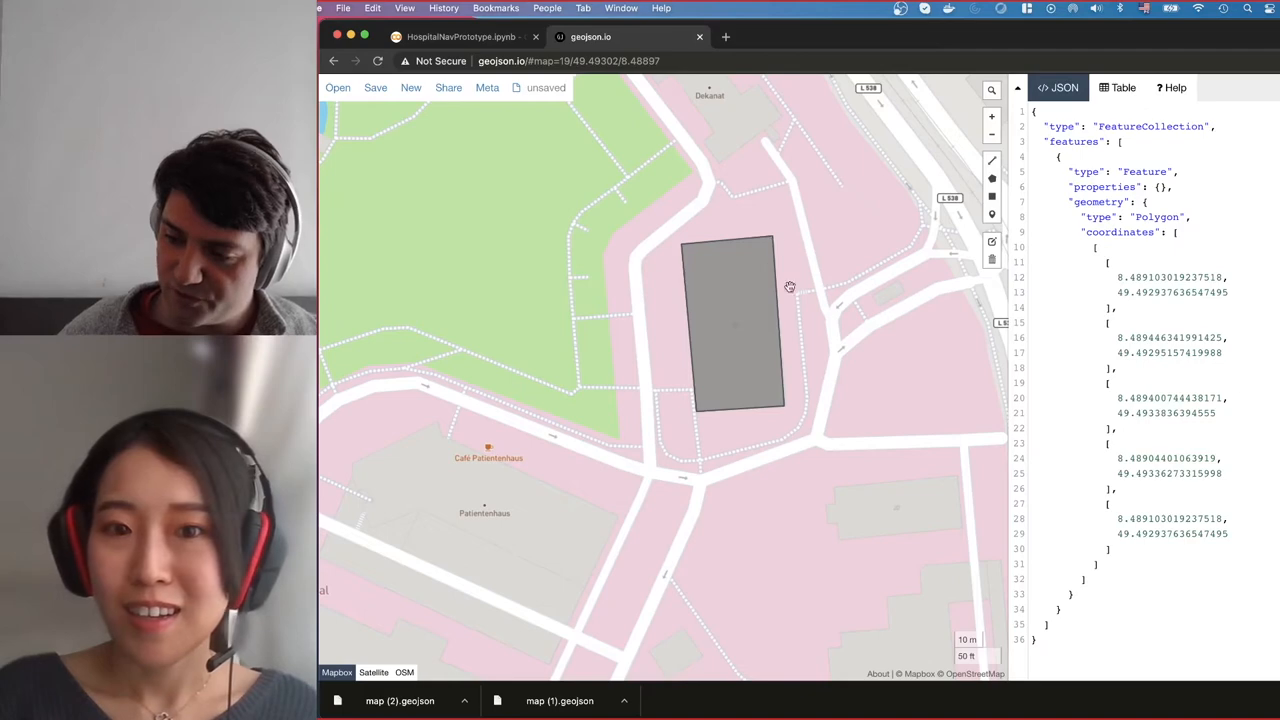
{"action": "mouse_move", "coordinate": [704, 416]}
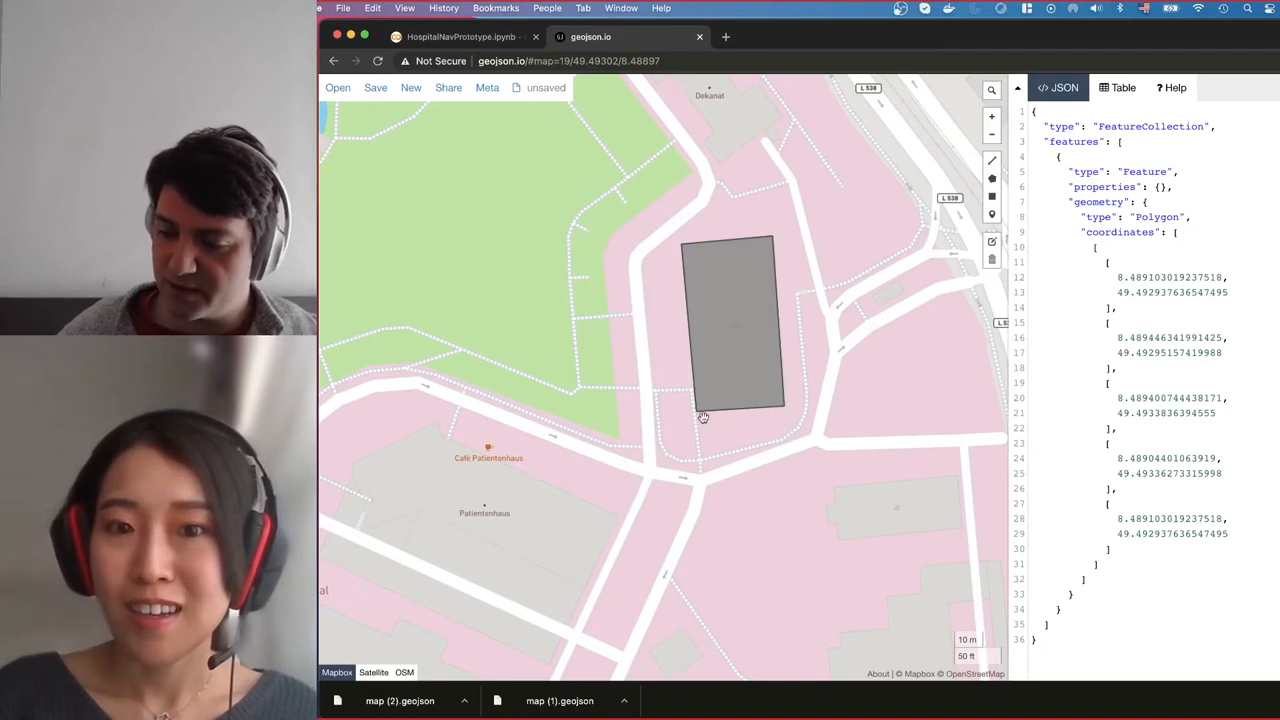
{"action": "mouse_move", "coordinate": [684, 252]}
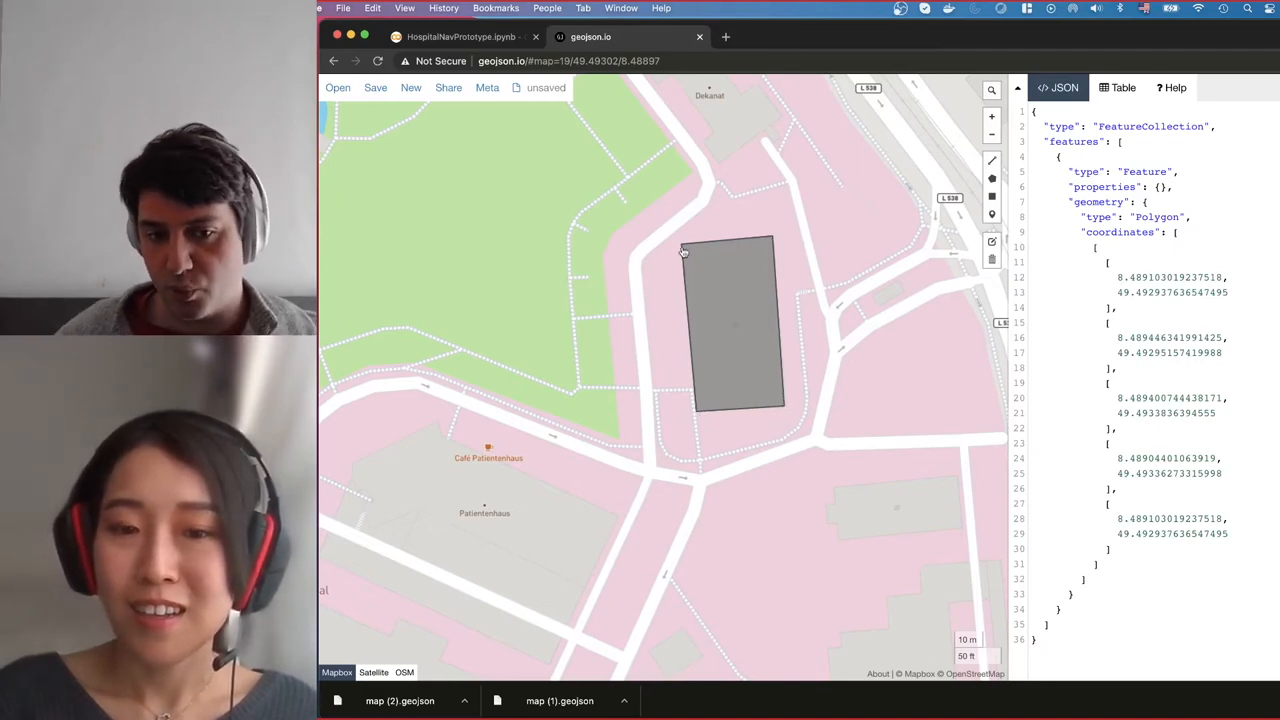
- Download the drawn outline from the Save menu as a GeoJSON file
{"action": "left_click", "coordinate": [488, 88]}
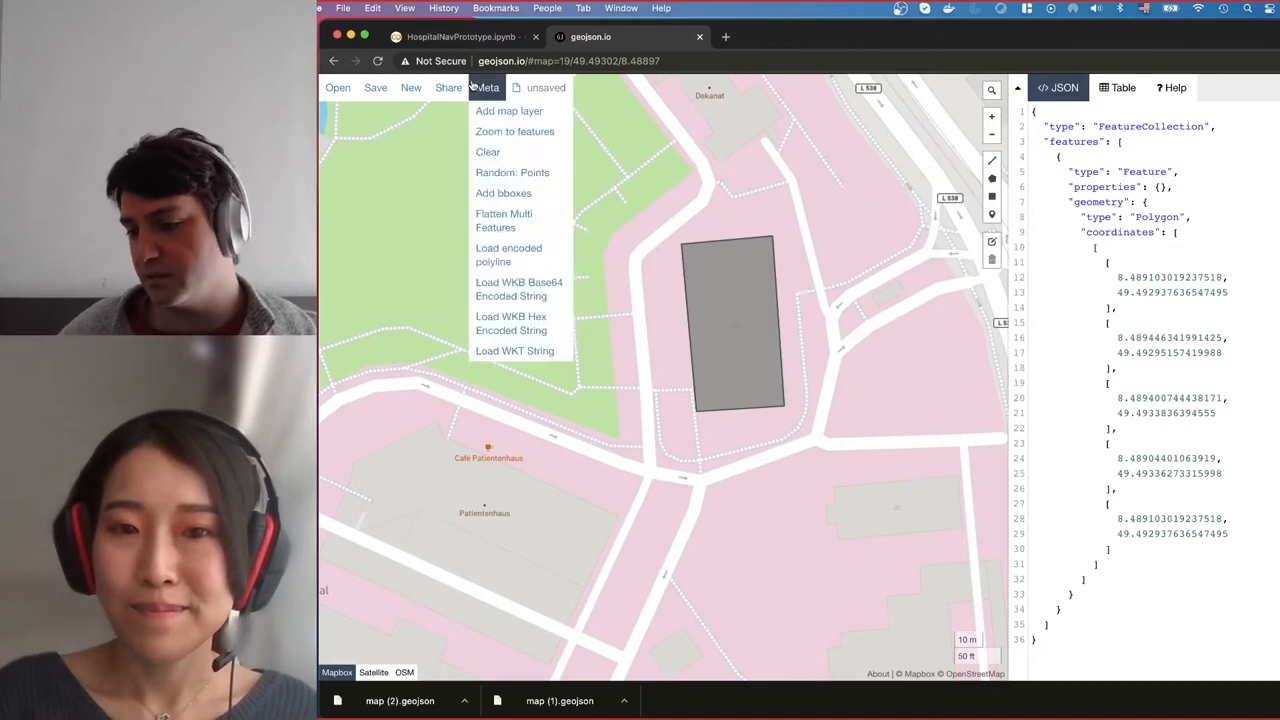
{"action": "left_click", "coordinate": [376, 88]}
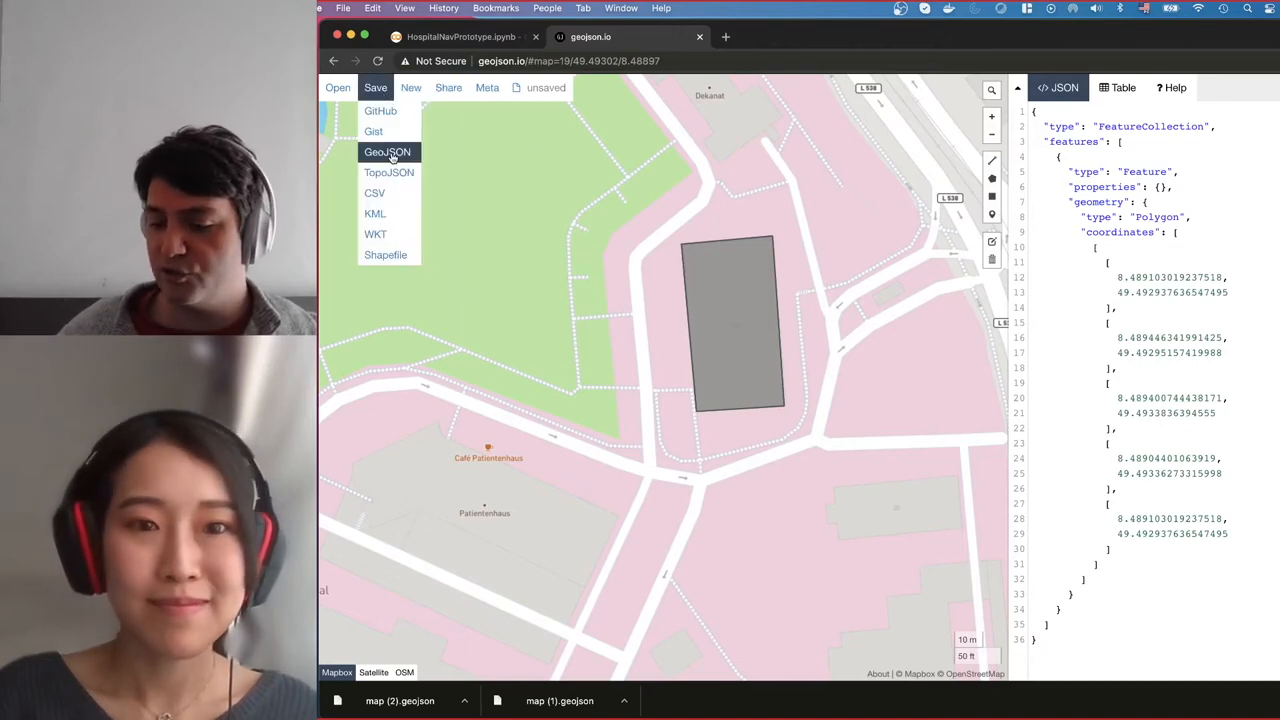
{"action": "left_click", "coordinate": [388, 152]}
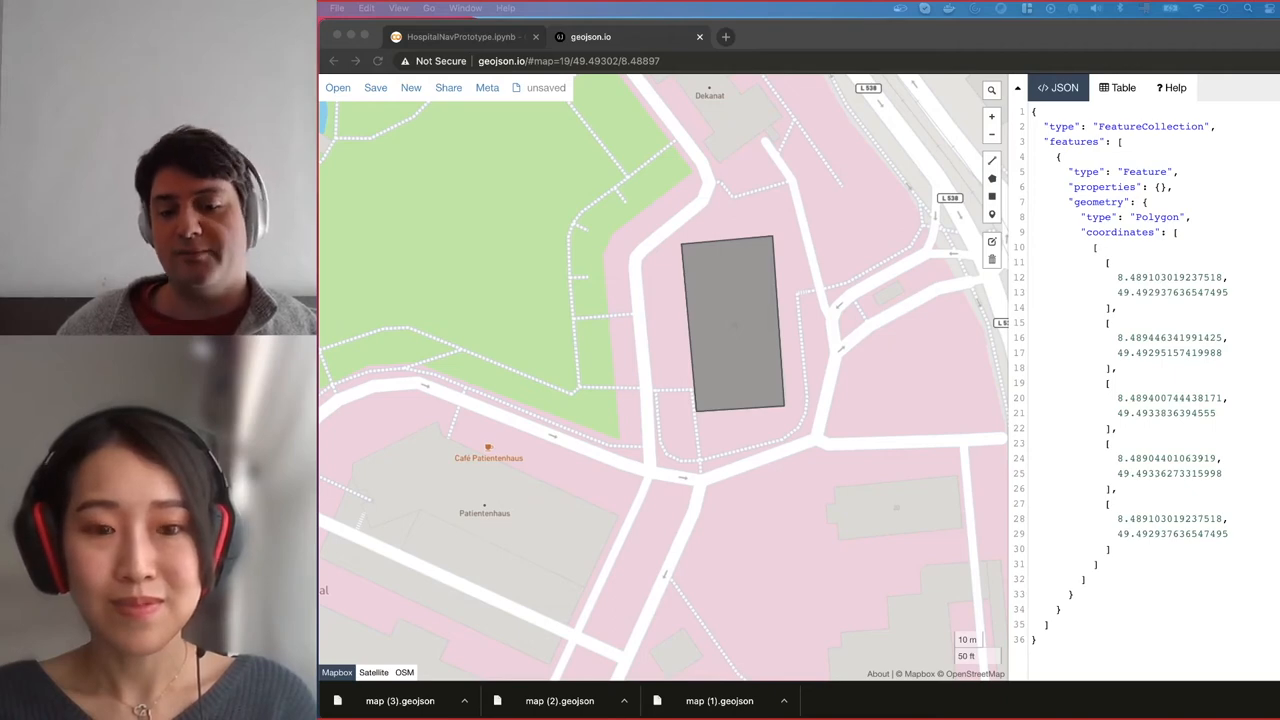
- Navigate Finder to HospitalNavigator/GeoResources listing the Haus GeoJSON files
{"action": "left_click", "coordinate": [338, 88]}
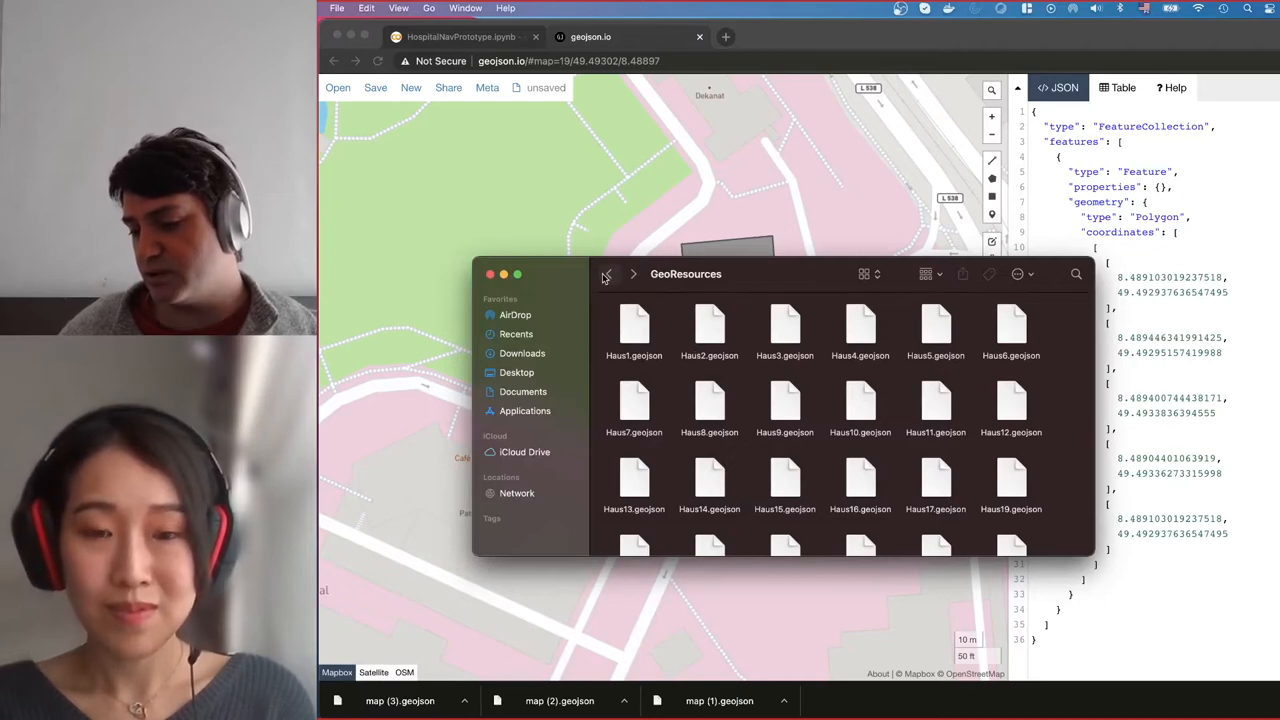
{"action": "left_click", "coordinate": [608, 272]}
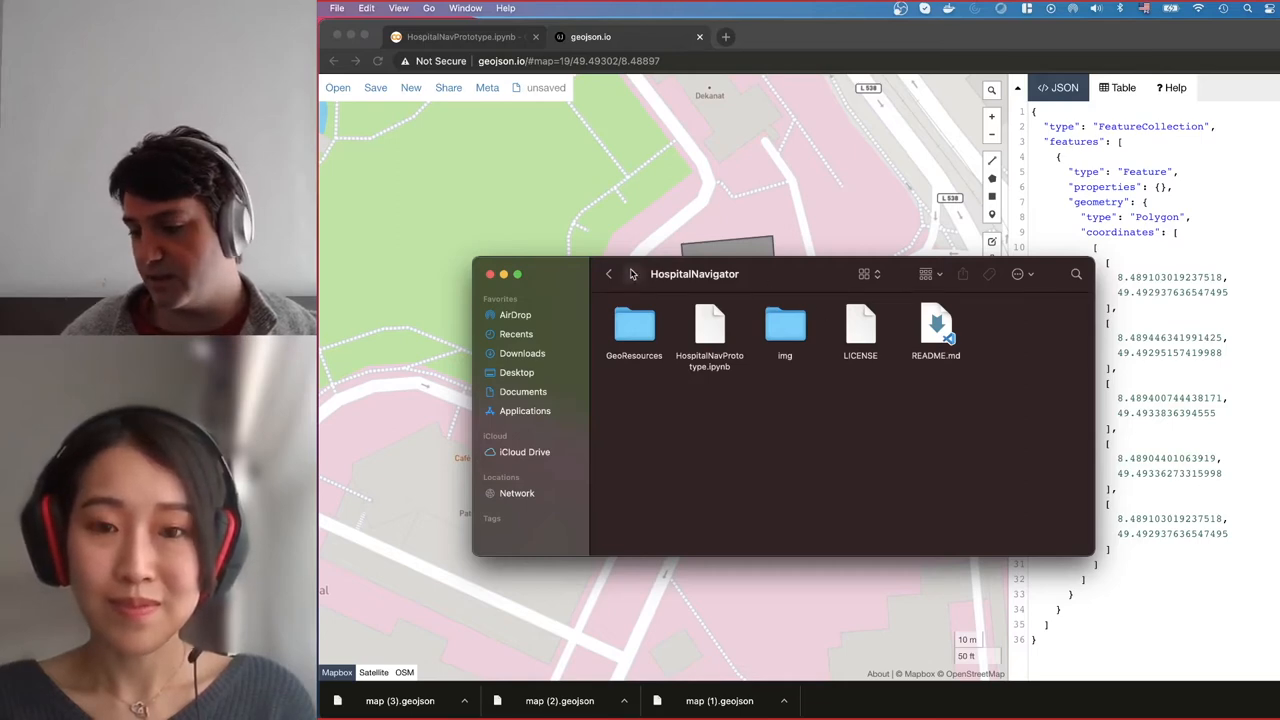
{"action": "double_click", "coordinate": [634, 324]}
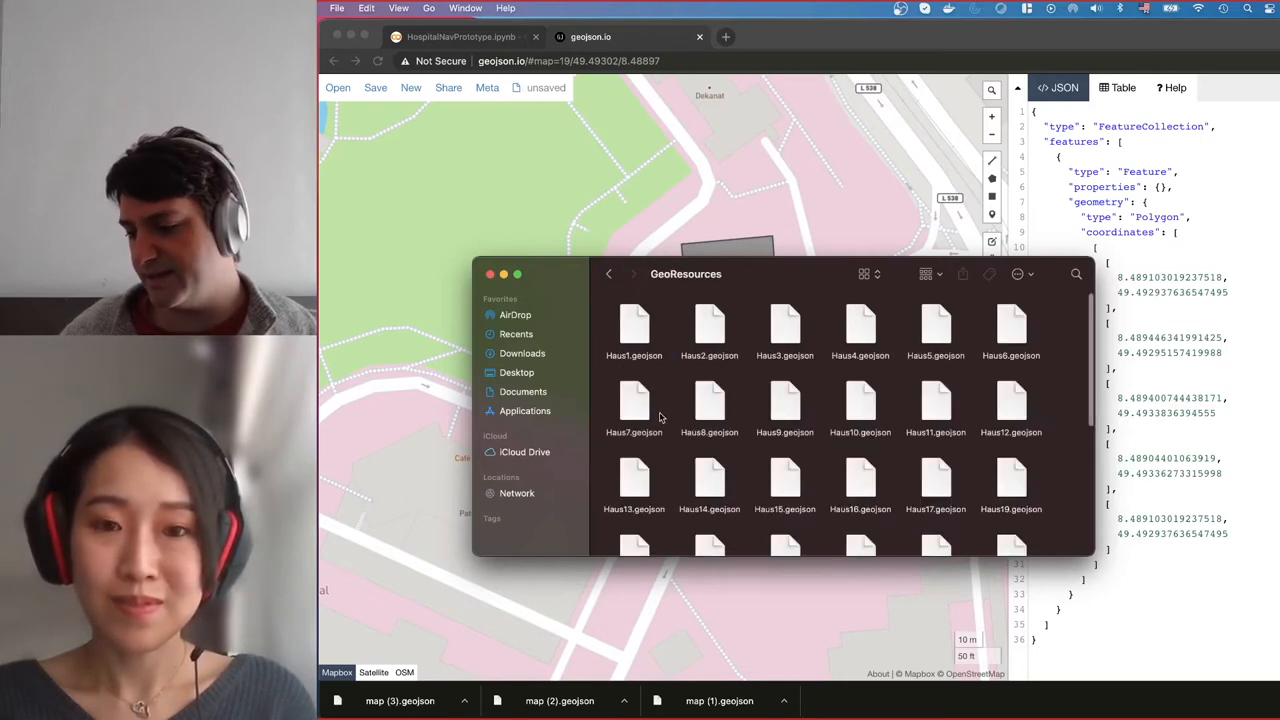
{"action": "mouse_move", "coordinate": [714, 280]}
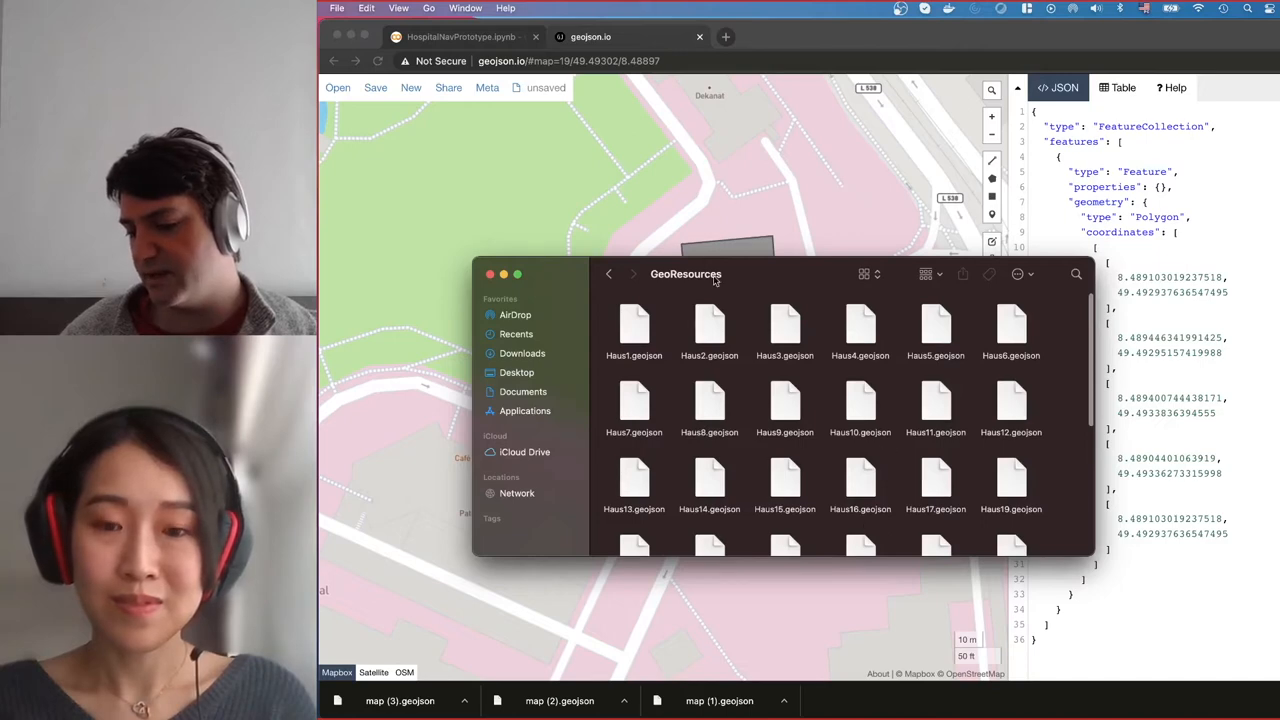
{"action": "mouse_move", "coordinate": [784, 296]}
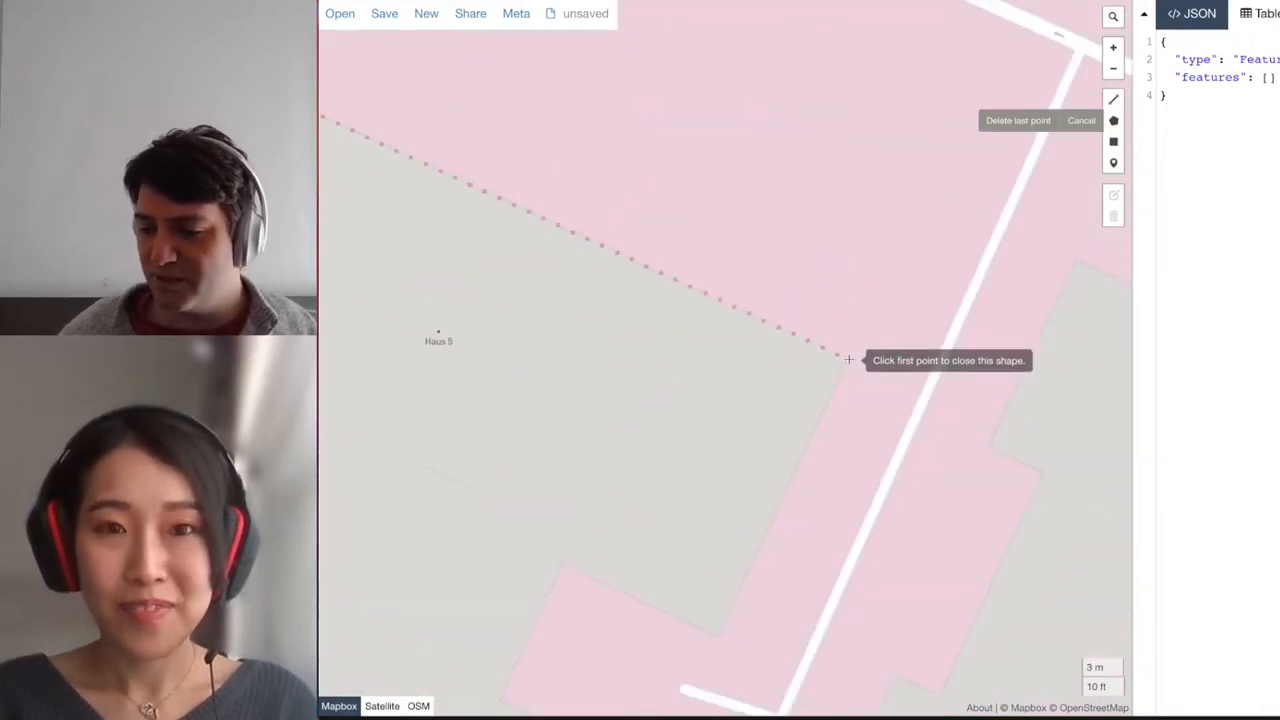
- Place a corner point of the new building outline near Haus 5
{"action": "left_click", "coordinate": [848, 358]}
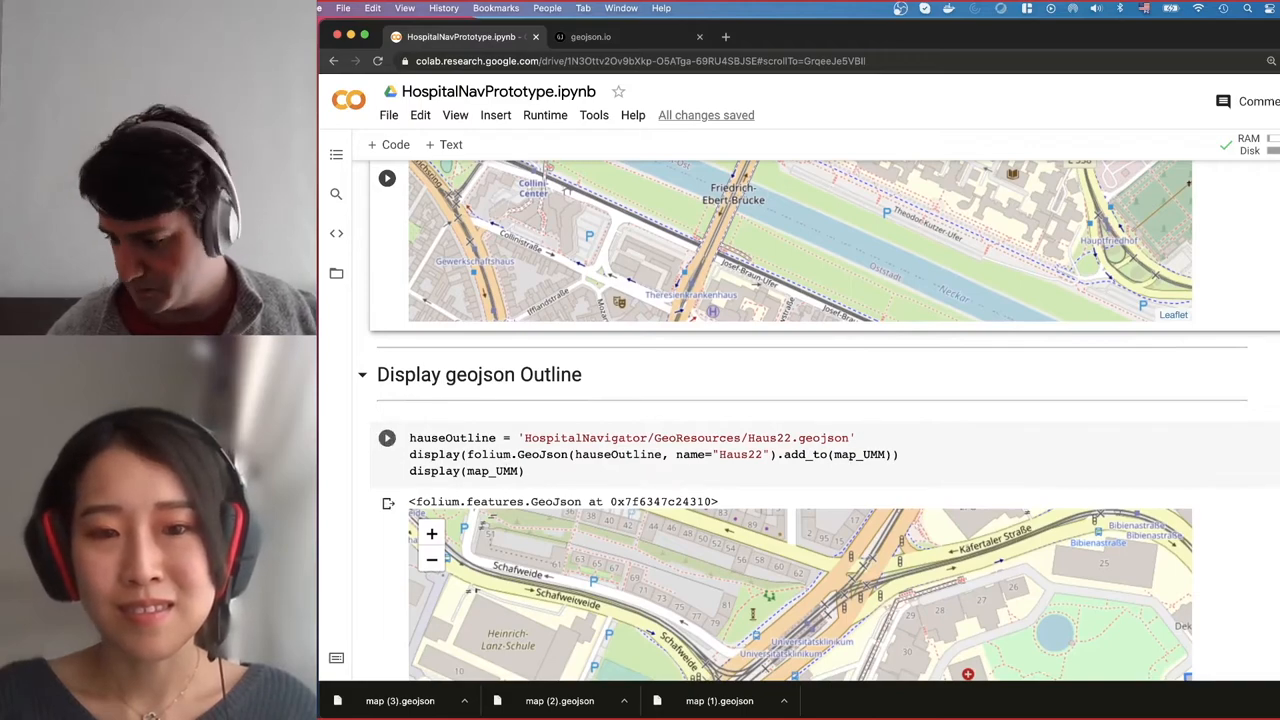
- Scroll to the campus map showing the Haus22 outline
{"action": "scroll", "scroll_direction": "down", "scroll_amount": 3}
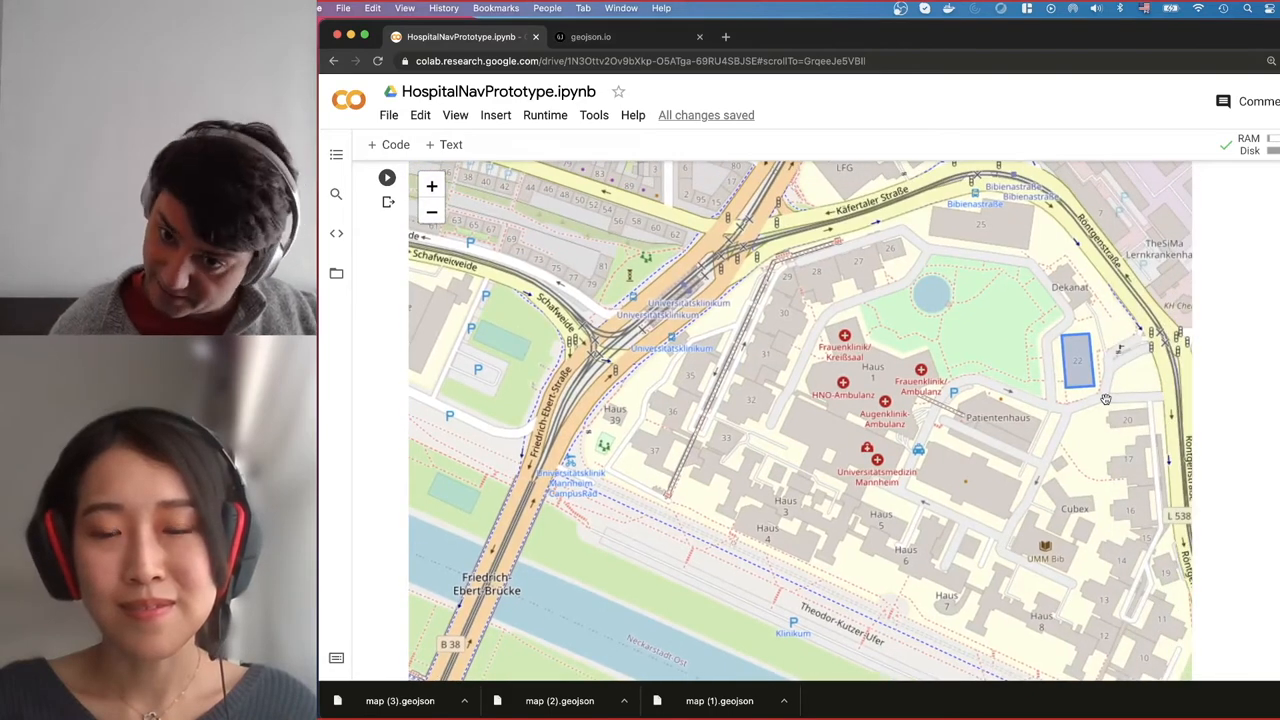
{"action": "mouse_move", "coordinate": [1104, 356]}
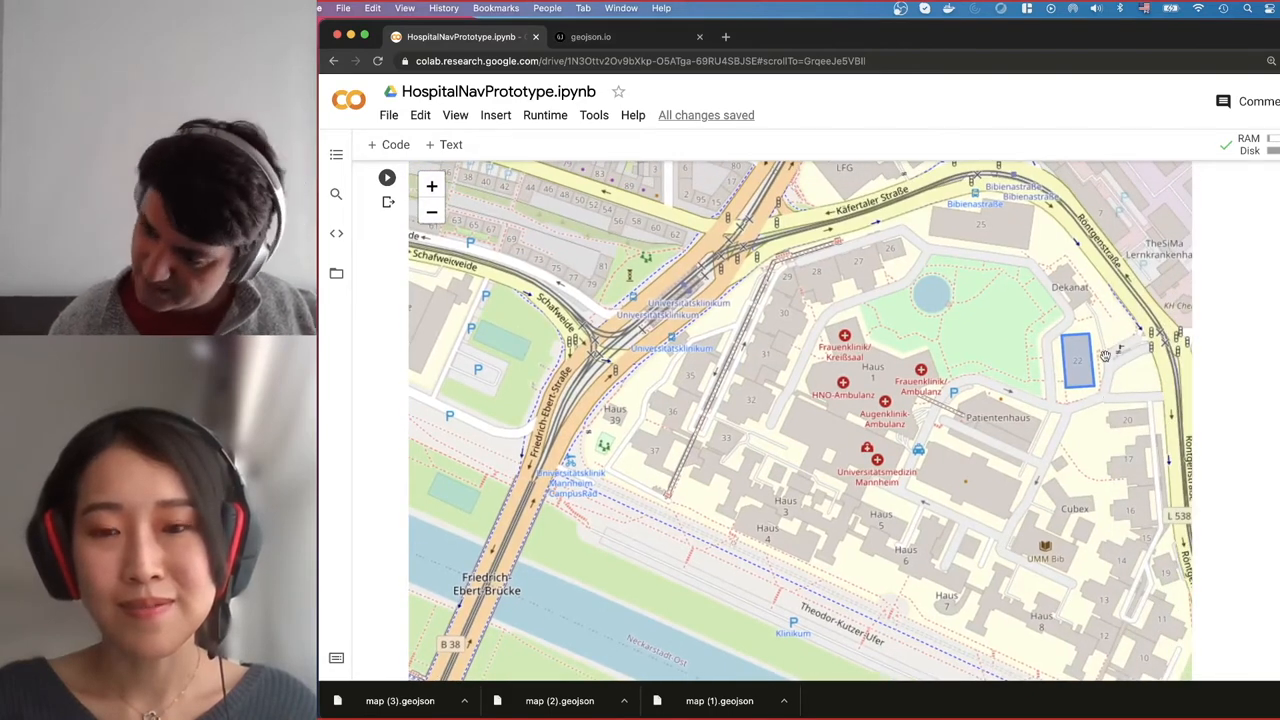
{"action": "mouse_move", "coordinate": [1064, 324]}
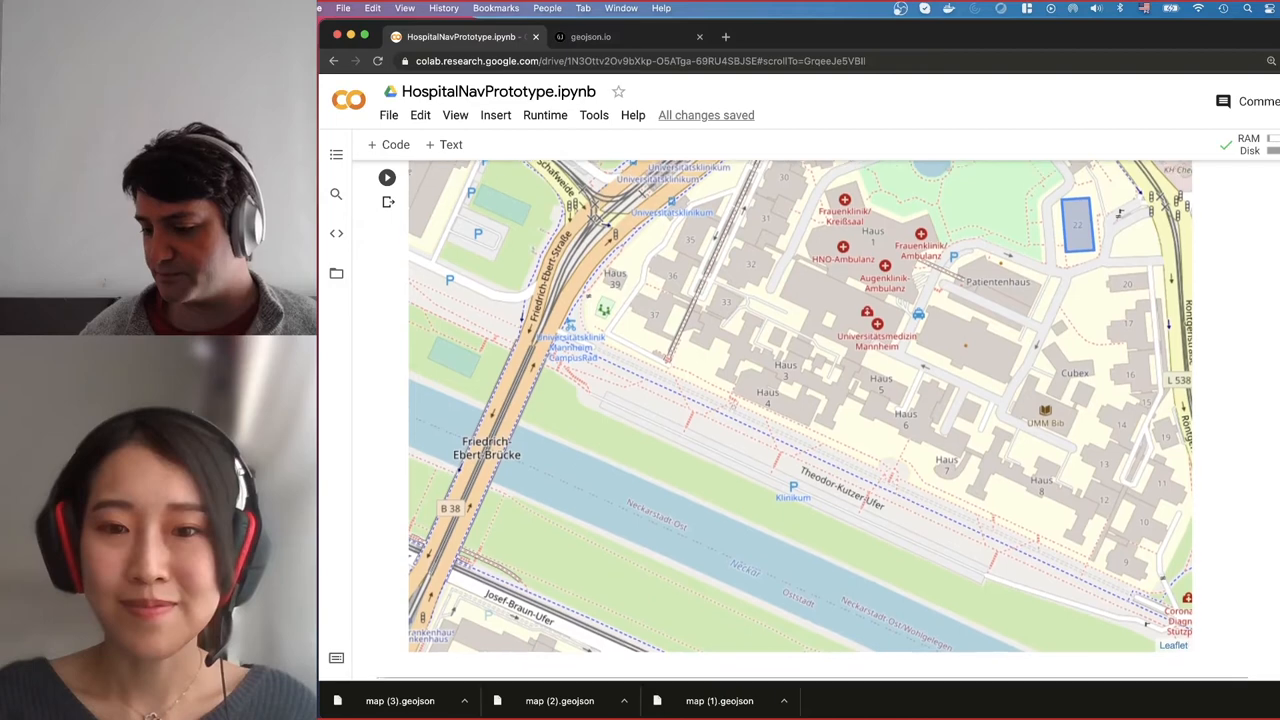
- Scroll to the Display Ant Path cells, then return to the geojson.io tab
{"action": "scroll", "scroll_direction": "down", "scroll_amount": 3}
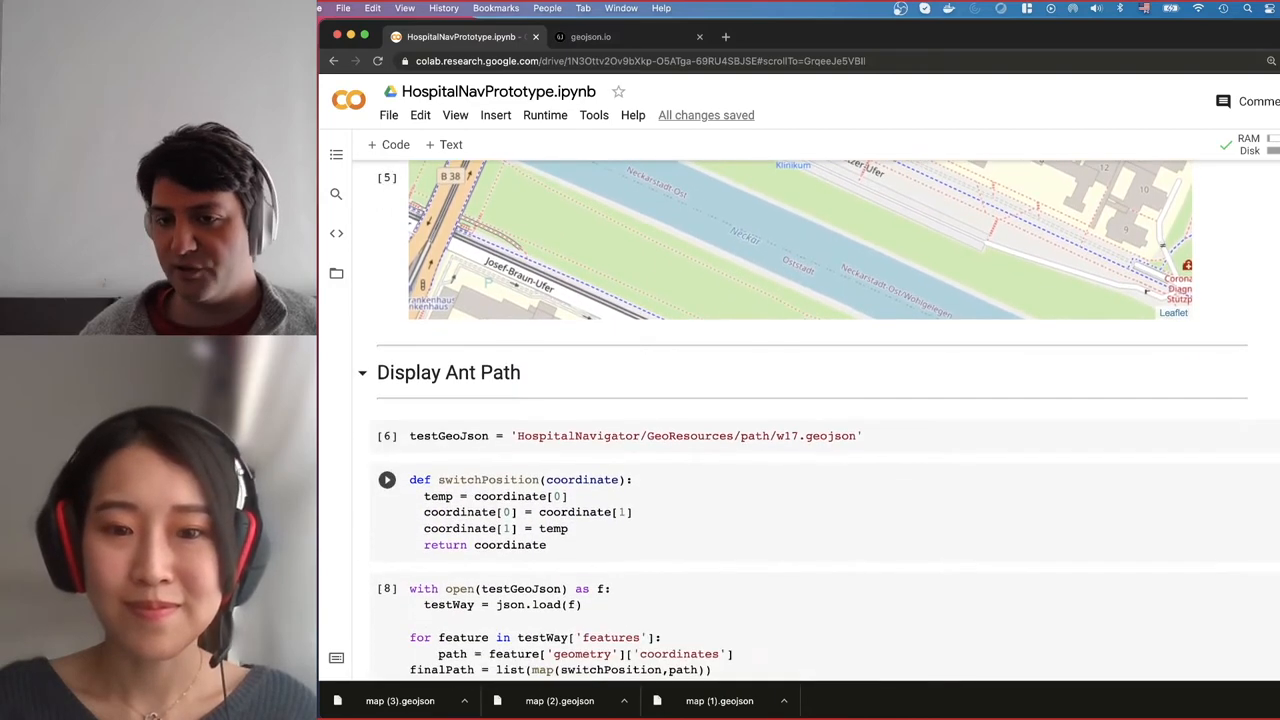
{"action": "scroll", "scroll_direction": "down", "scroll_amount": 3}
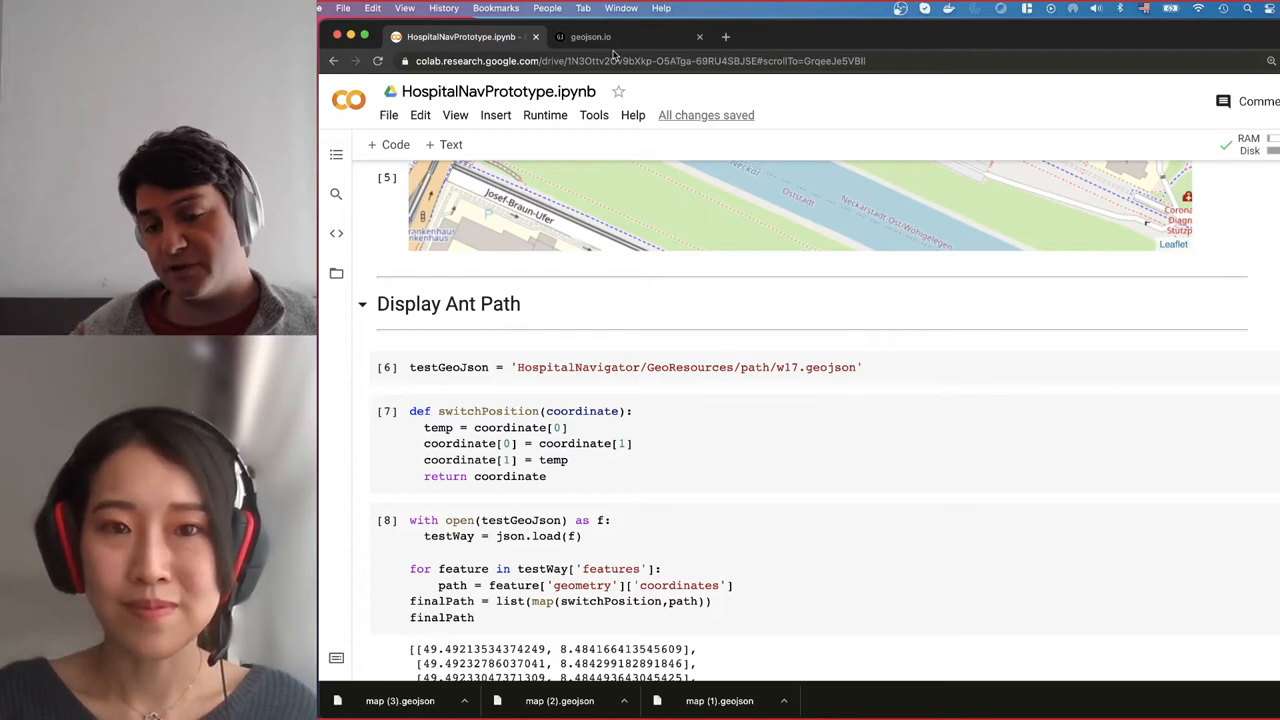
{"action": "mouse_move", "coordinate": [598, 28]}
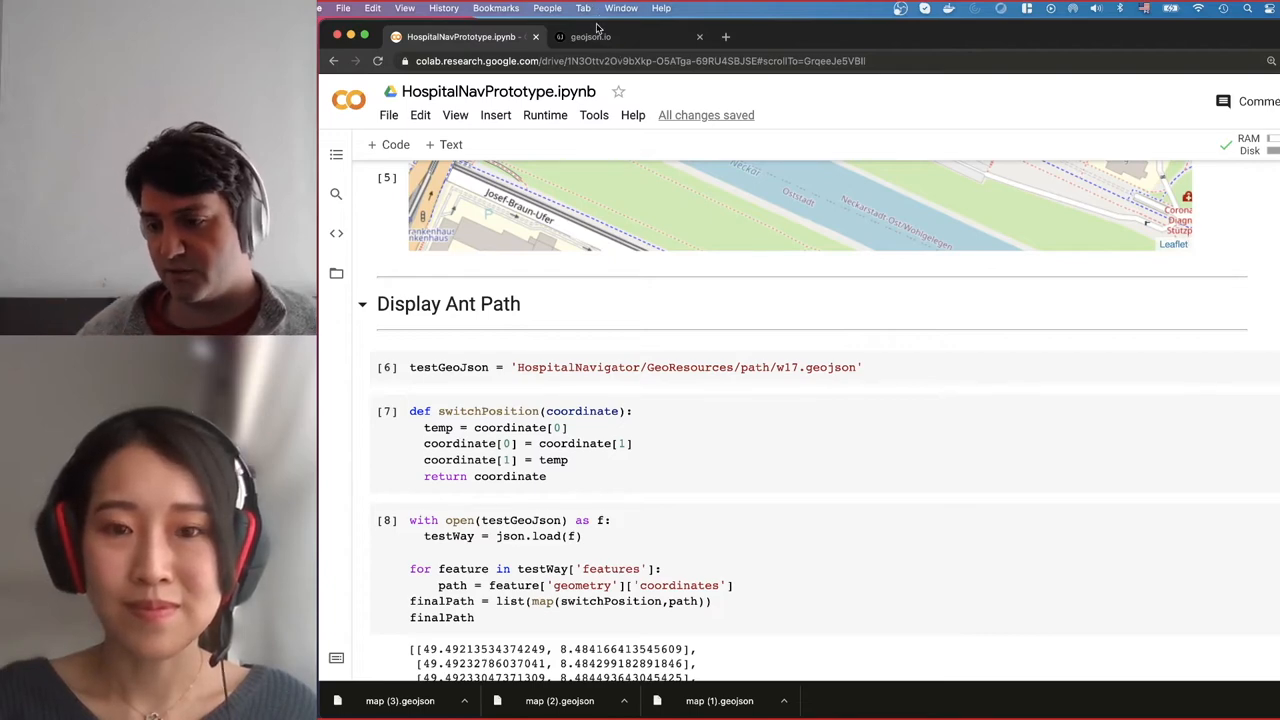
{"action": "left_click", "coordinate": [590, 36]}
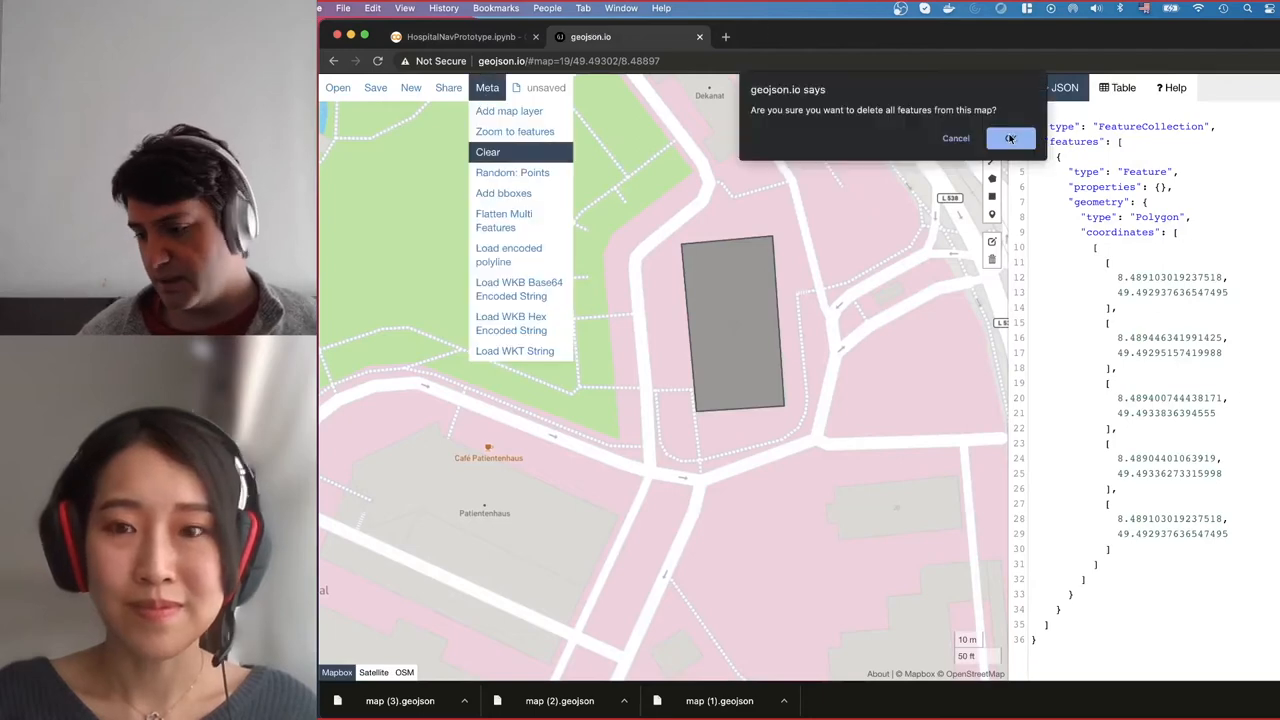
- Confirm clearing all features, leaving an empty FeatureCollection in geojson.io
{"action": "left_click", "coordinate": [1010, 138]}
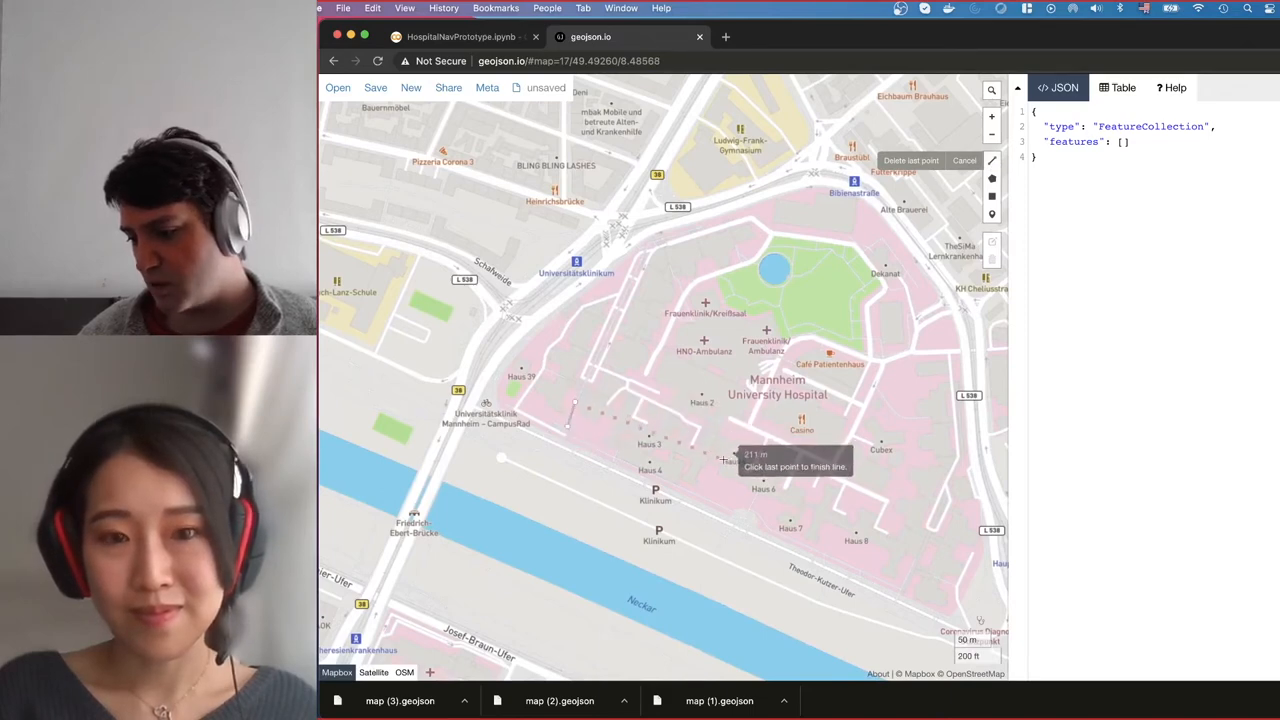
{"action": "mouse_move", "coordinate": [700, 460]}
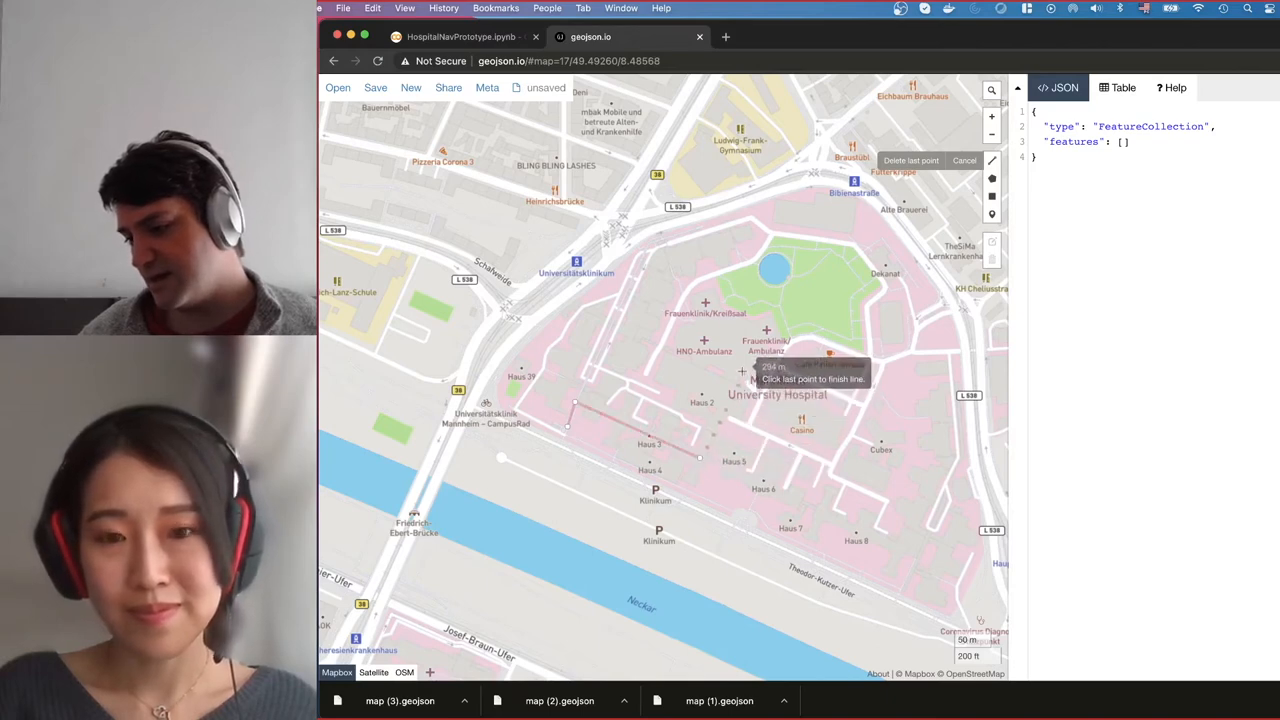
{"action": "mouse_move", "coordinate": [772, 368]}
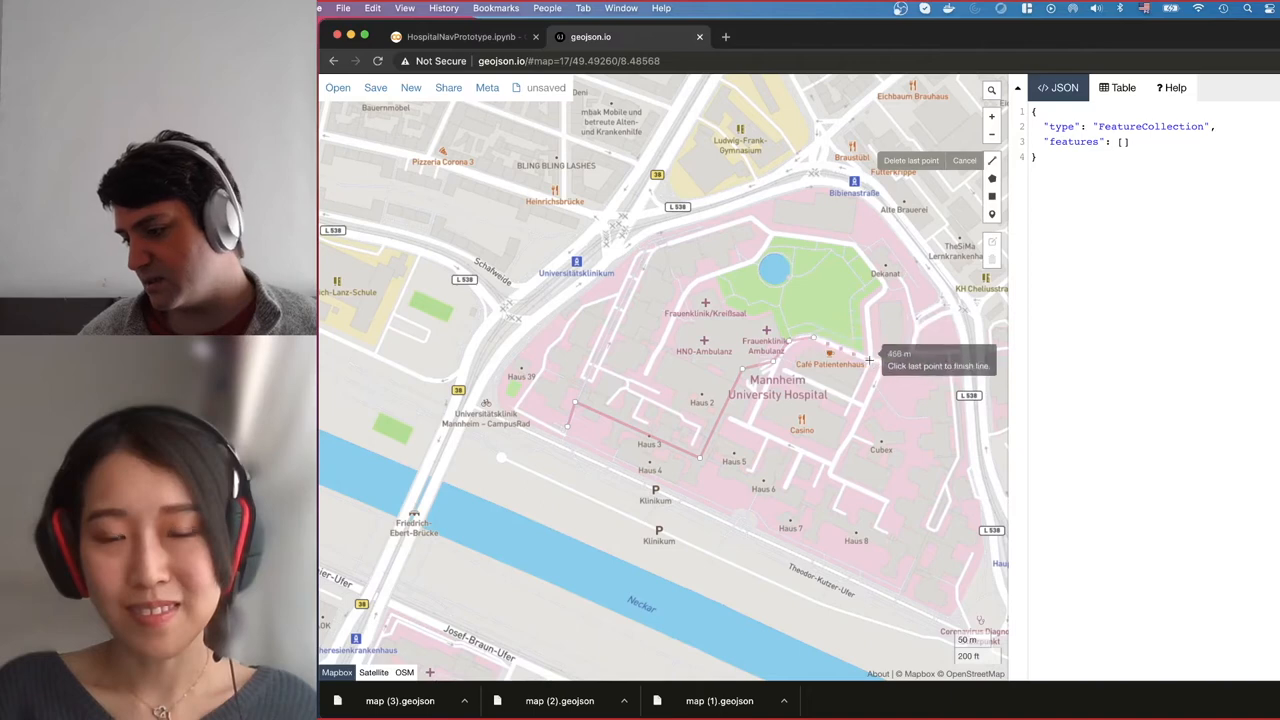
{"action": "mouse_move", "coordinate": [864, 320]}
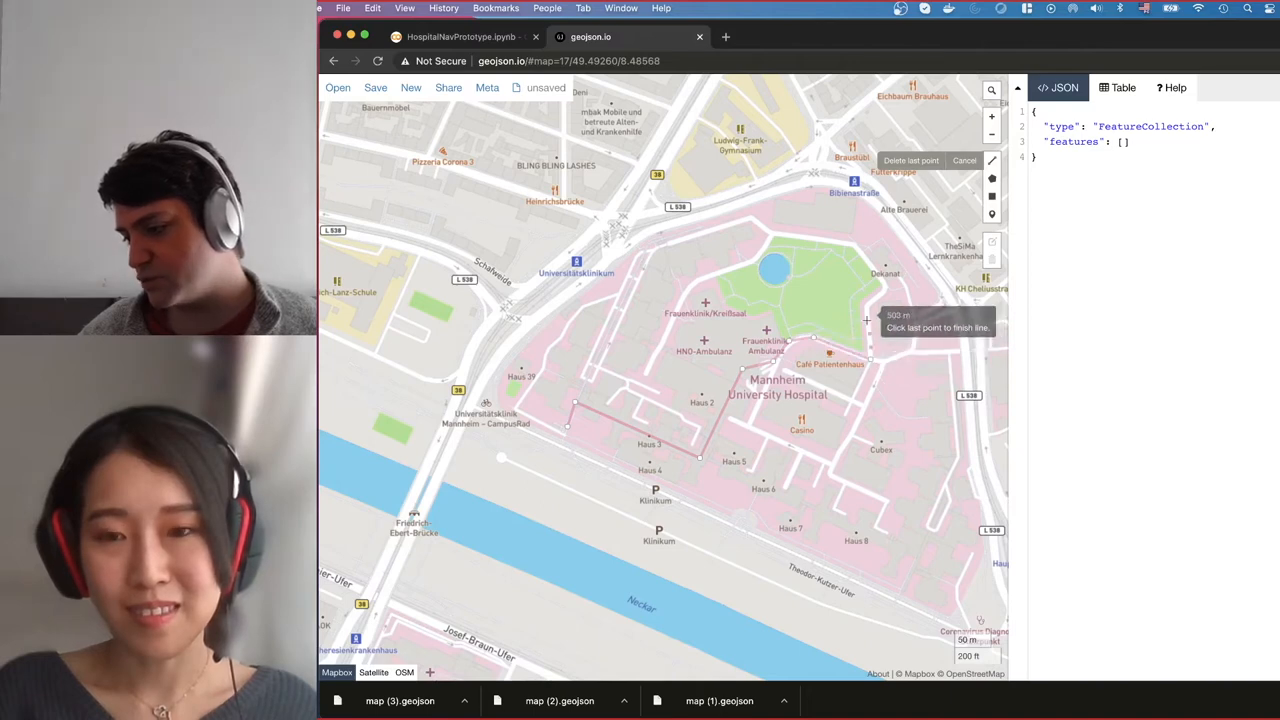
{"action": "mouse_move", "coordinate": [884, 324]}
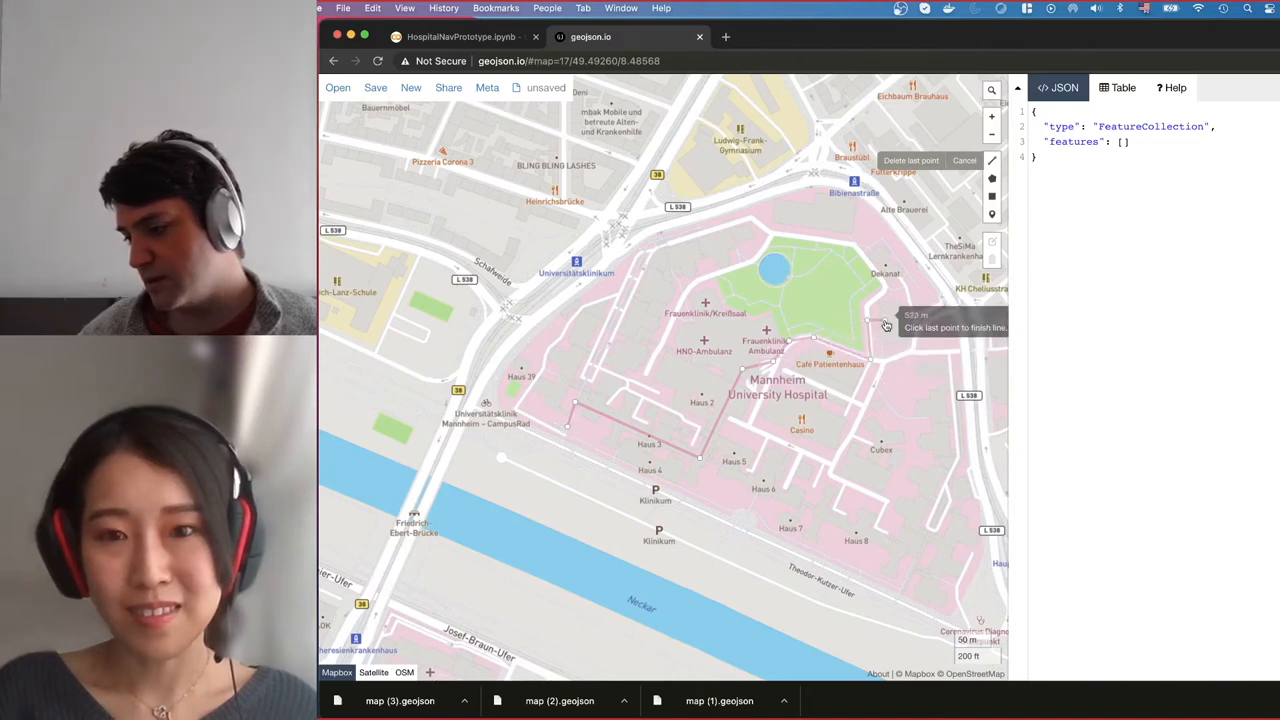
- Finish the LineString route across the campus at its last point beside the park
{"action": "left_click", "coordinate": [884, 324]}
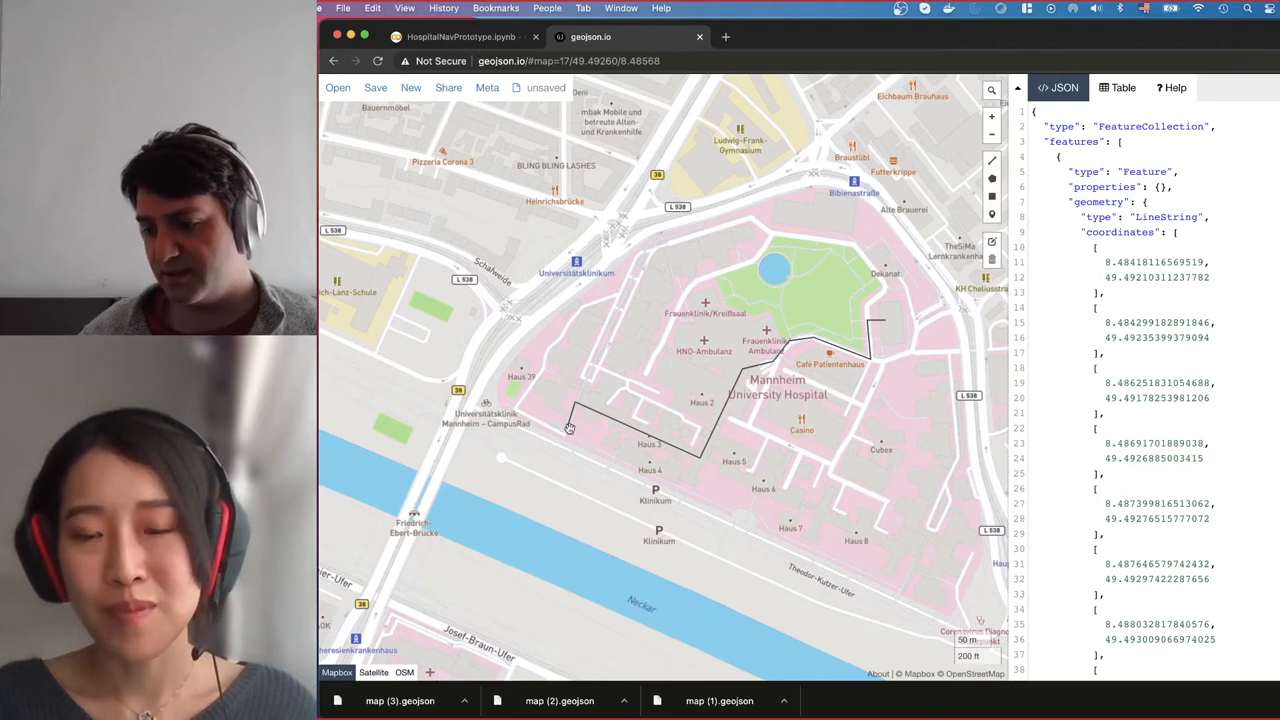
{"action": "mouse_move", "coordinate": [428, 432]}
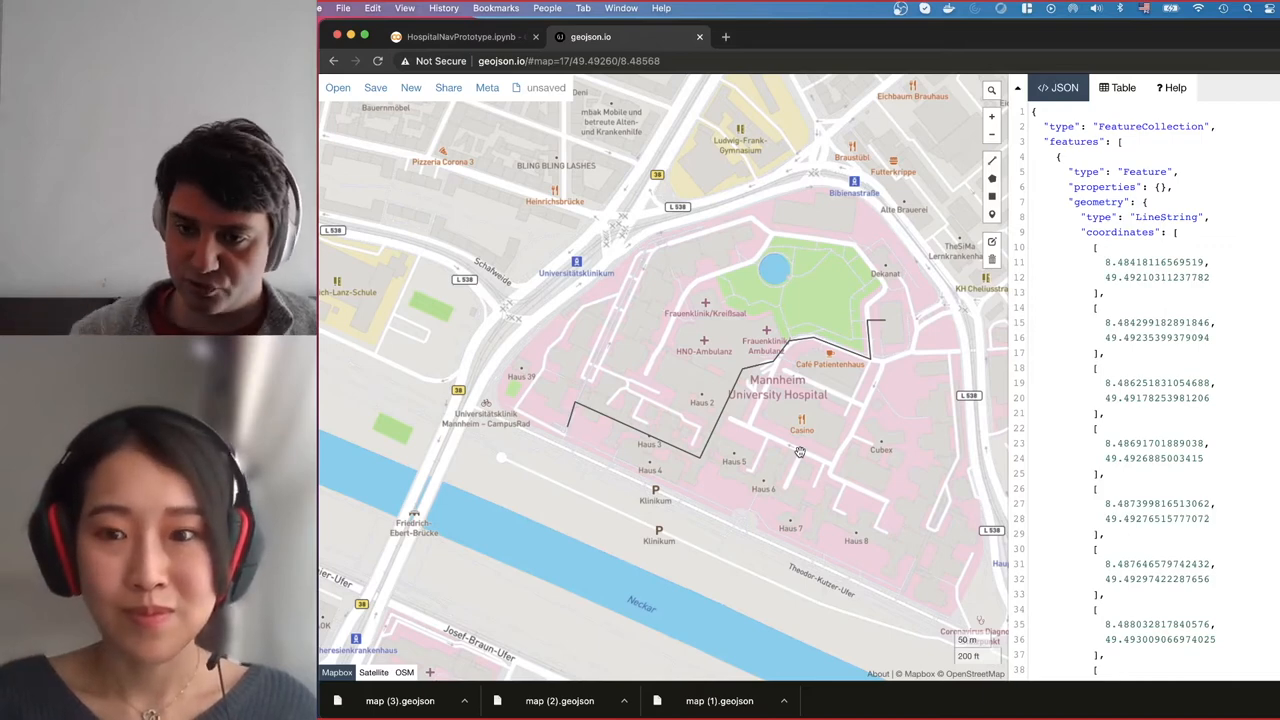
{"action": "mouse_move", "coordinate": [870, 286]}
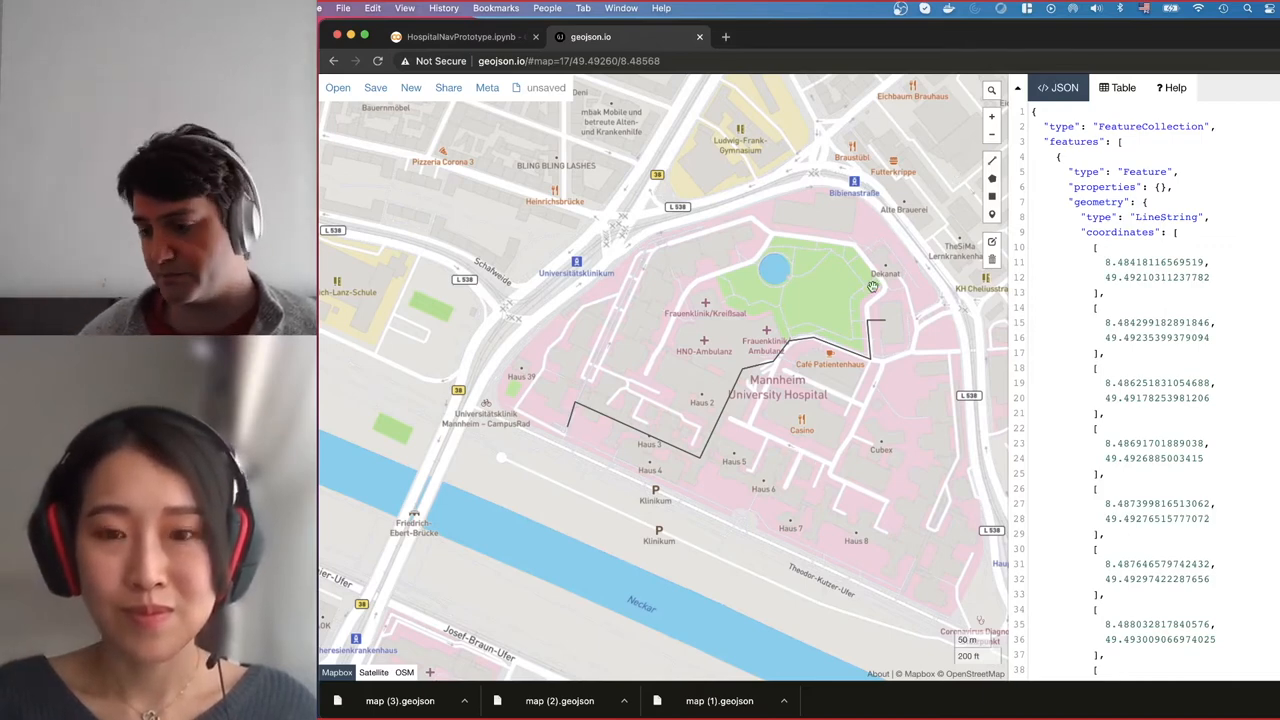
{"action": "left_click", "coordinate": [488, 88]}
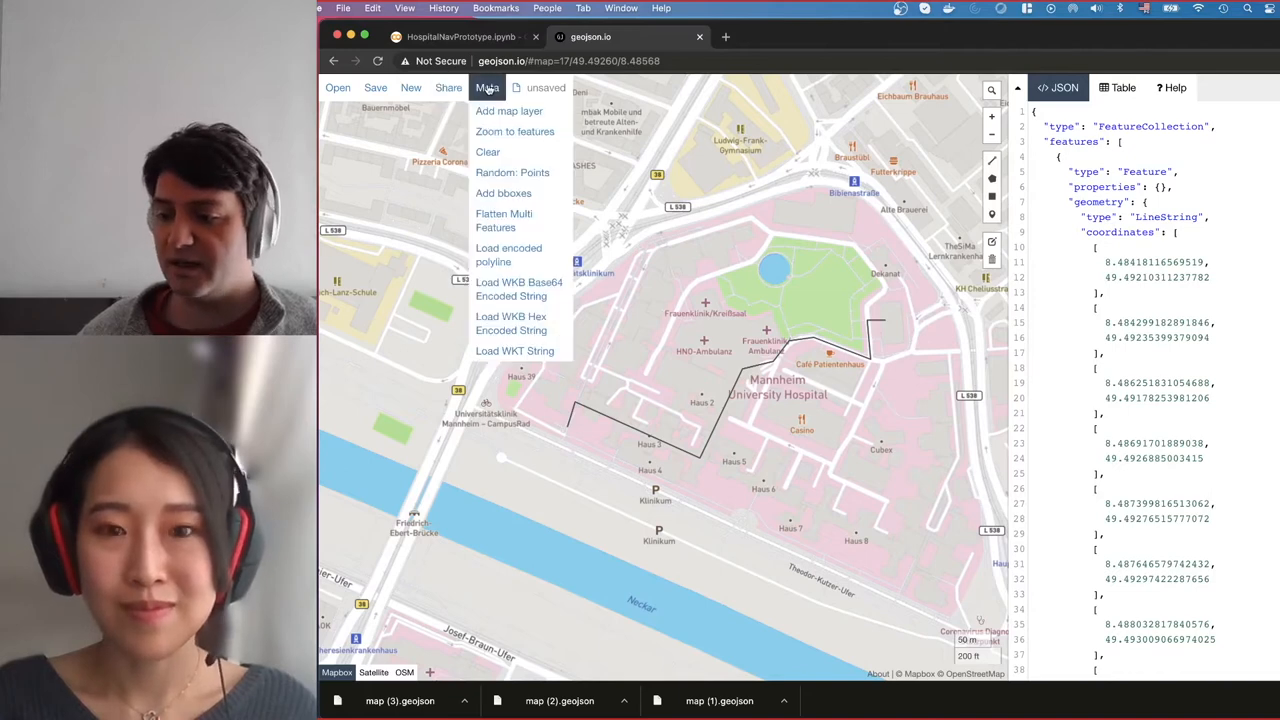
- Review the Save formats, dismiss them, and return to HospitalNavPrototype.ipynb in Colab
{"action": "left_click", "coordinate": [376, 88]}
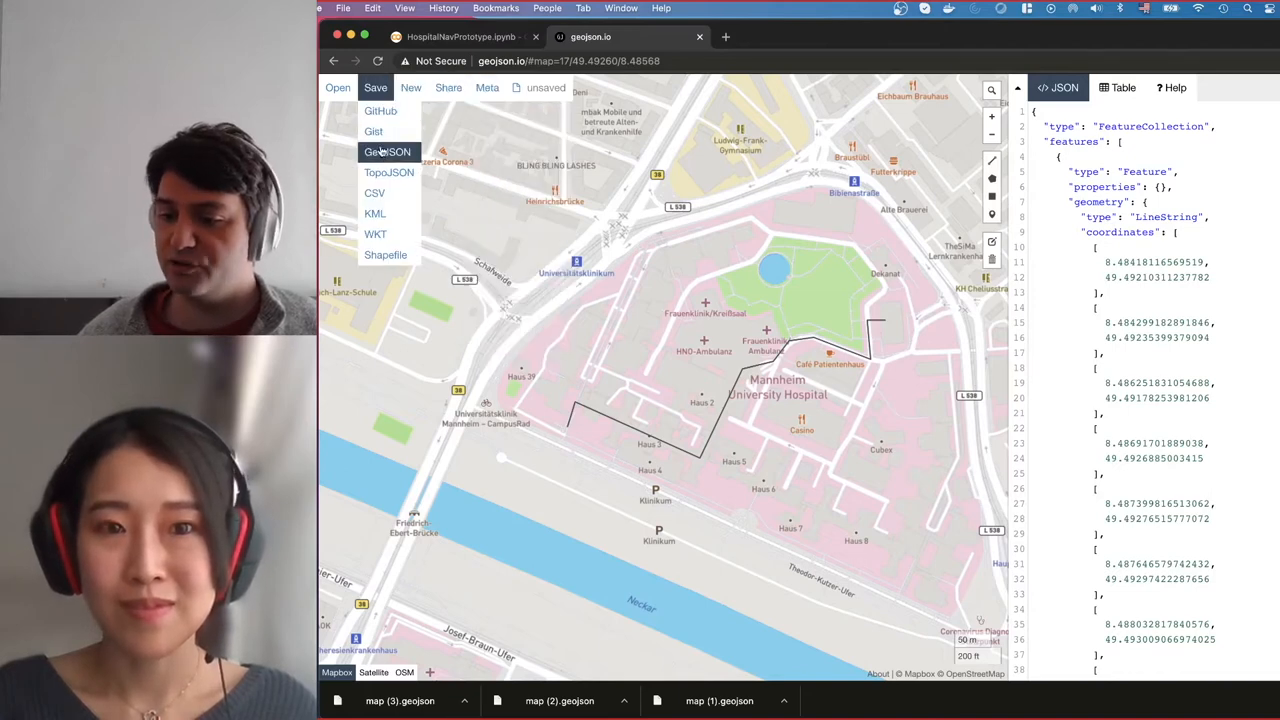
{"action": "left_click", "coordinate": [388, 152]}
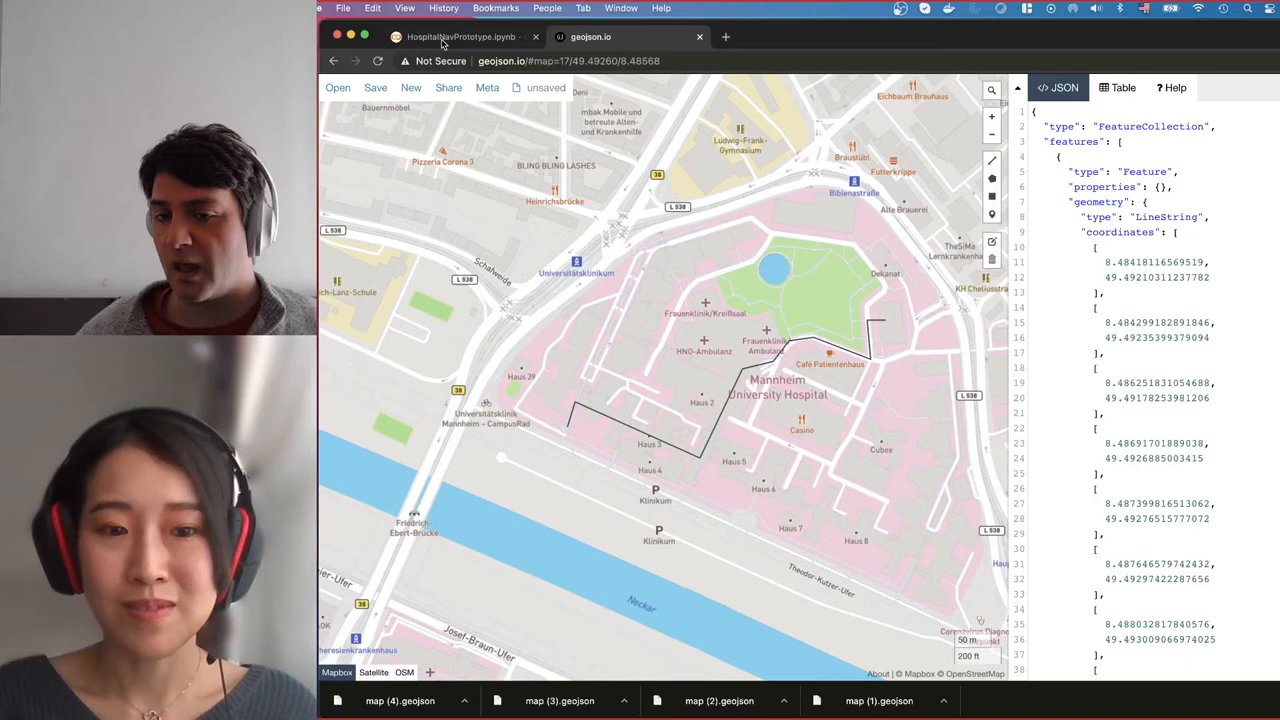
{"action": "mouse_move", "coordinate": [460, 36]}
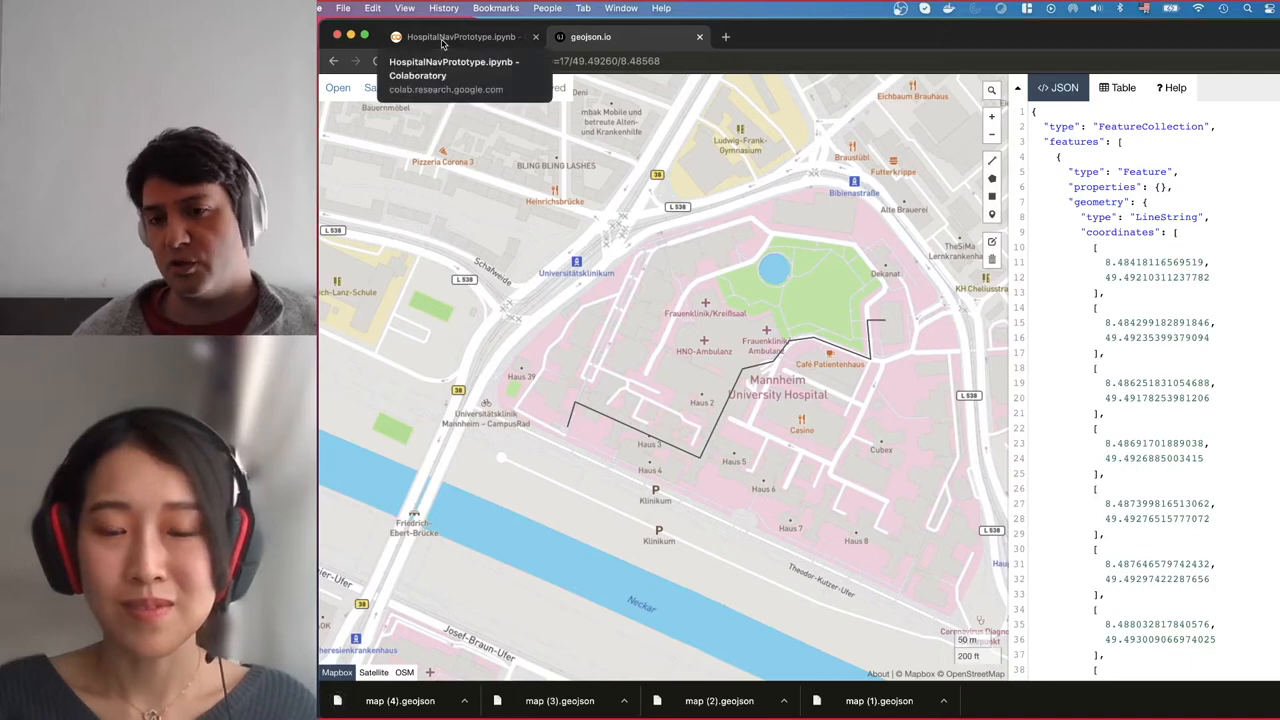
{"action": "left_click", "coordinate": [460, 36]}
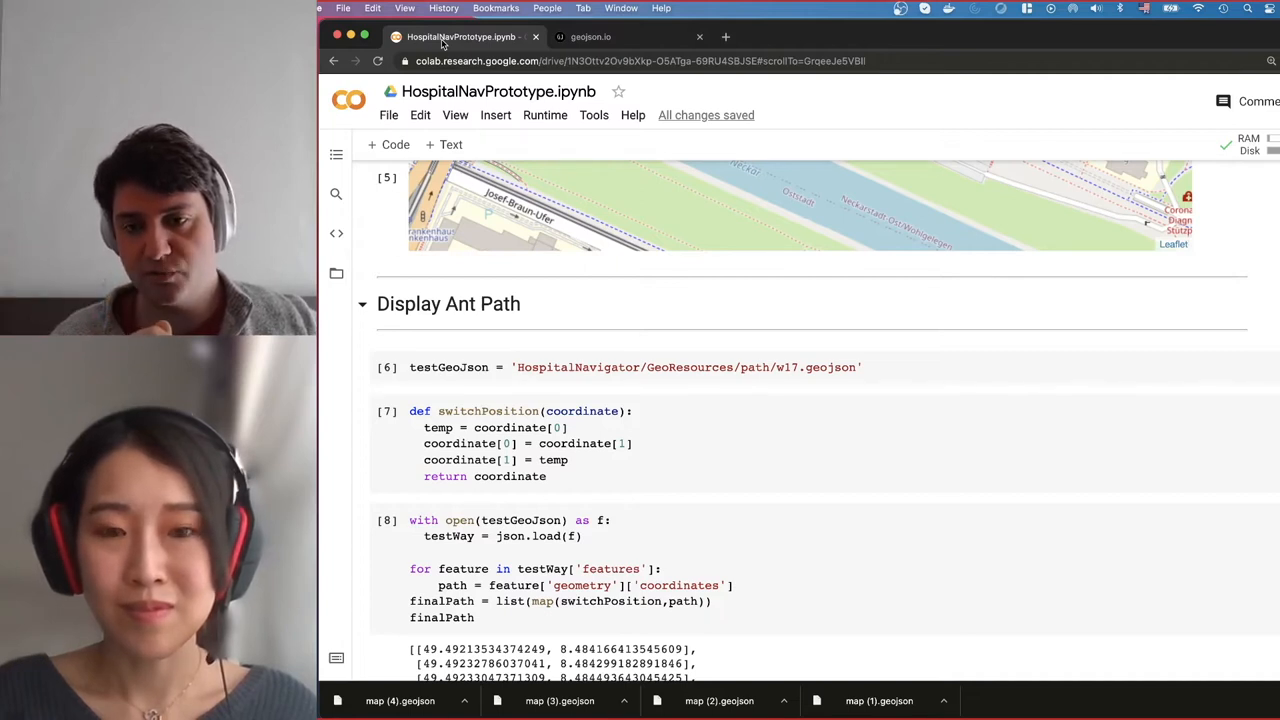
{"action": "mouse_move", "coordinate": [496, 500]}
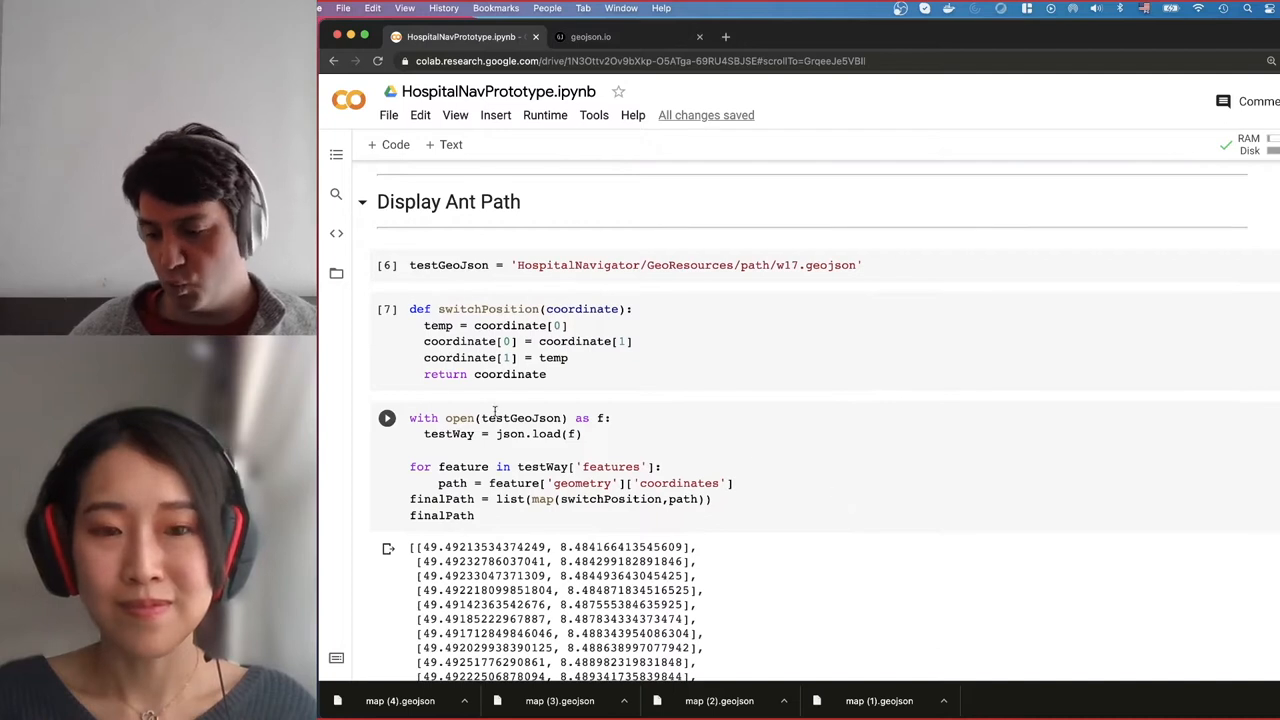
{"action": "mouse_move", "coordinate": [522, 418]}
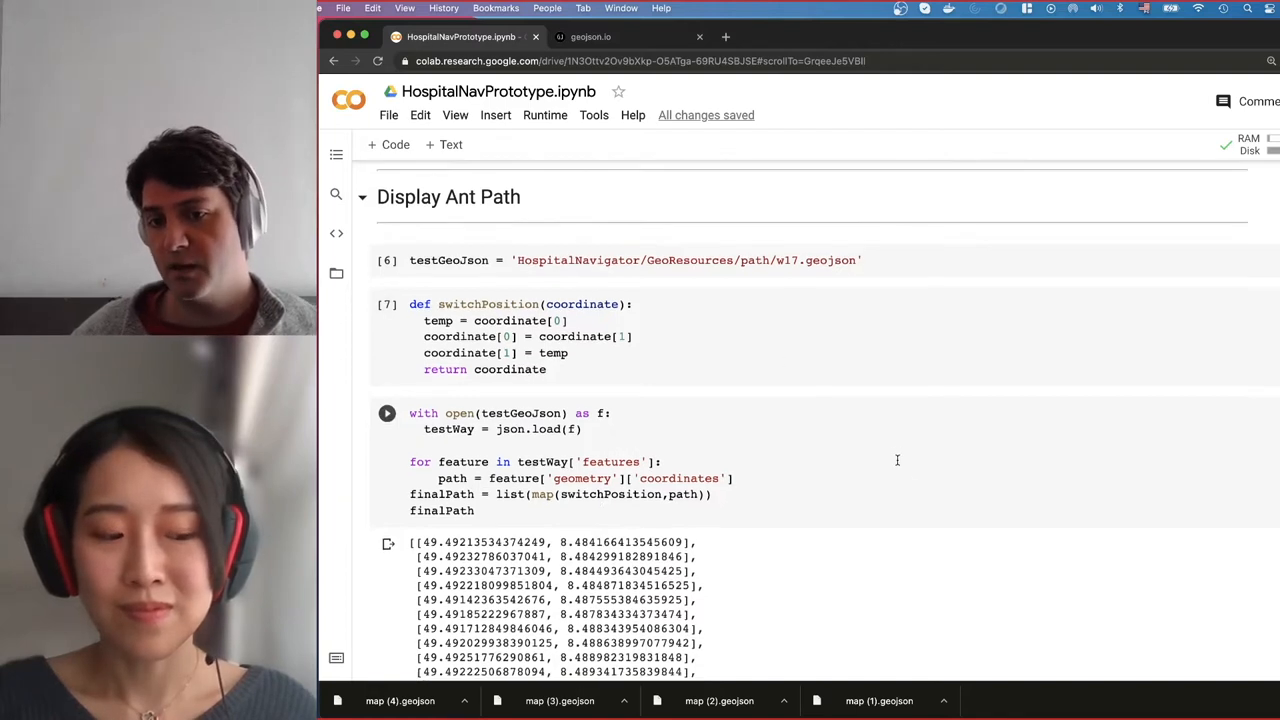
{"action": "scroll", "scroll_direction": "down", "scroll_amount": 3}
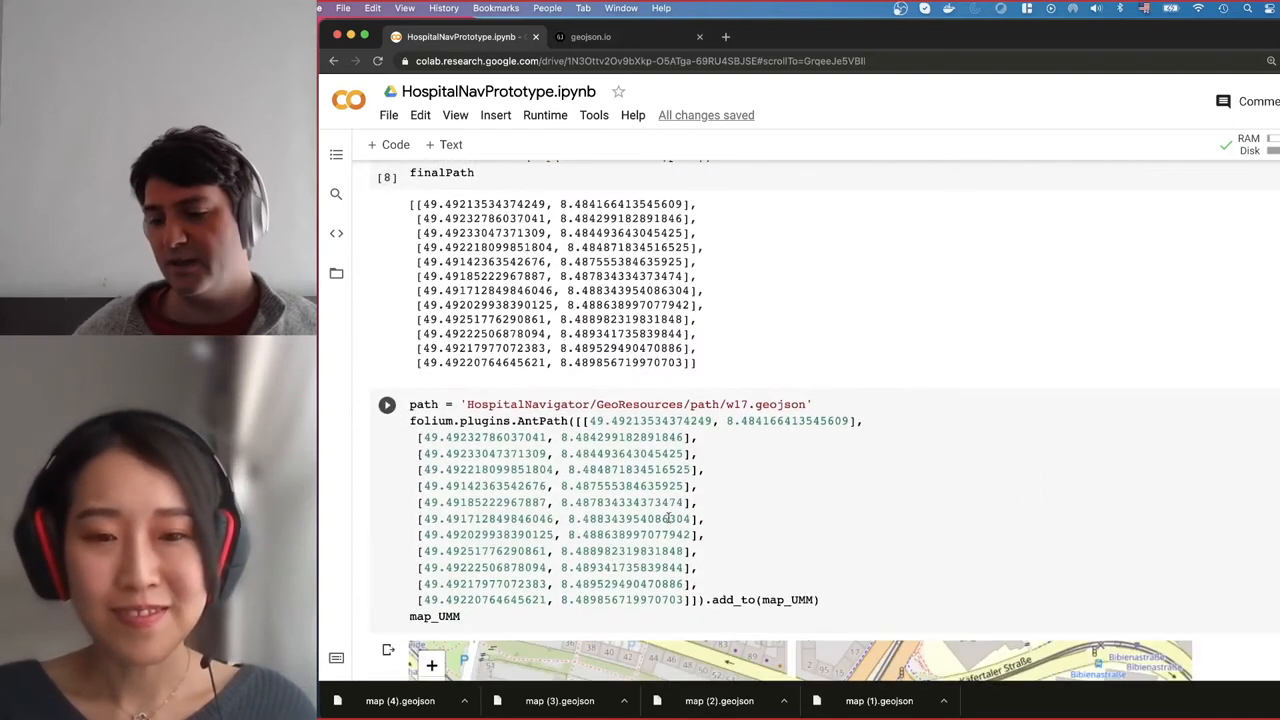
{"action": "left_click", "coordinate": [388, 404]}
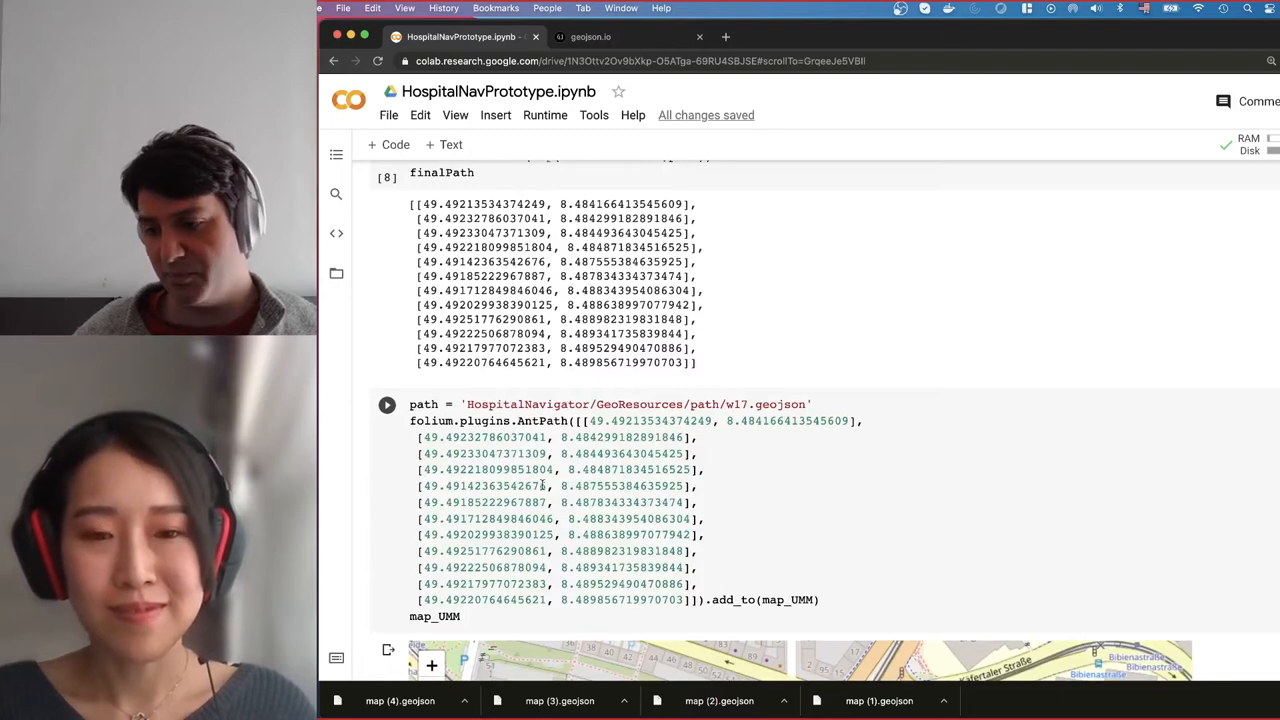
{"action": "scroll", "scroll_direction": "down", "scroll_amount": 3}
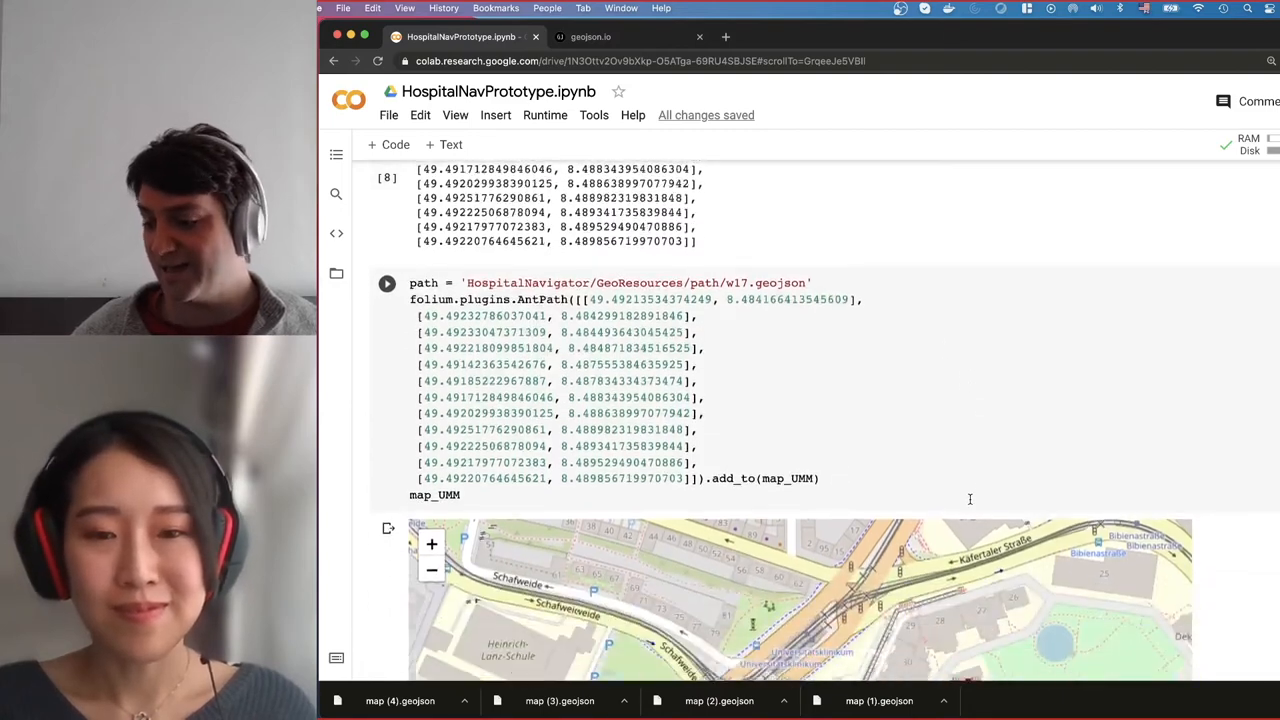
{"action": "scroll", "scroll_direction": "down", "scroll_amount": 3}
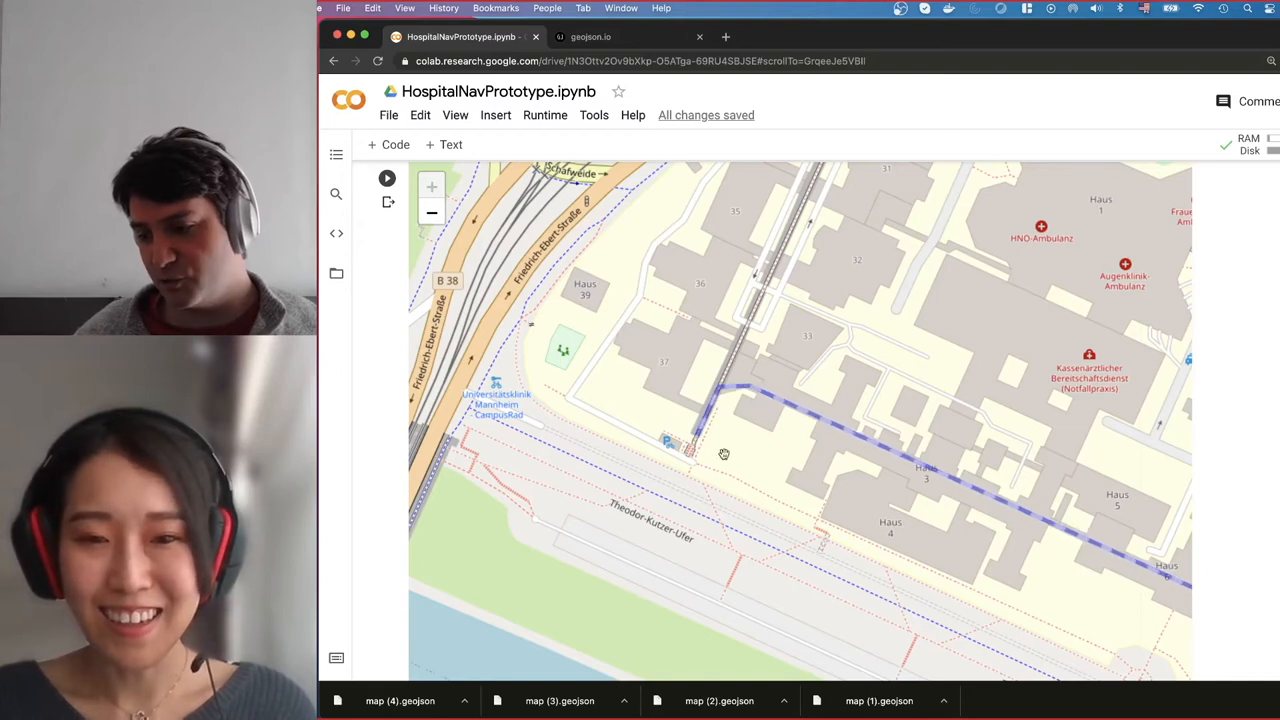
{"action": "mouse_move", "coordinate": [698, 442]}
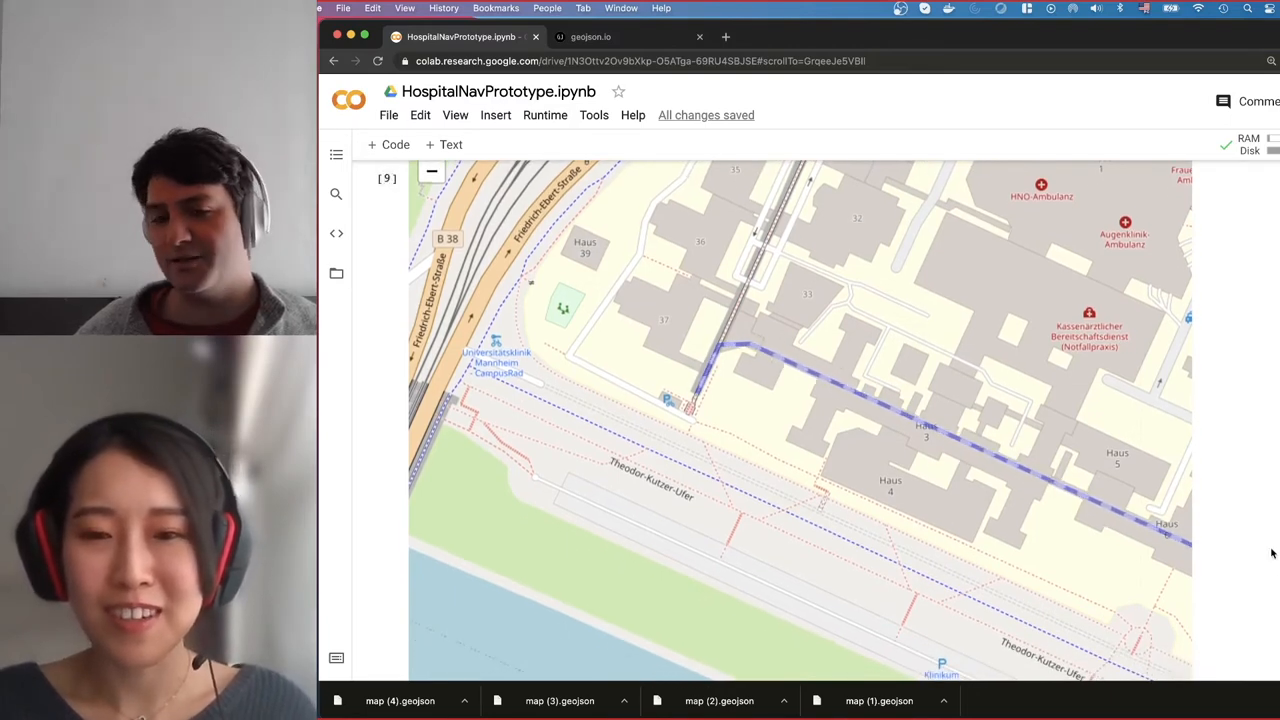
{"action": "scroll", "scroll_direction": "down", "scroll_amount": 3}
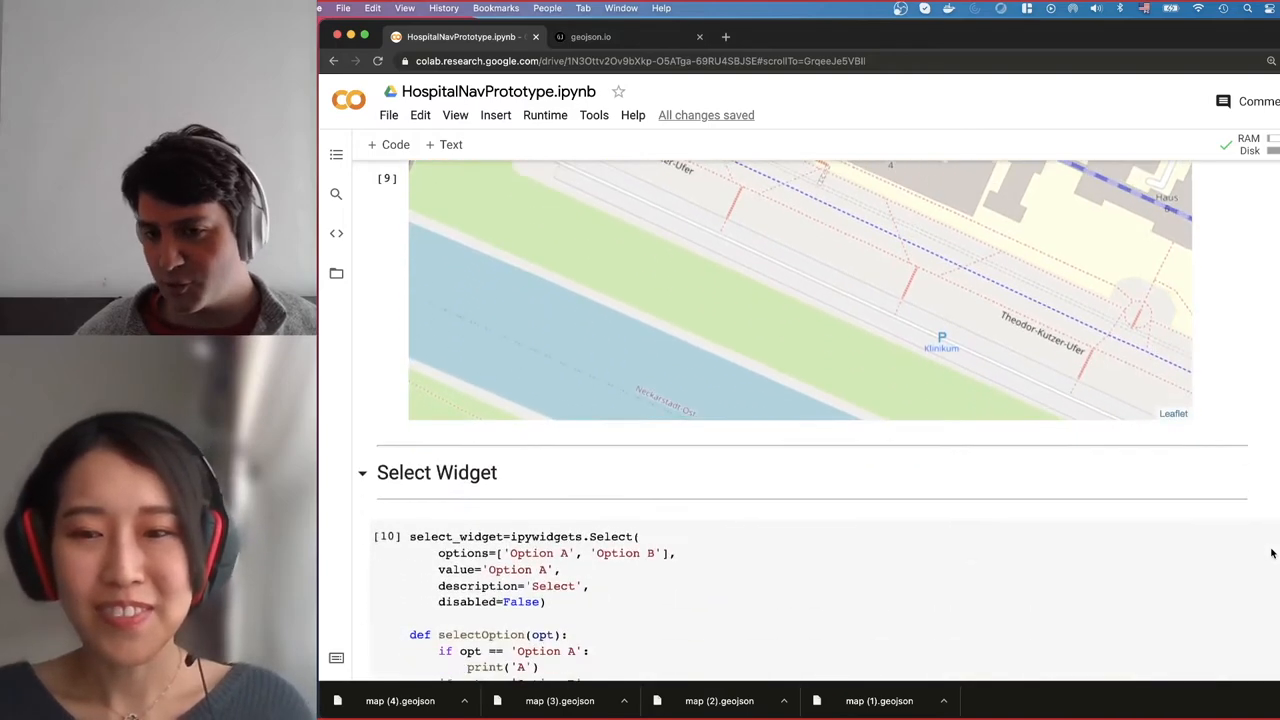
{"action": "scroll", "scroll_direction": "down", "scroll_amount": 3}
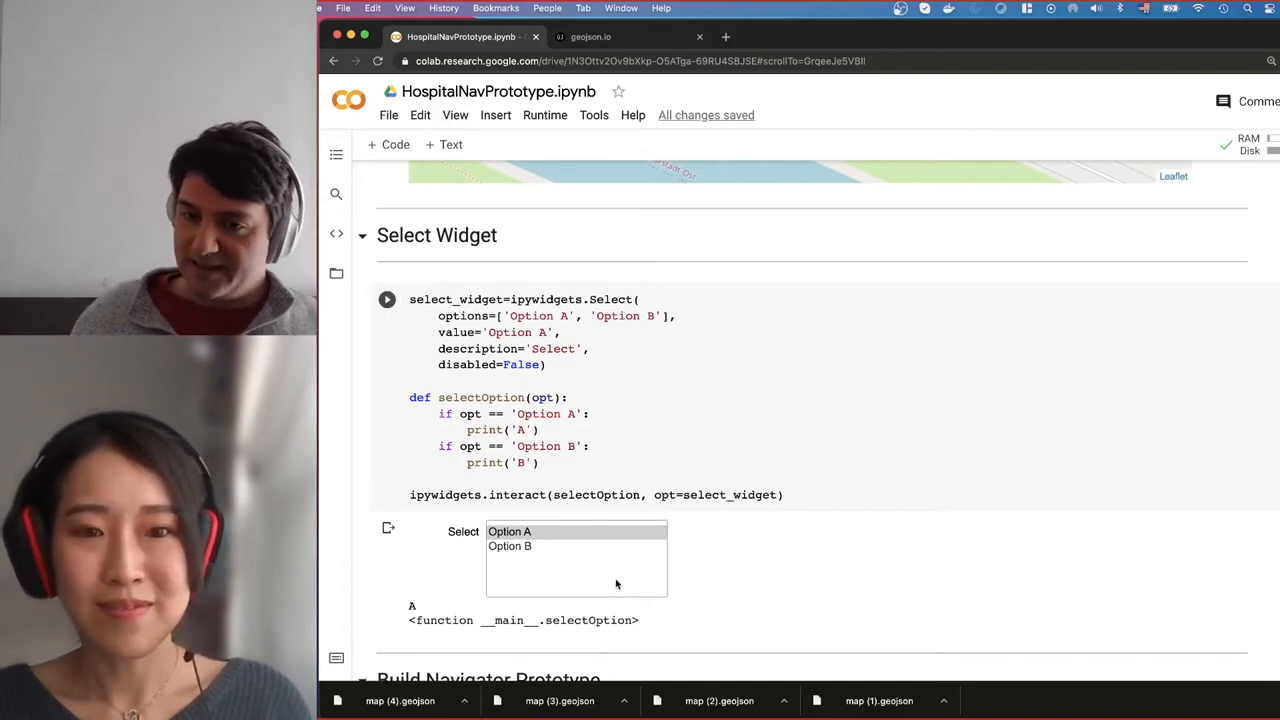
{"action": "mouse_move", "coordinate": [504, 558]}
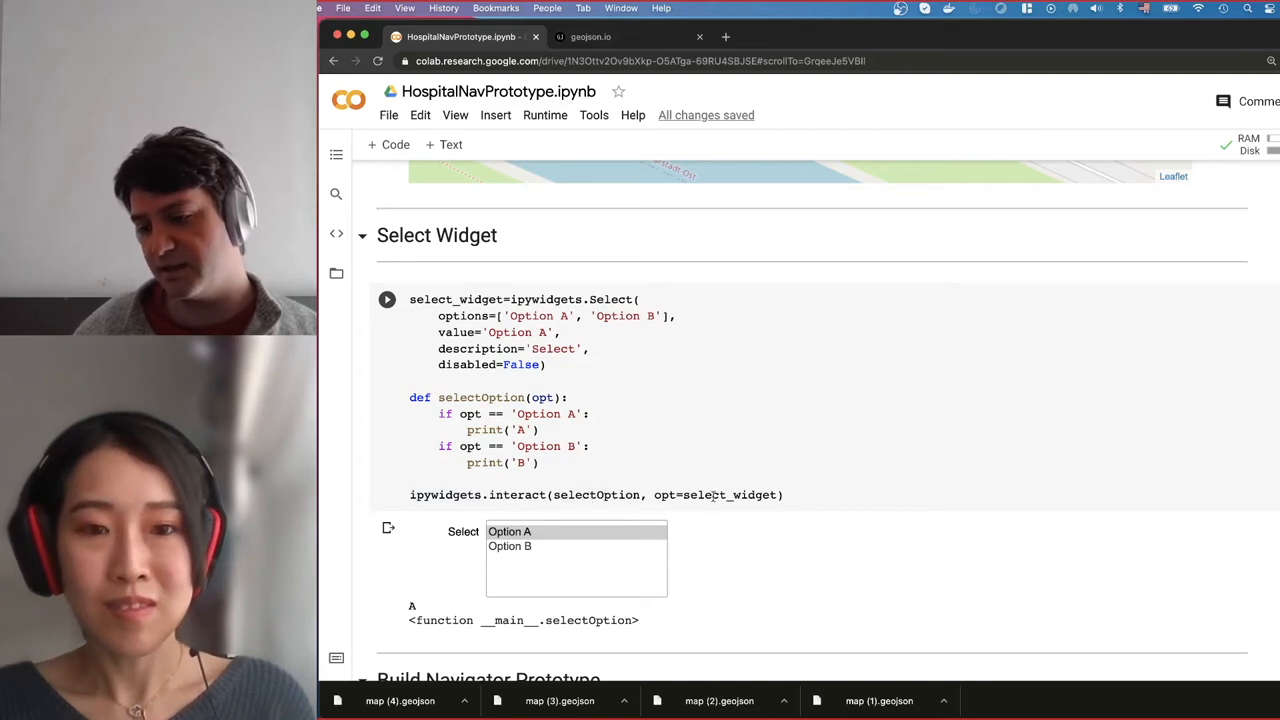
{"action": "mouse_move", "coordinate": [716, 508]}
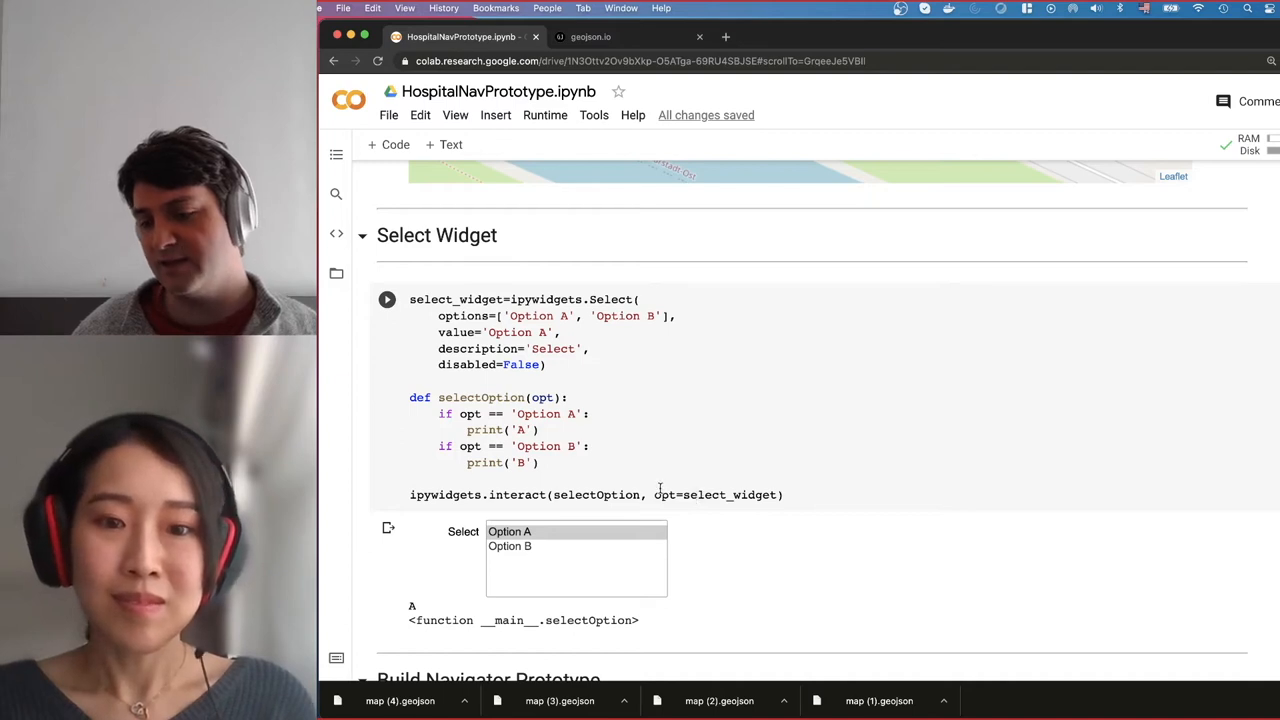
{"action": "mouse_move", "coordinate": [750, 530]}
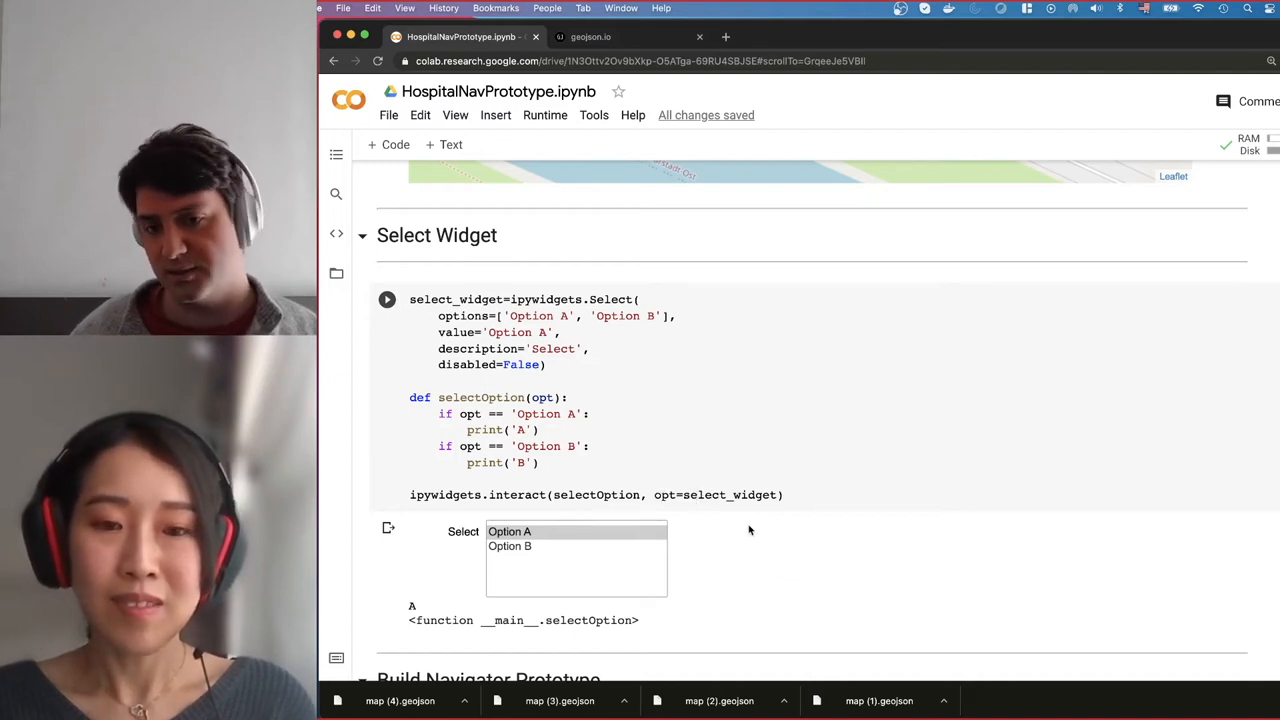
{"action": "mouse_move", "coordinate": [704, 452]}
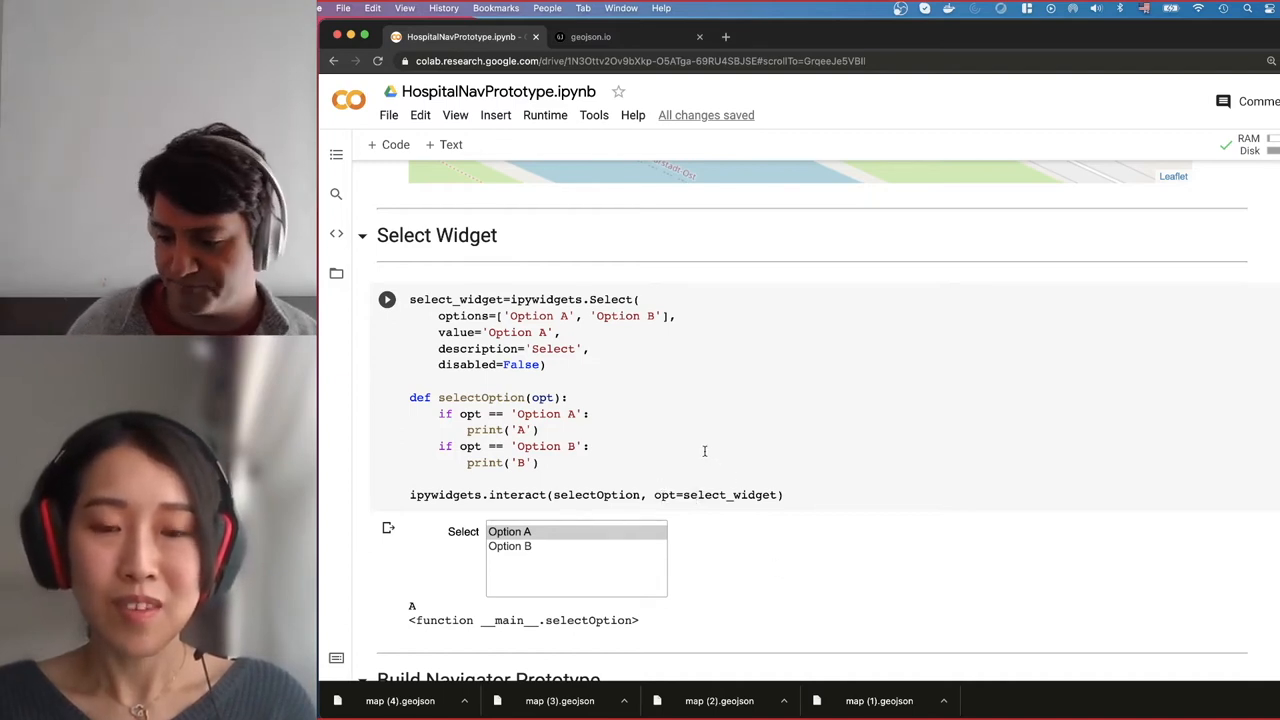
{"action": "mouse_move", "coordinate": [680, 458]}
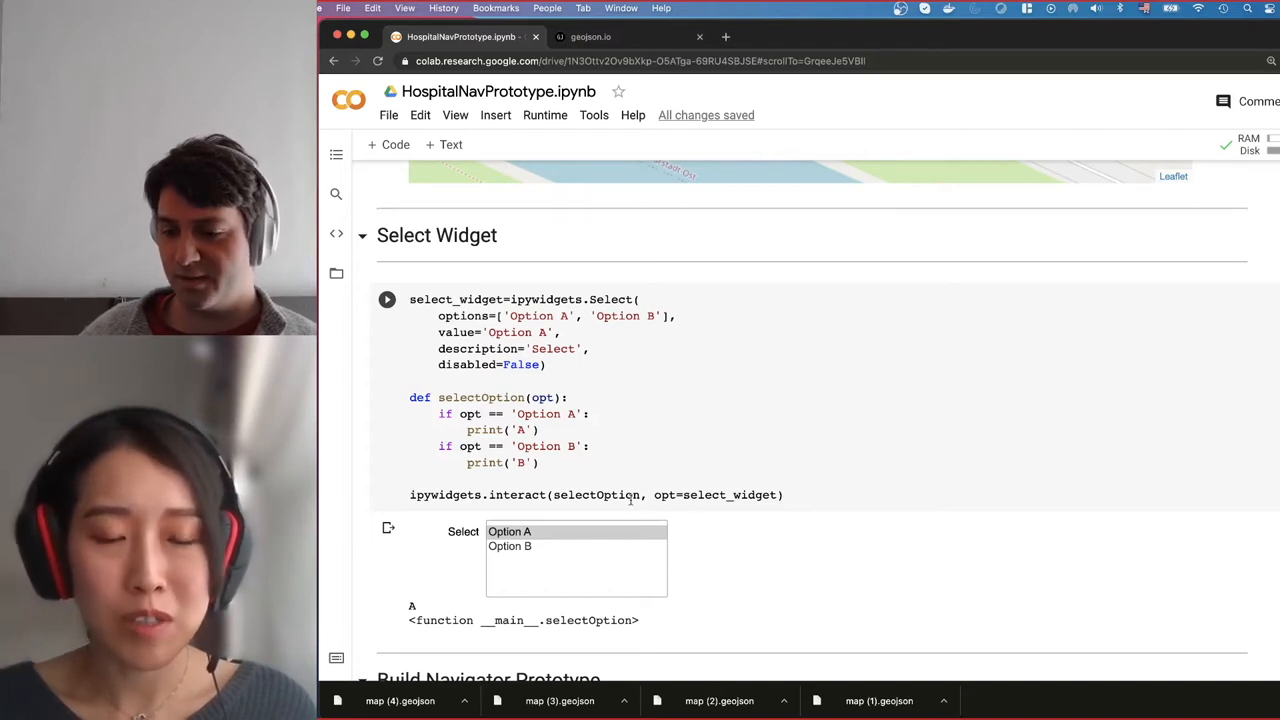
{"action": "mouse_move", "coordinate": [608, 532]}
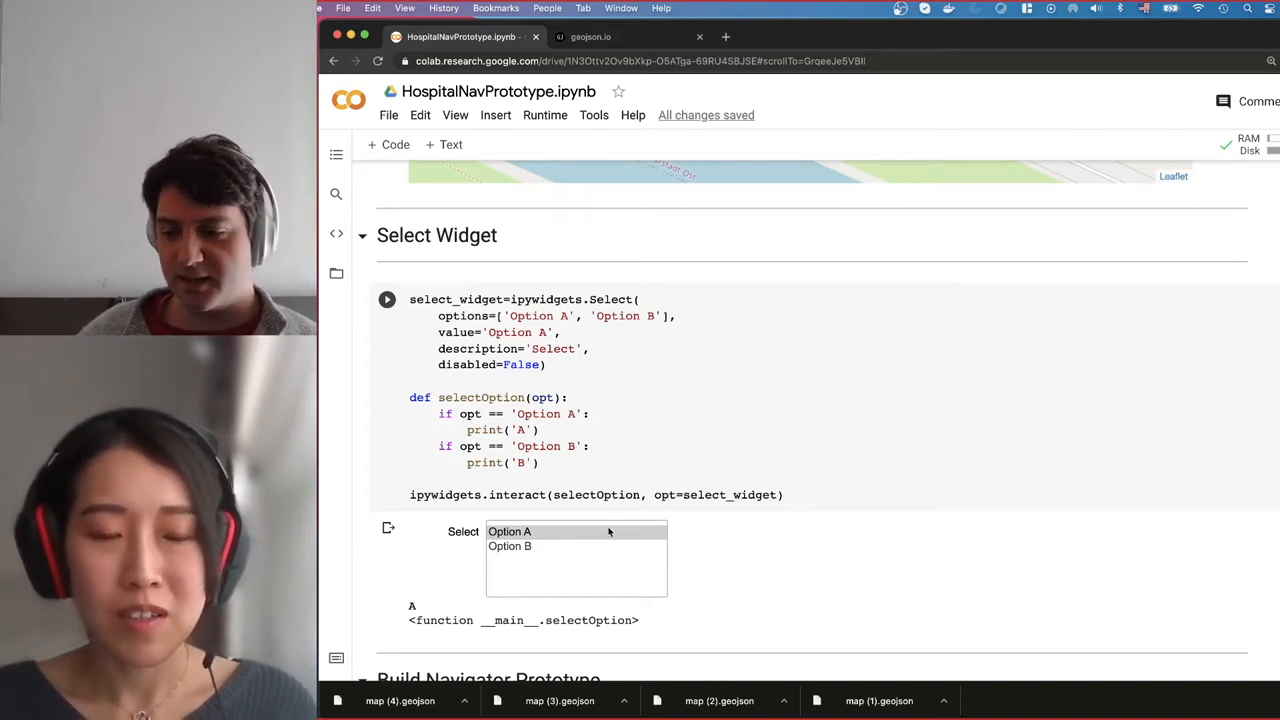
{"action": "mouse_move", "coordinate": [548, 546]}
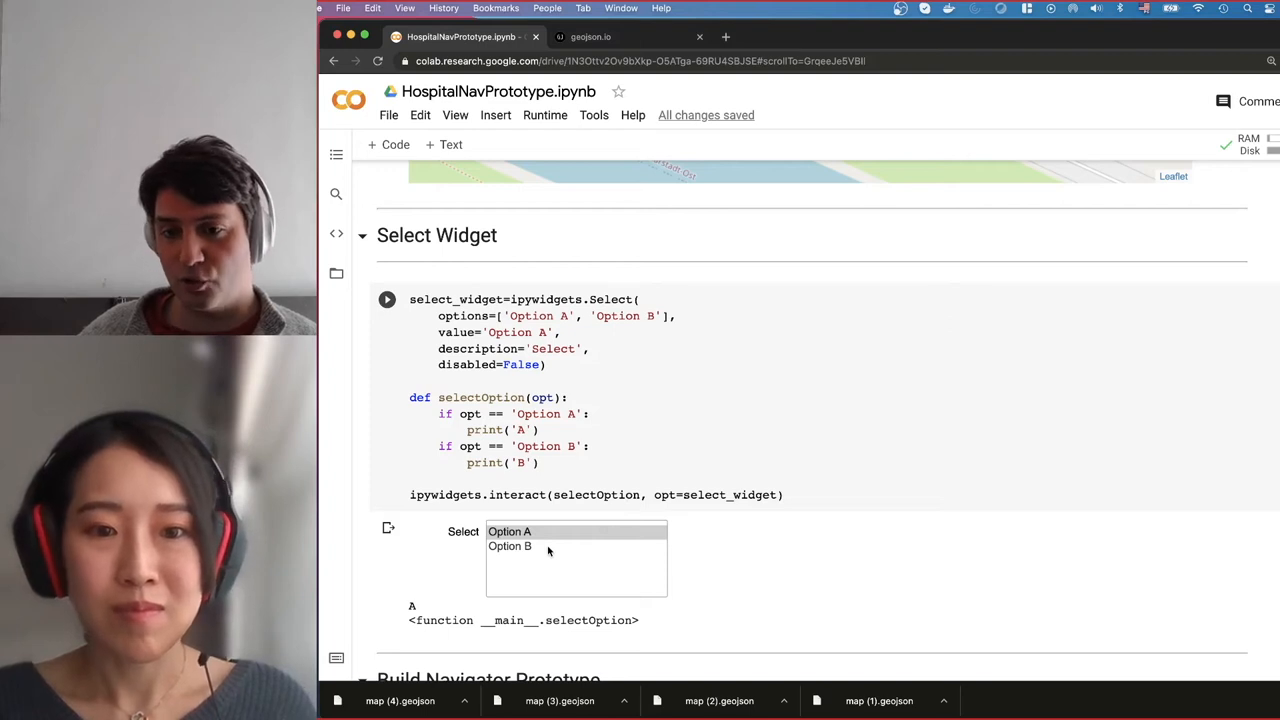
- Switch the Select widget Option B, Option A, then Option B so the output prints B
{"action": "left_click", "coordinate": [510, 546]}
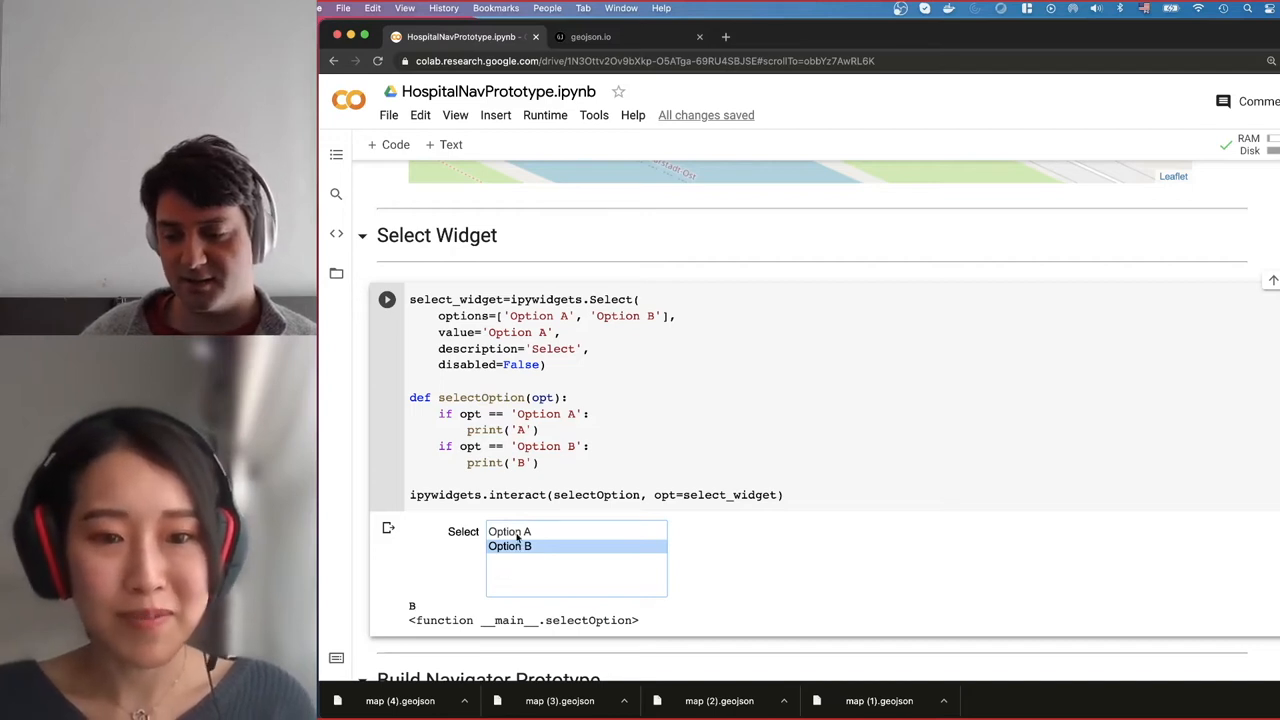
{"action": "left_click", "coordinate": [510, 532]}
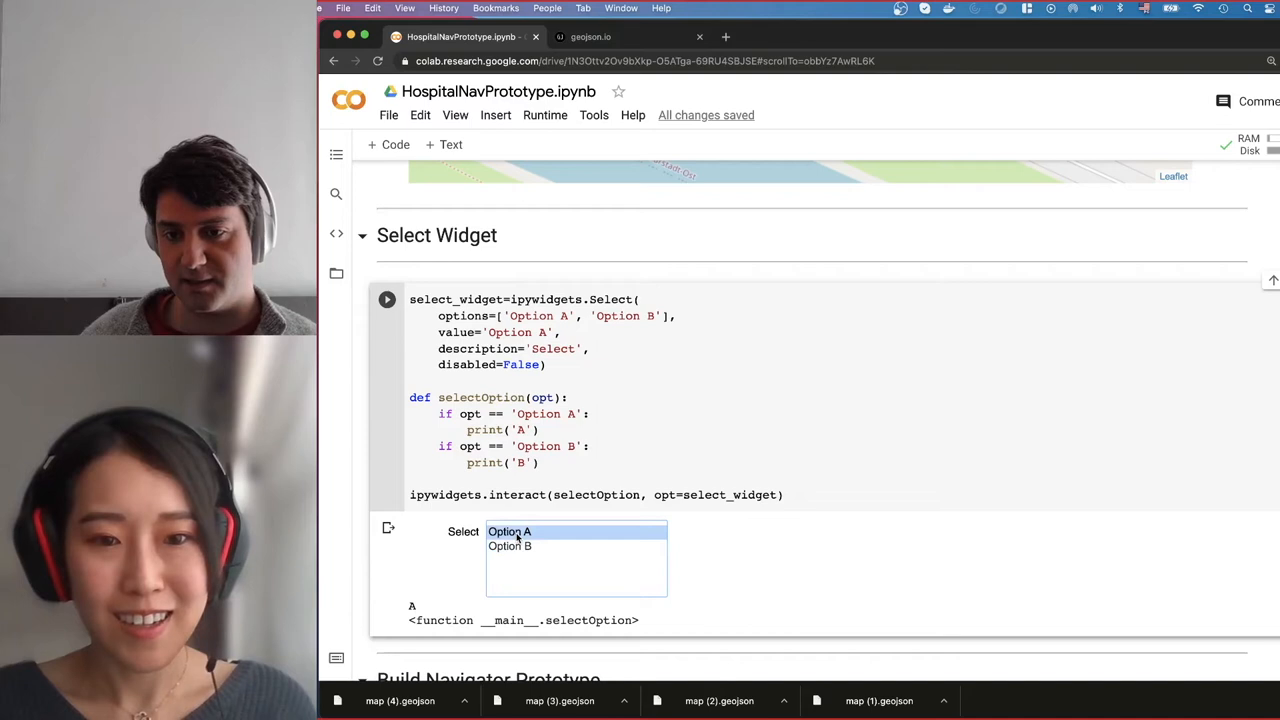
{"action": "left_click", "coordinate": [510, 546]}
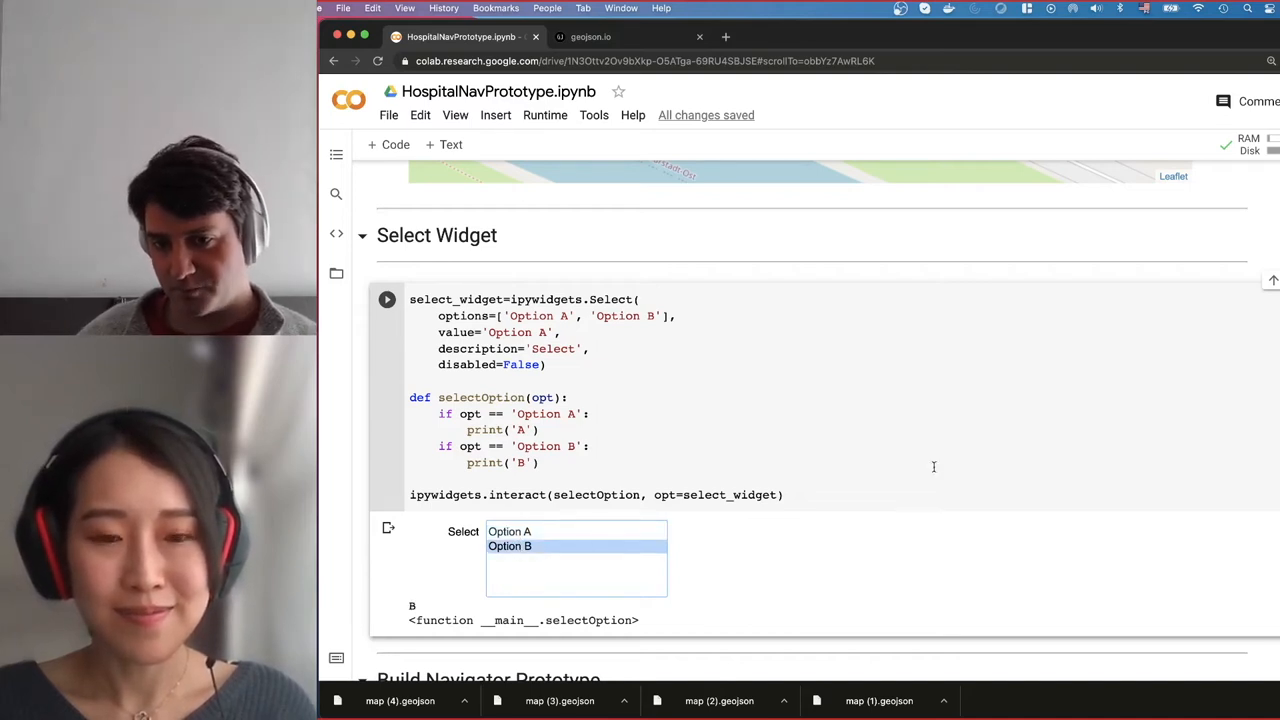
{"action": "mouse_move", "coordinate": [1104, 472]}
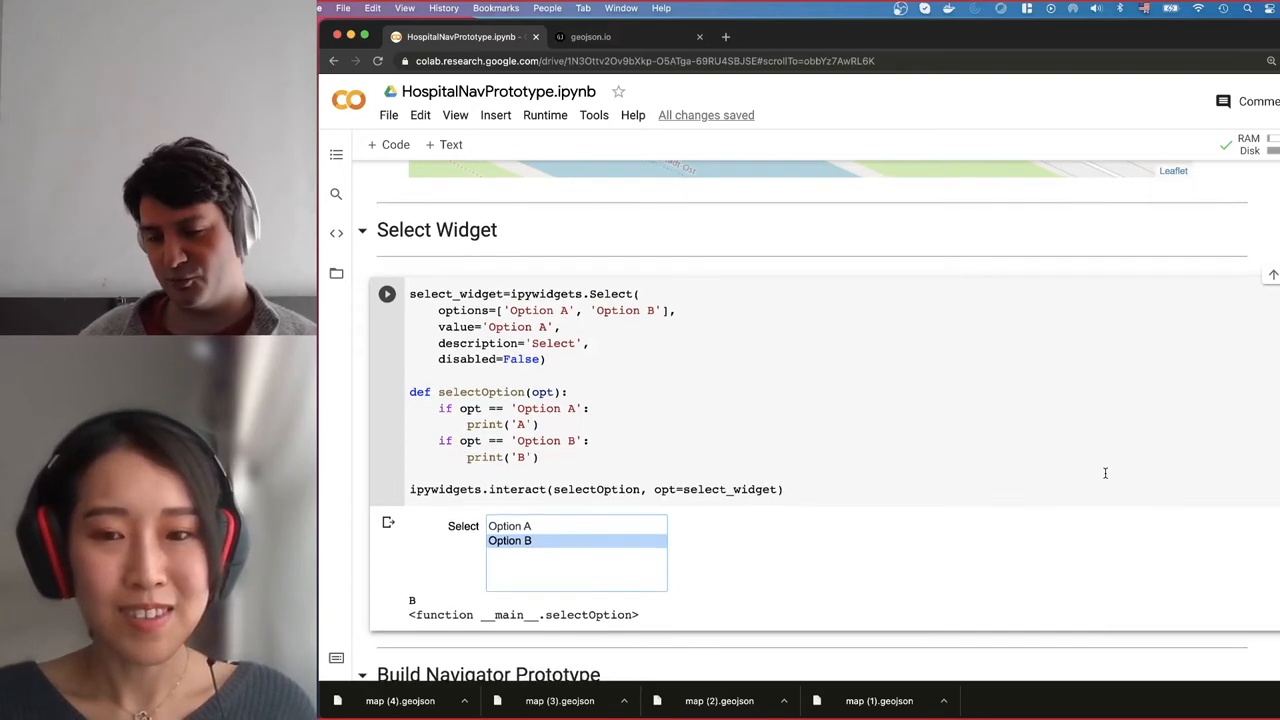
{"action": "scroll", "scroll_direction": "down", "scroll_amount": 3}
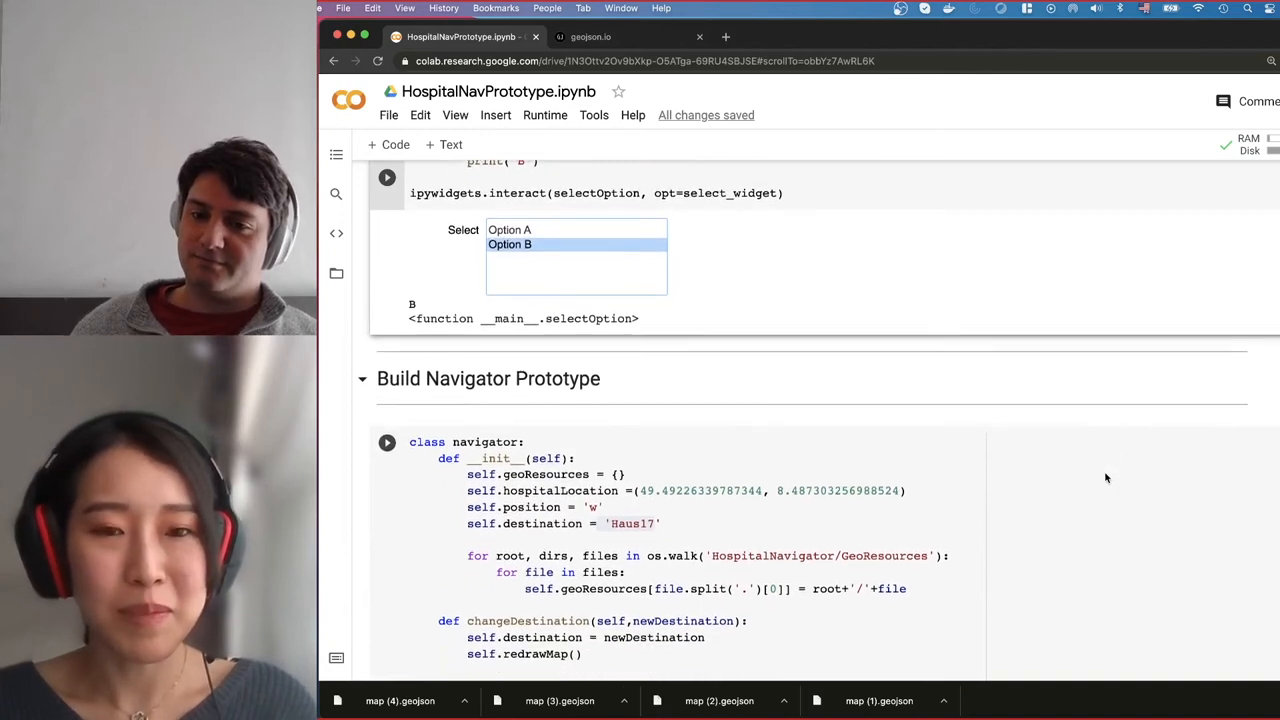
{"action": "scroll", "scroll_direction": "down", "scroll_amount": 3}
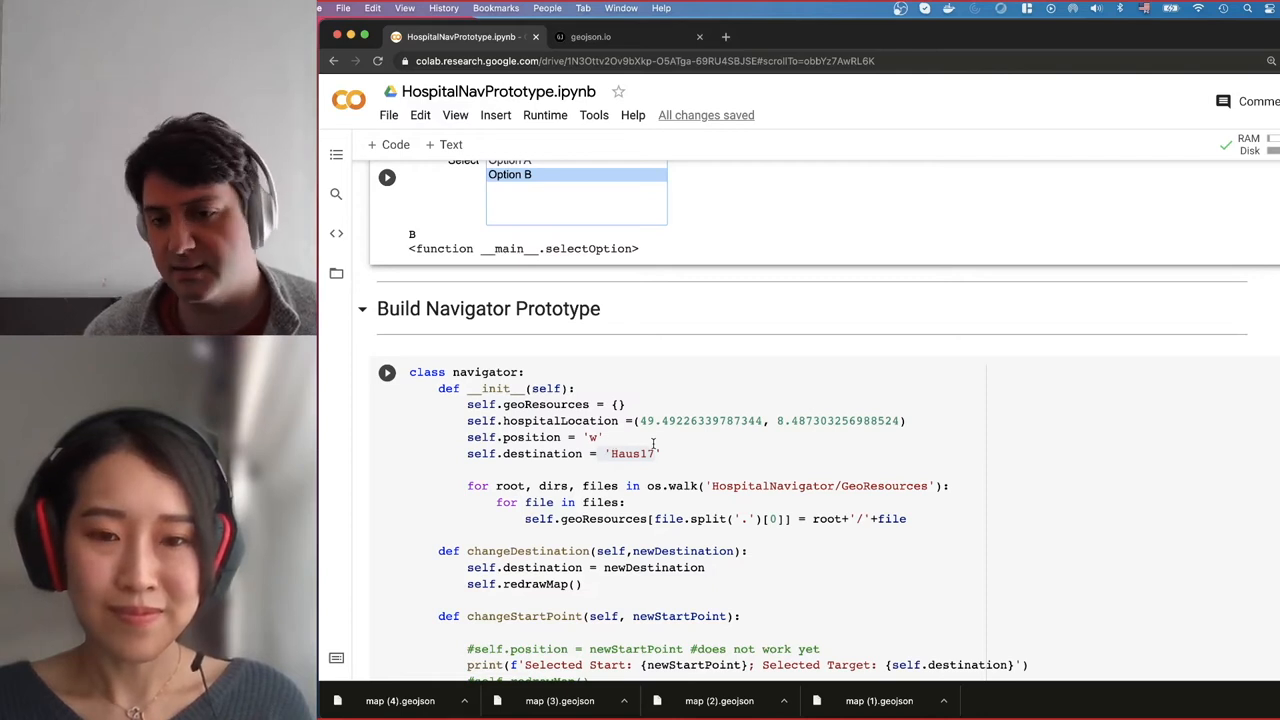
{"action": "scroll", "scroll_direction": "down", "scroll_amount": 3}
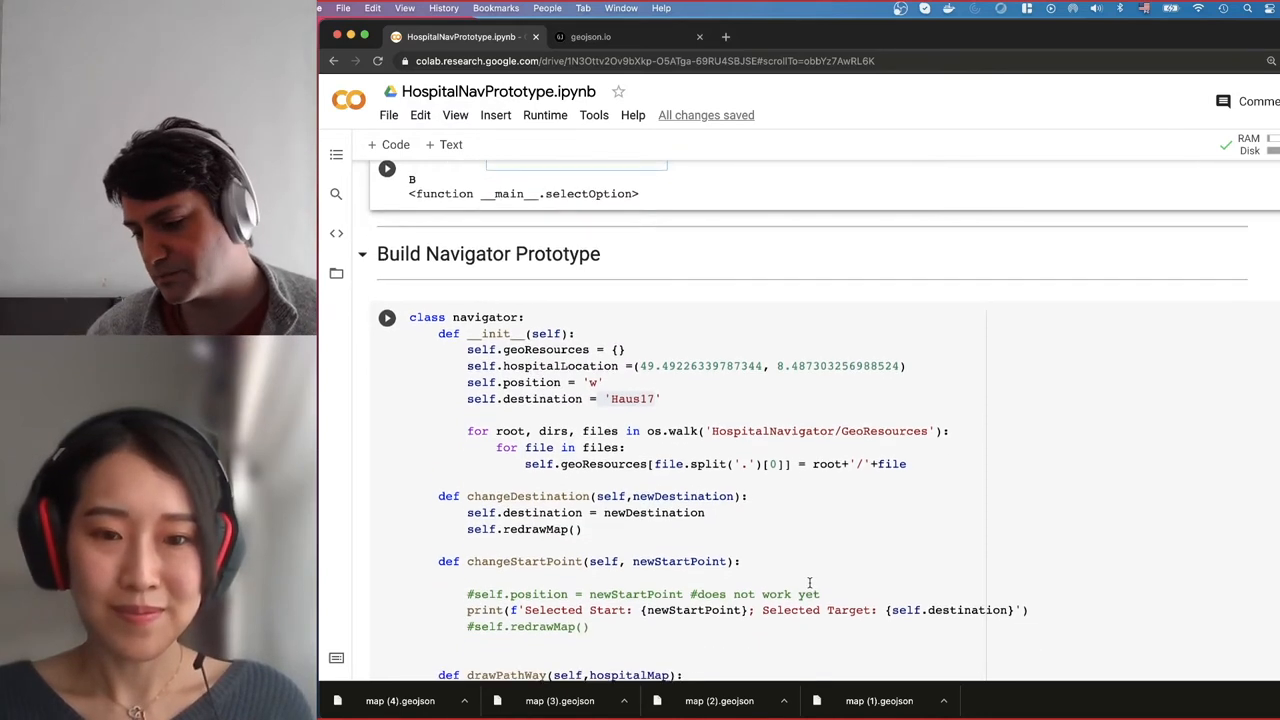
{"action": "scroll", "scroll_direction": "down", "scroll_amount": 3}
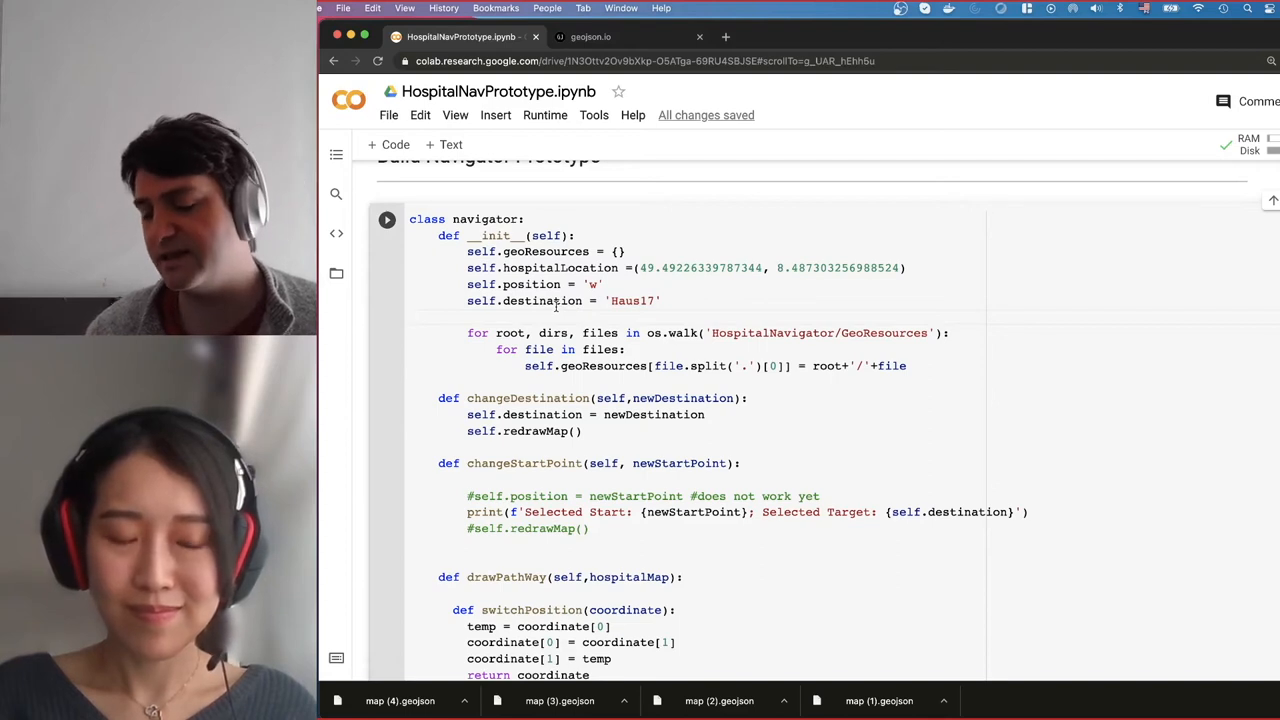
{"action": "mouse_move", "coordinate": [588, 452]}
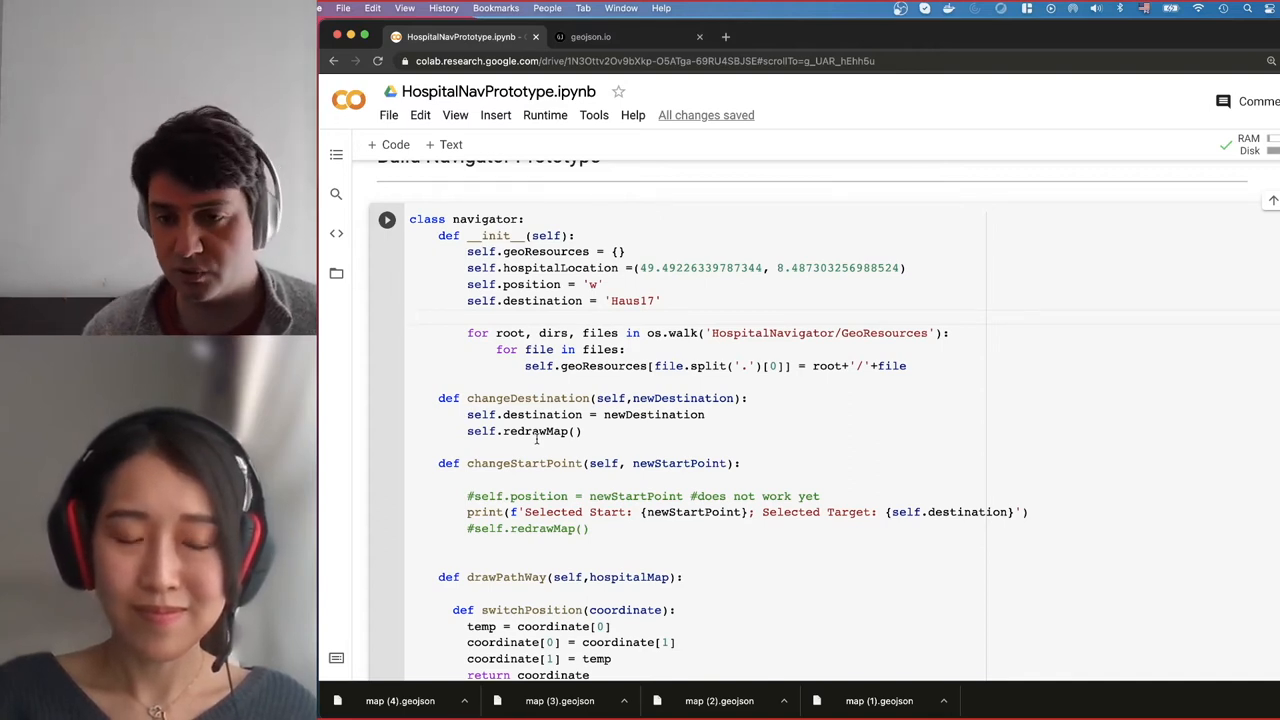
{"action": "scroll", "scroll_direction": "down", "scroll_amount": 3}
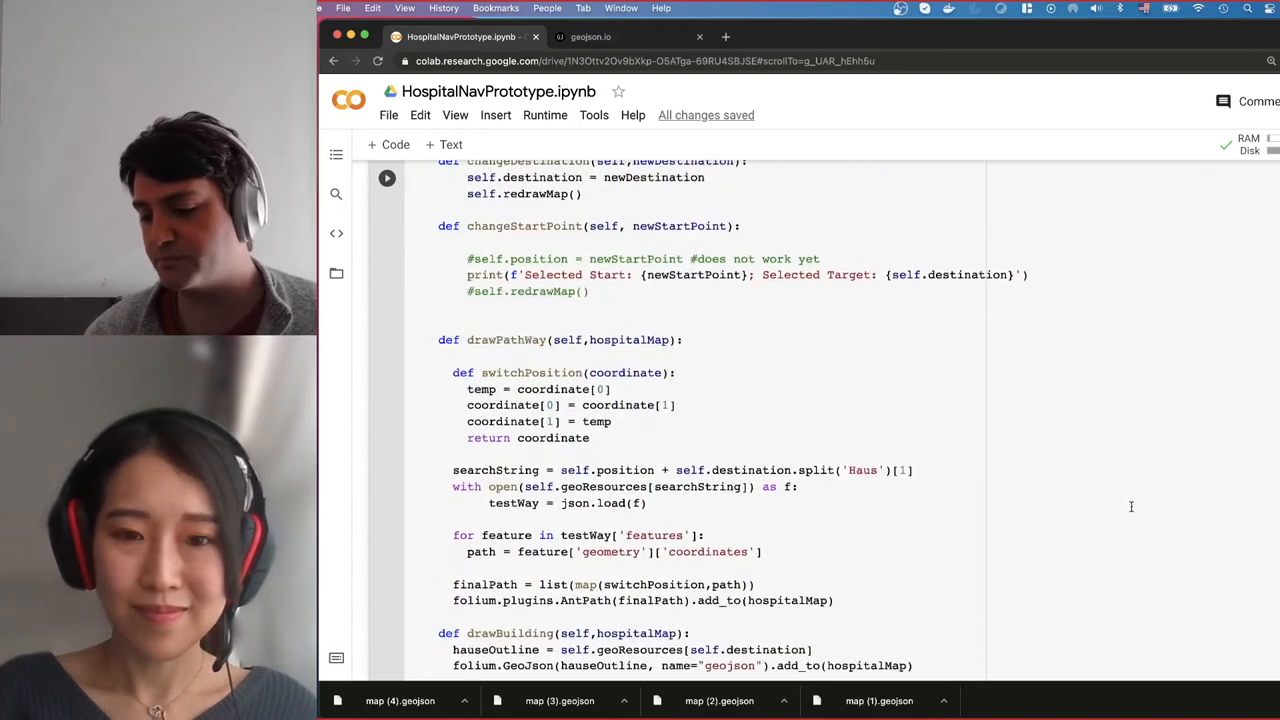
{"action": "scroll", "scroll_direction": "down", "scroll_amount": 3}
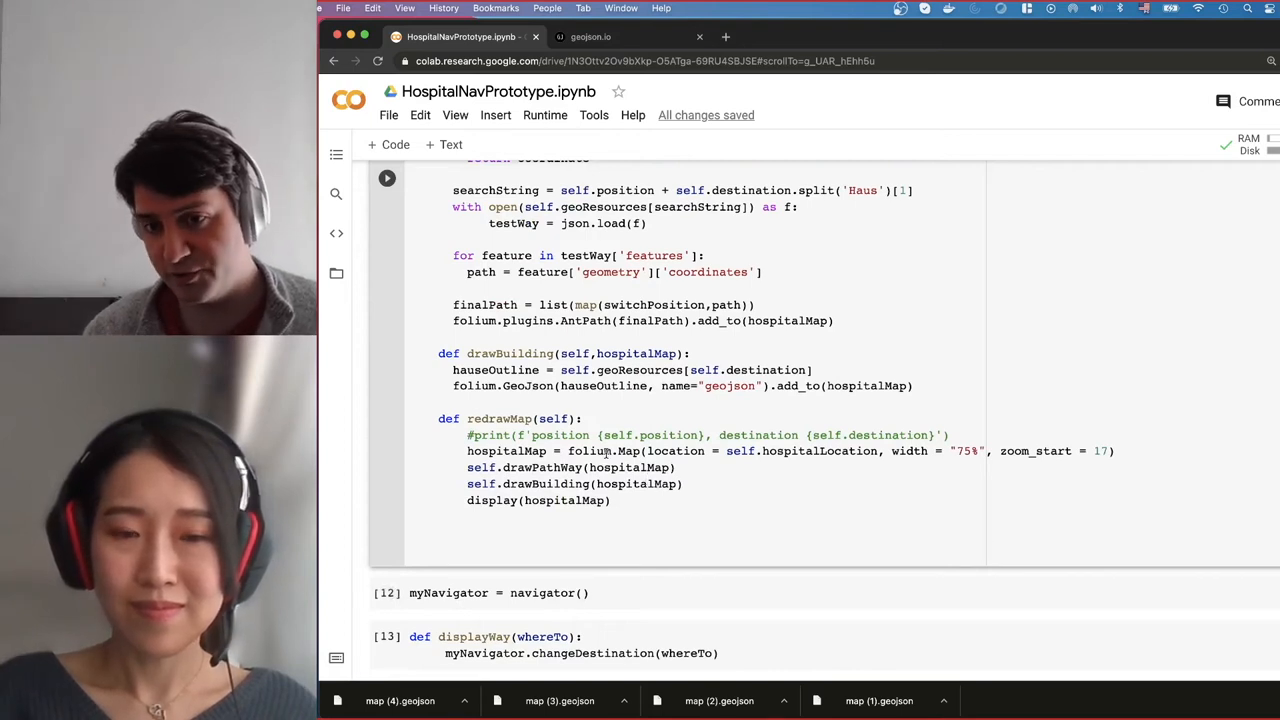
{"action": "mouse_move", "coordinate": [590, 450]}
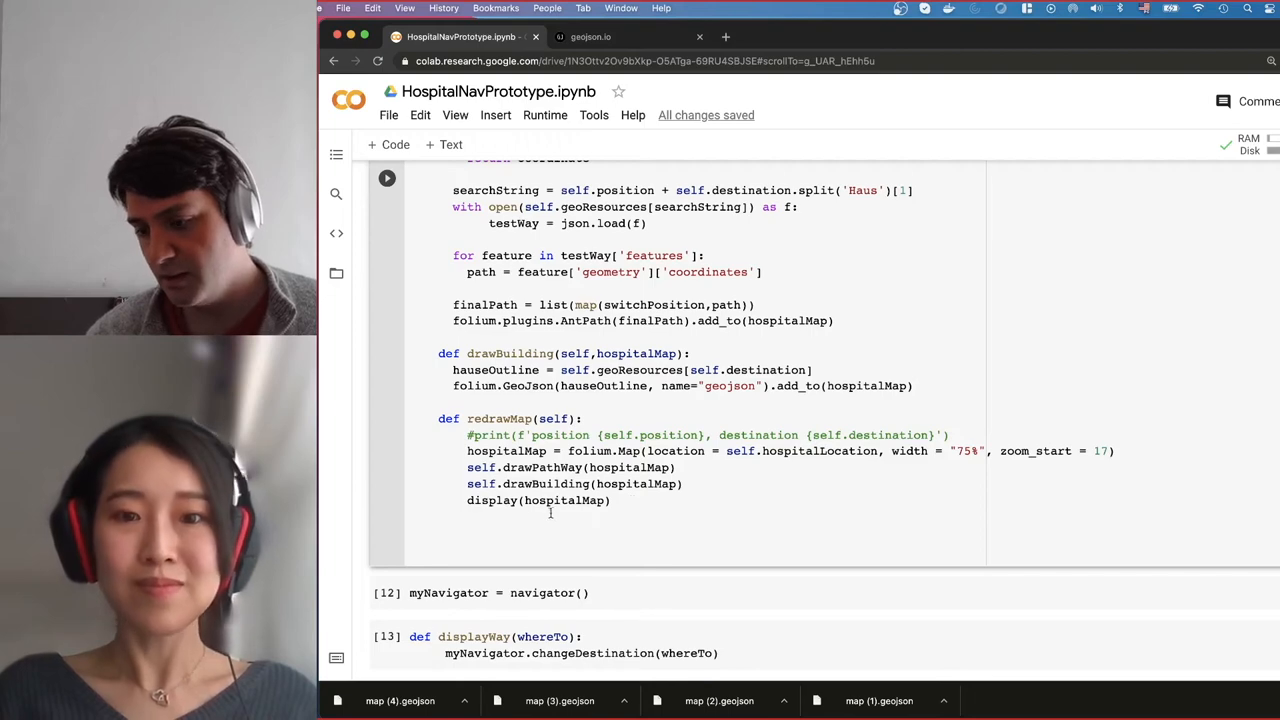
{"action": "mouse_move", "coordinate": [492, 500]}
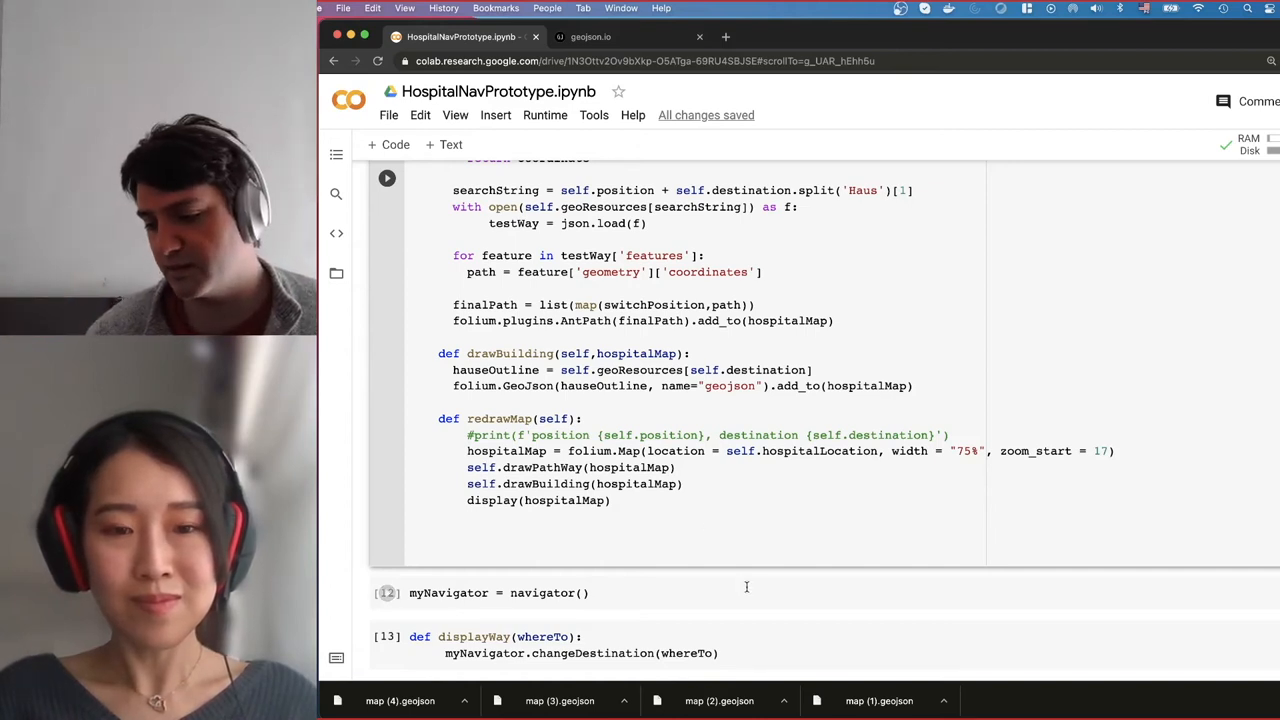
{"action": "scroll", "scroll_direction": "down", "scroll_amount": 3}
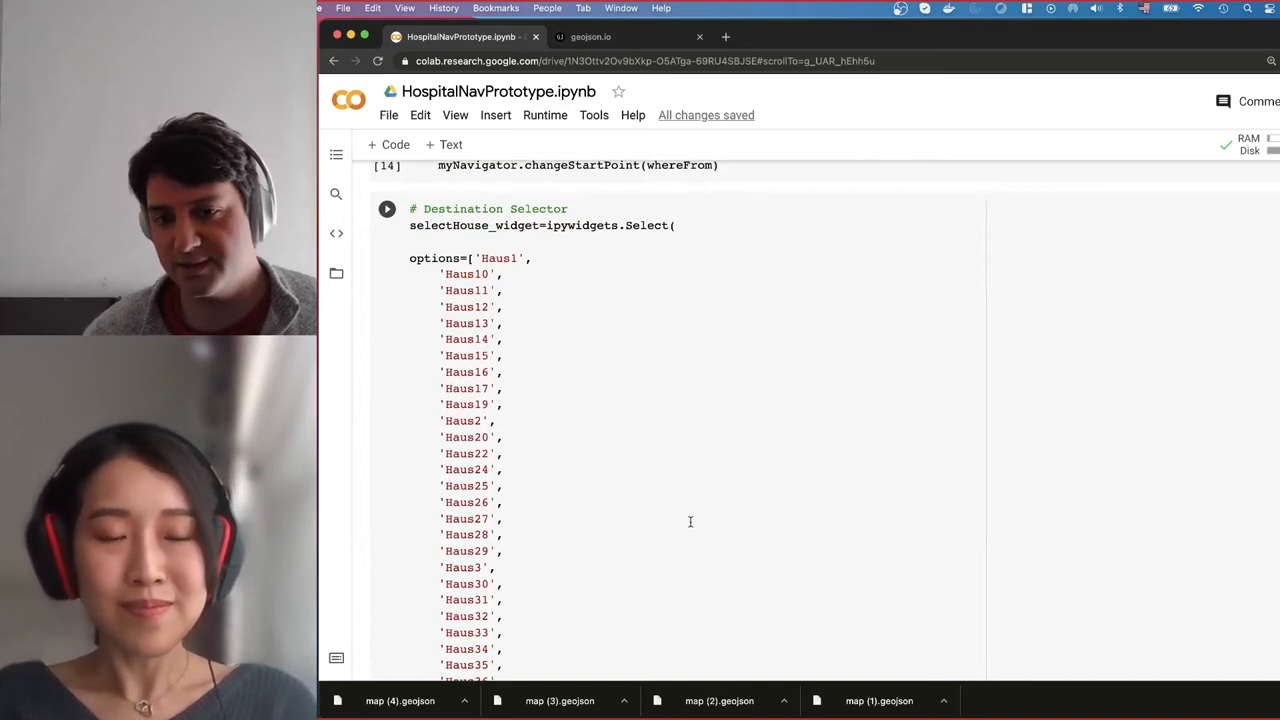
{"action": "scroll", "scroll_direction": "down", "scroll_amount": 3}
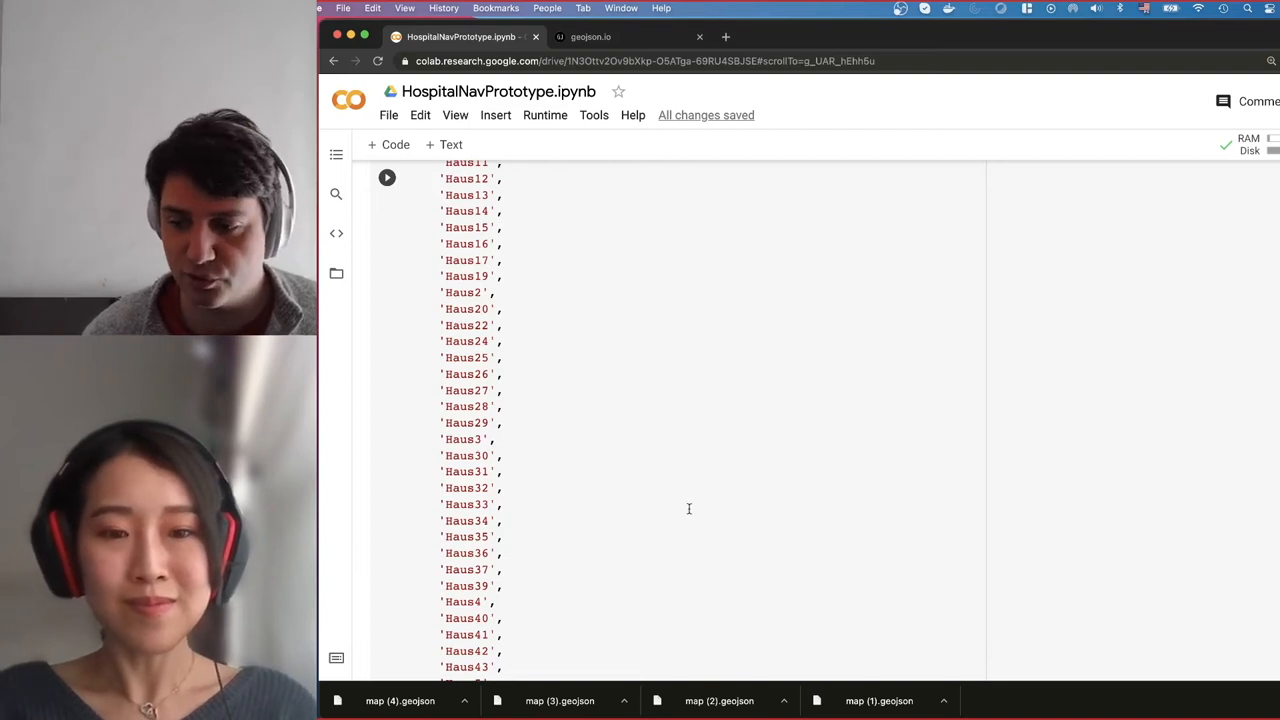
{"action": "scroll", "scroll_direction": "down", "scroll_amount": 3}
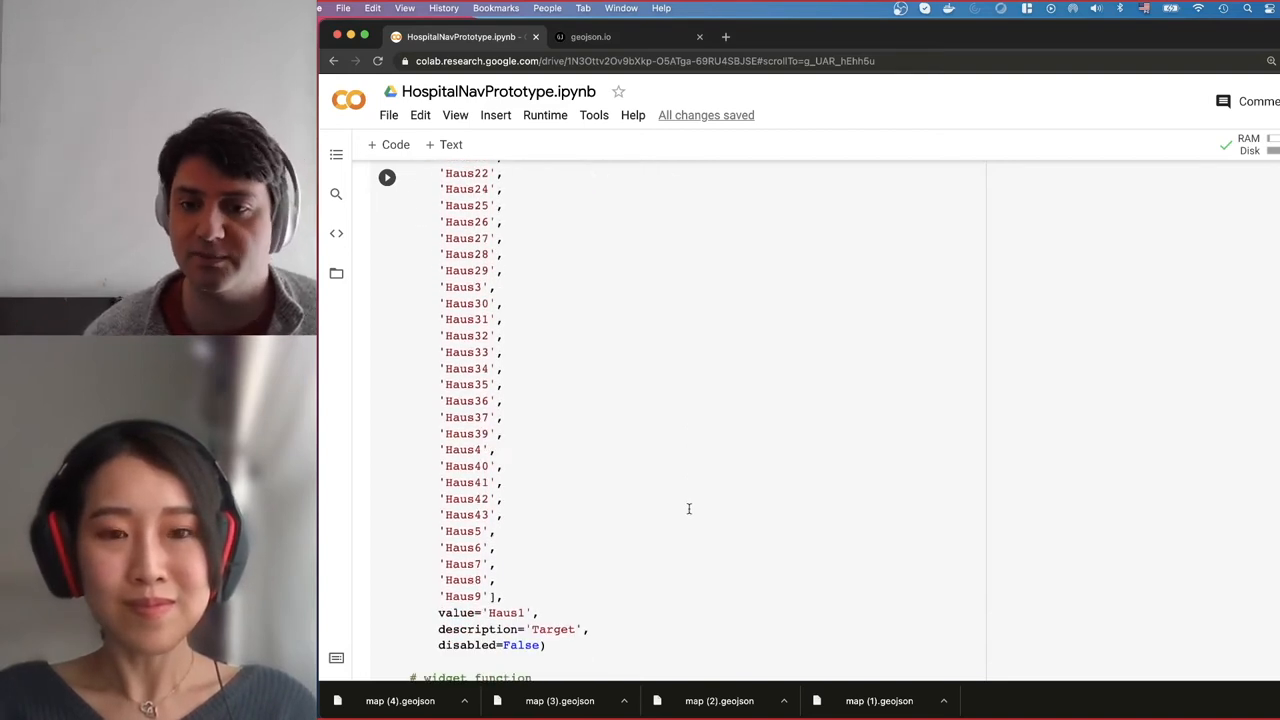
{"action": "scroll", "scroll_direction": "down", "scroll_amount": 3}
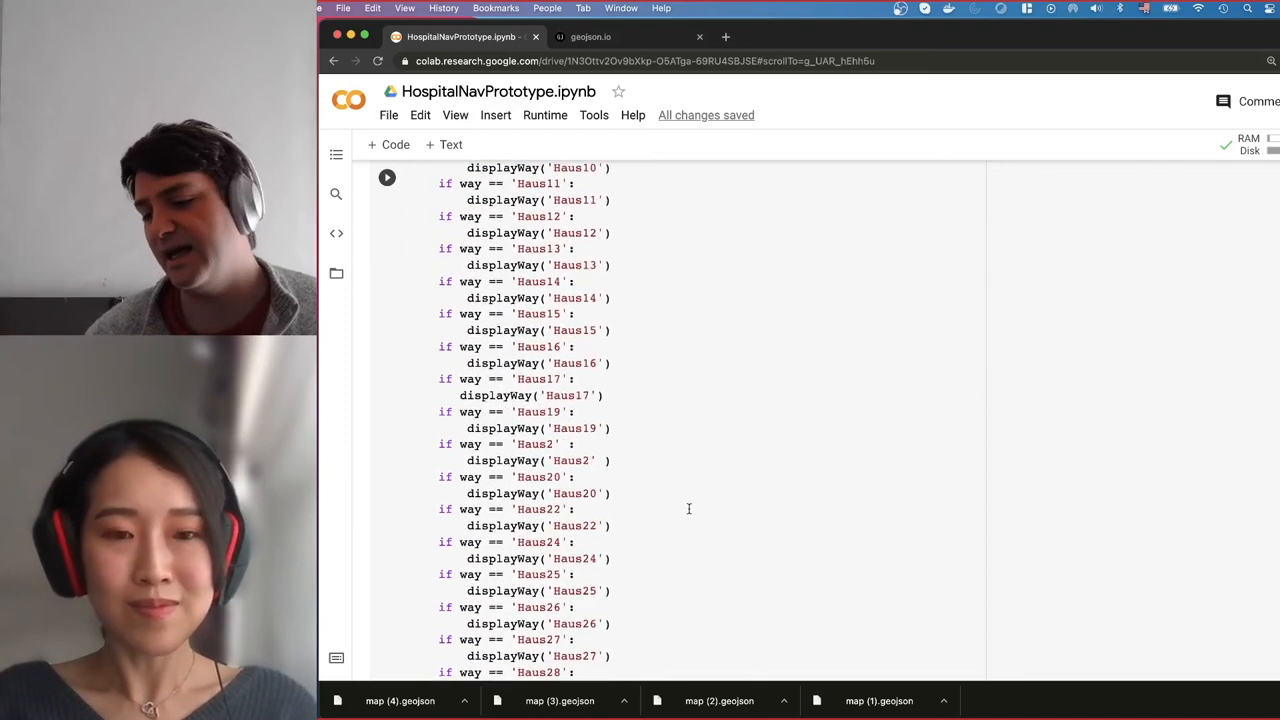
{"action": "scroll", "scroll_direction": "down", "scroll_amount": 3}
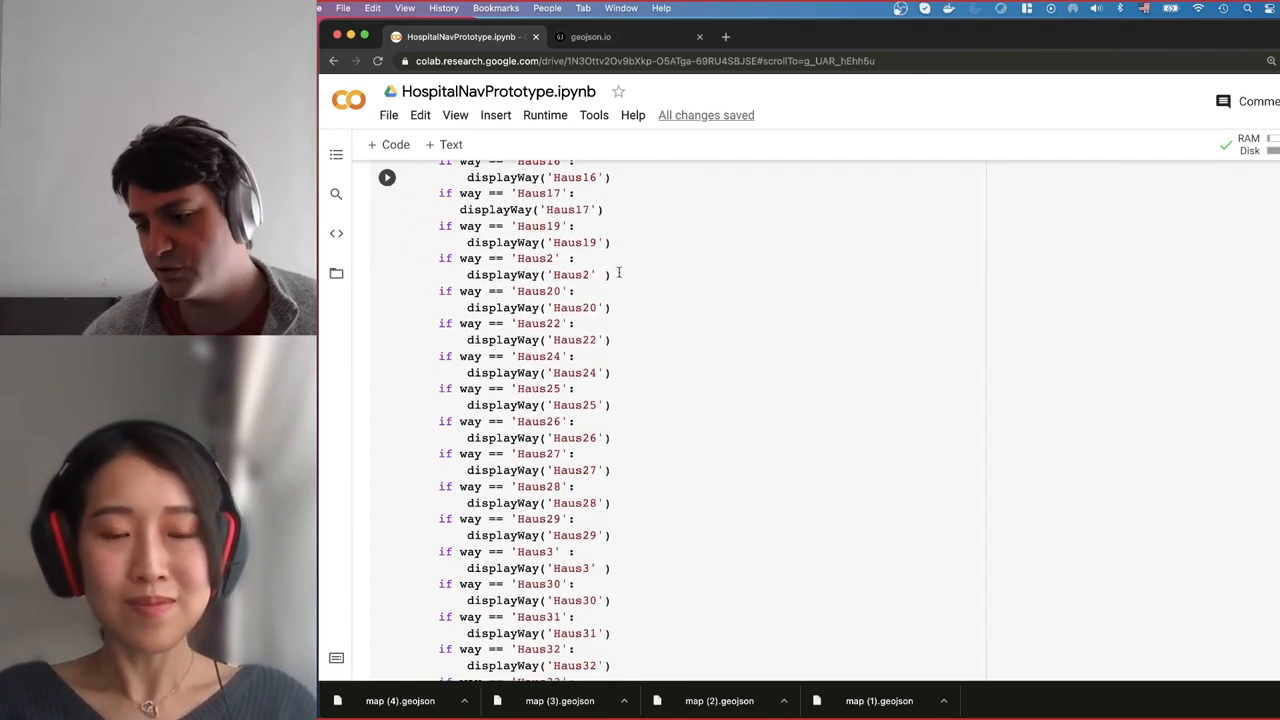
{"action": "scroll", "scroll_direction": "down", "scroll_amount": 3}
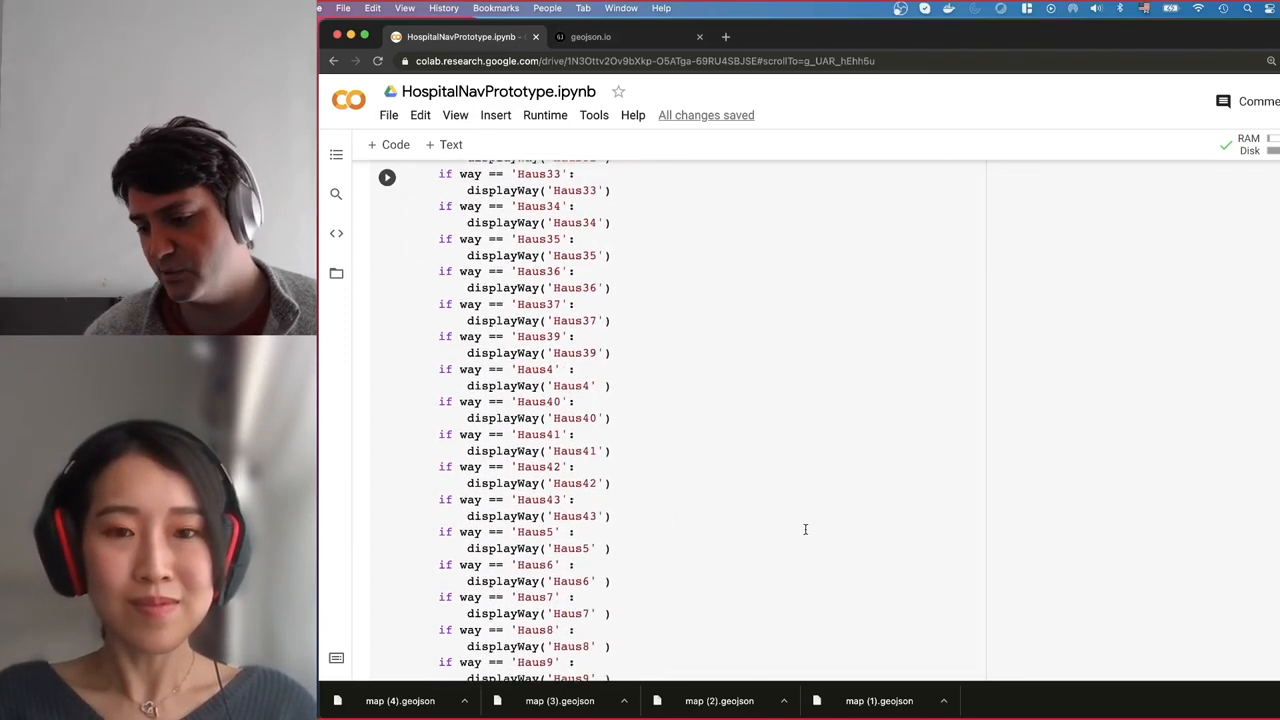
{"action": "scroll", "scroll_direction": "down", "scroll_amount": 3}
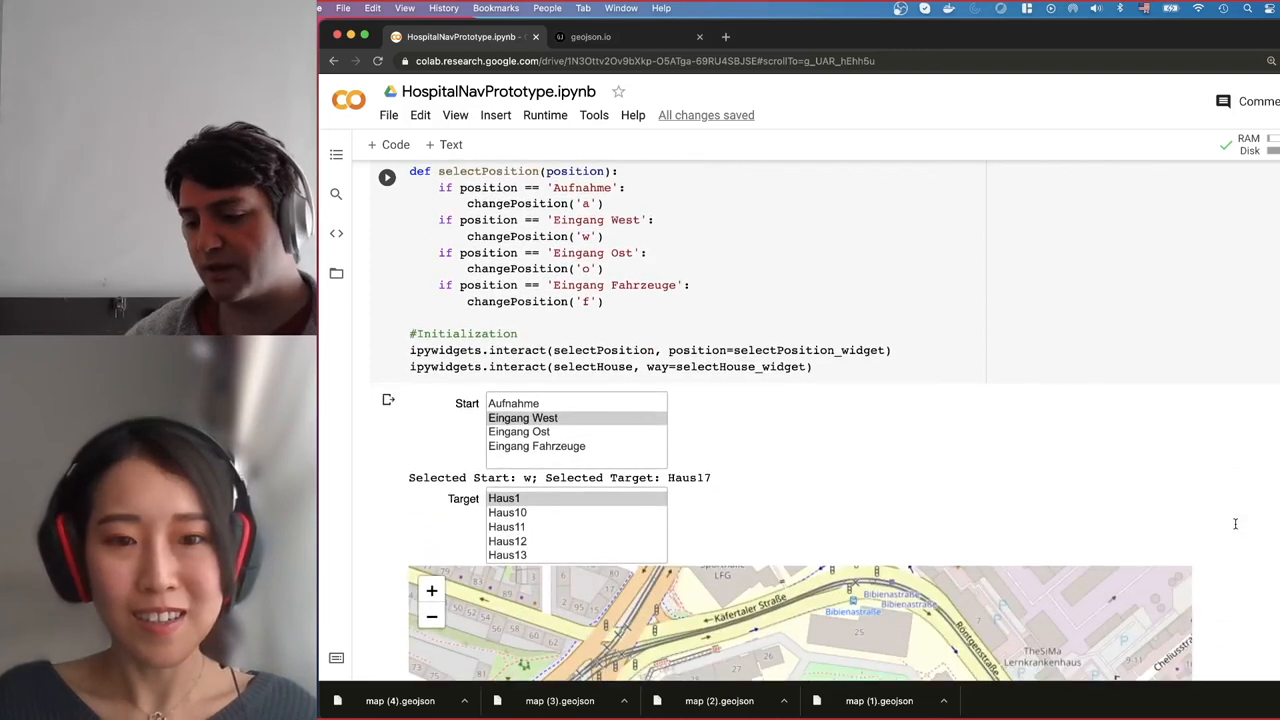
- Choose Haus12 then Haus22 as Target so the map routes from Eingang West to Haus22
{"action": "scroll", "scroll_direction": "down", "scroll_amount": 3}
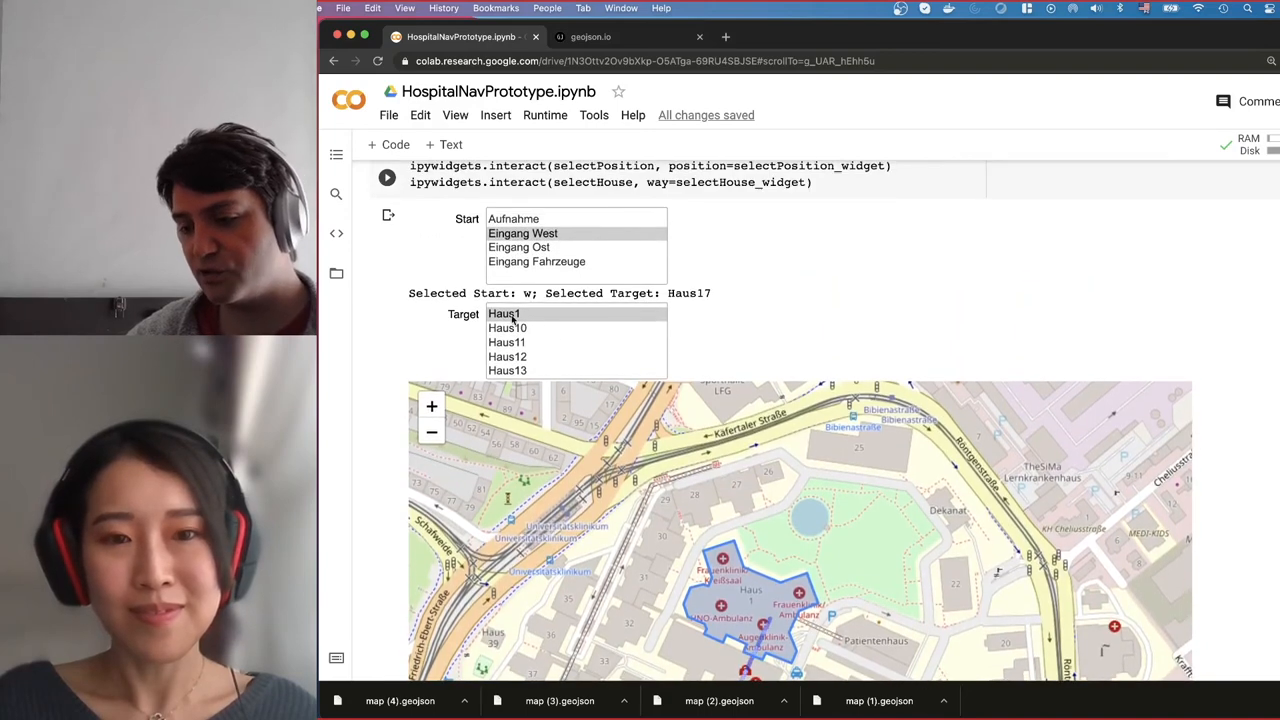
{"action": "mouse_move", "coordinate": [588, 306]}
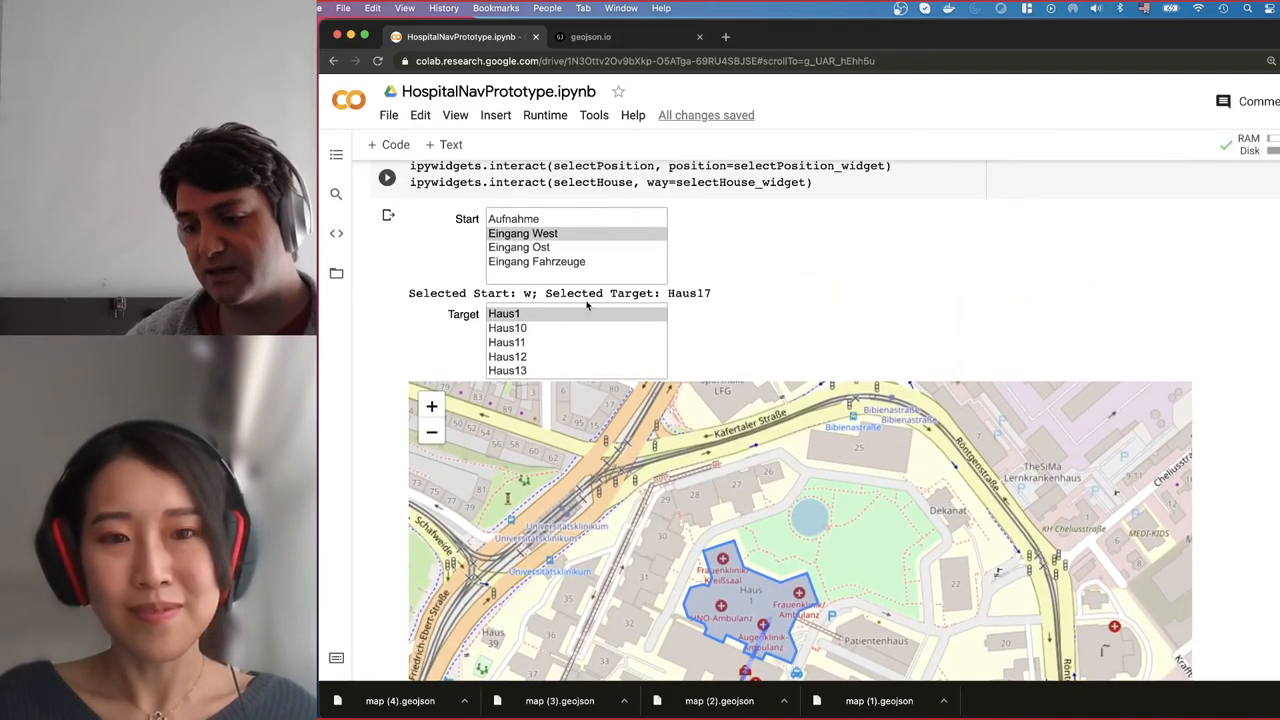
{"action": "scroll", "scroll_direction": "down", "scroll_amount": 3}
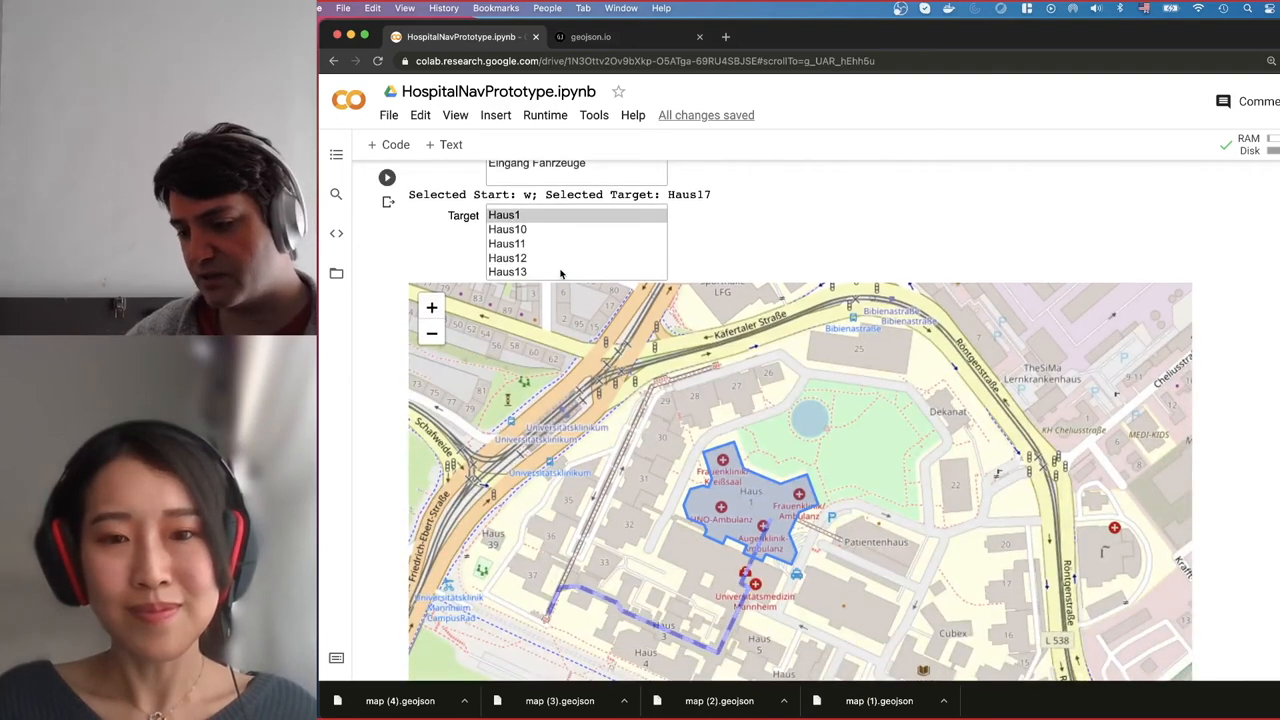
{"action": "left_click", "coordinate": [508, 258]}
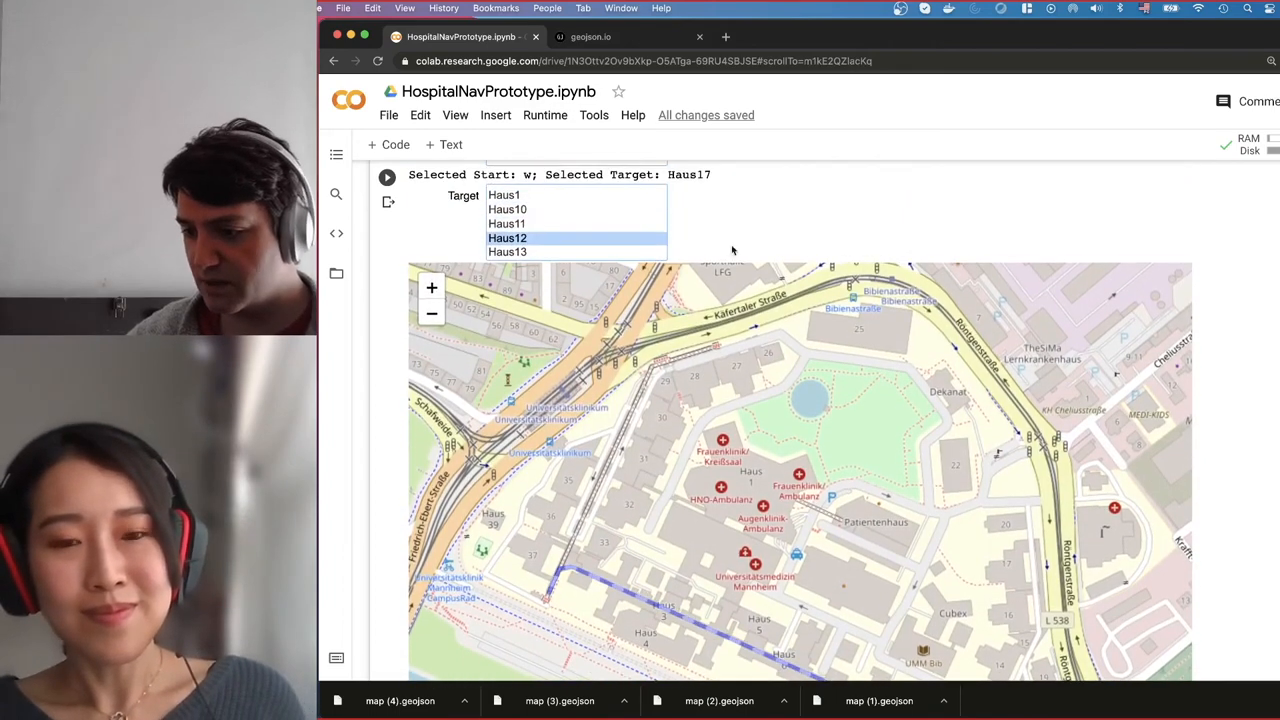
{"action": "scroll", "scroll_direction": "down", "scroll_amount": 3}
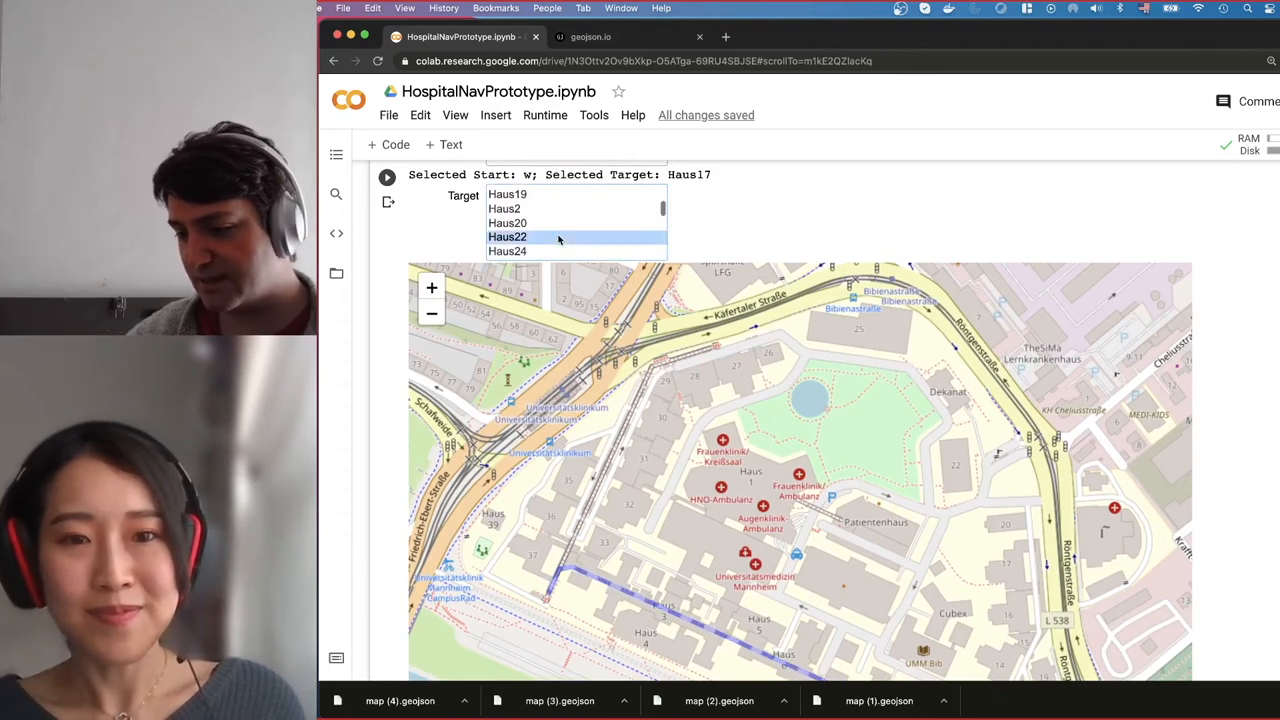
{"action": "left_click", "coordinate": [508, 236]}
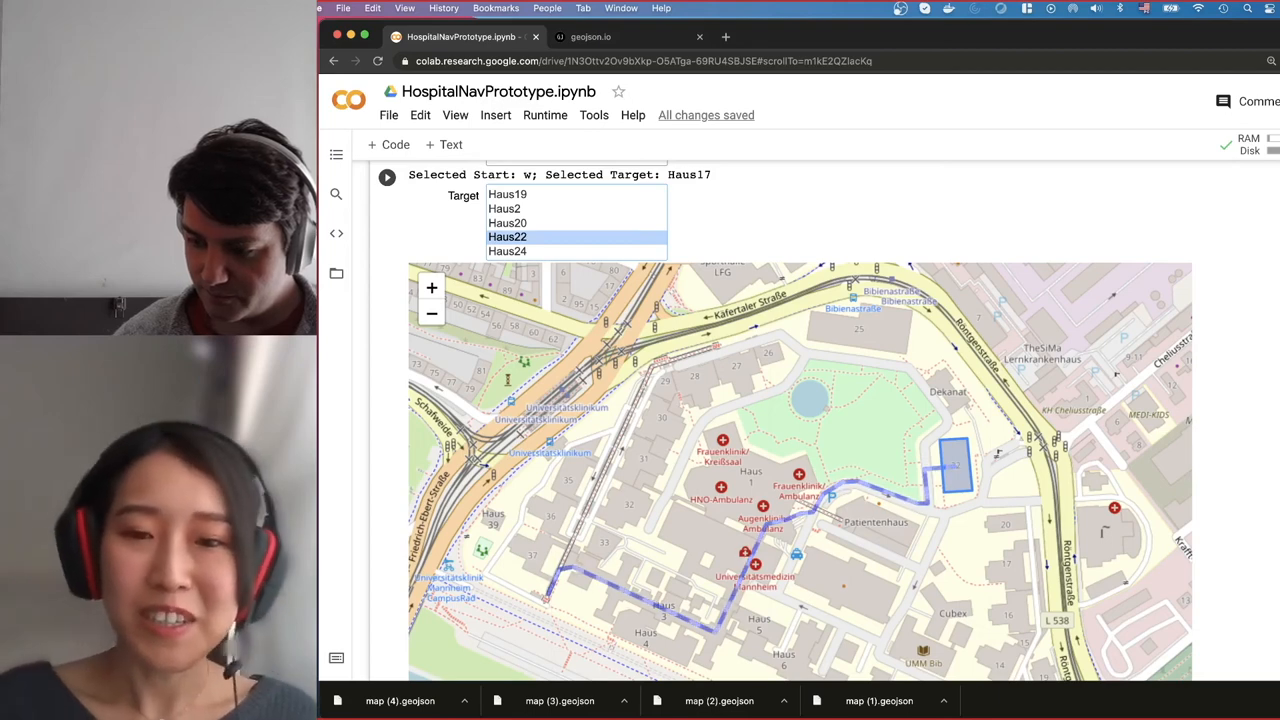
{"action": "scroll", "scroll_direction": "down", "scroll_amount": 3}
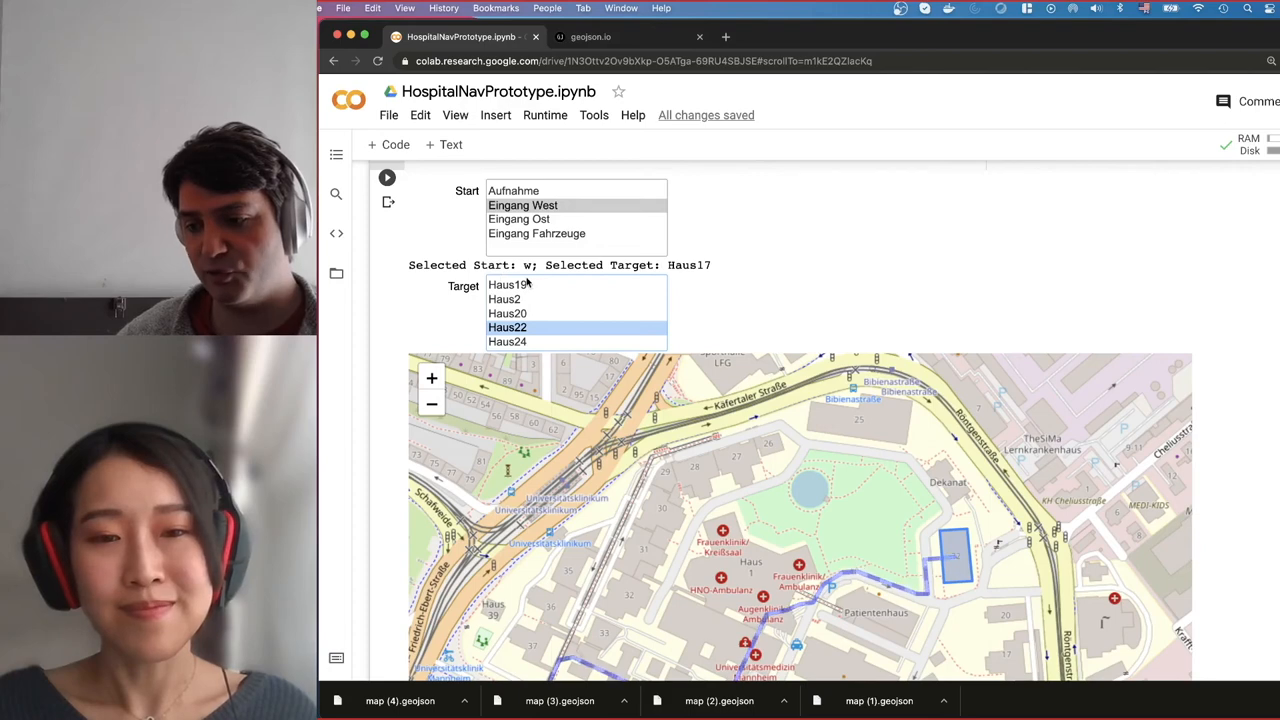
- Route from Eingang Ost to Haus31 using the Start and Target selectors
{"action": "left_click", "coordinate": [520, 218]}
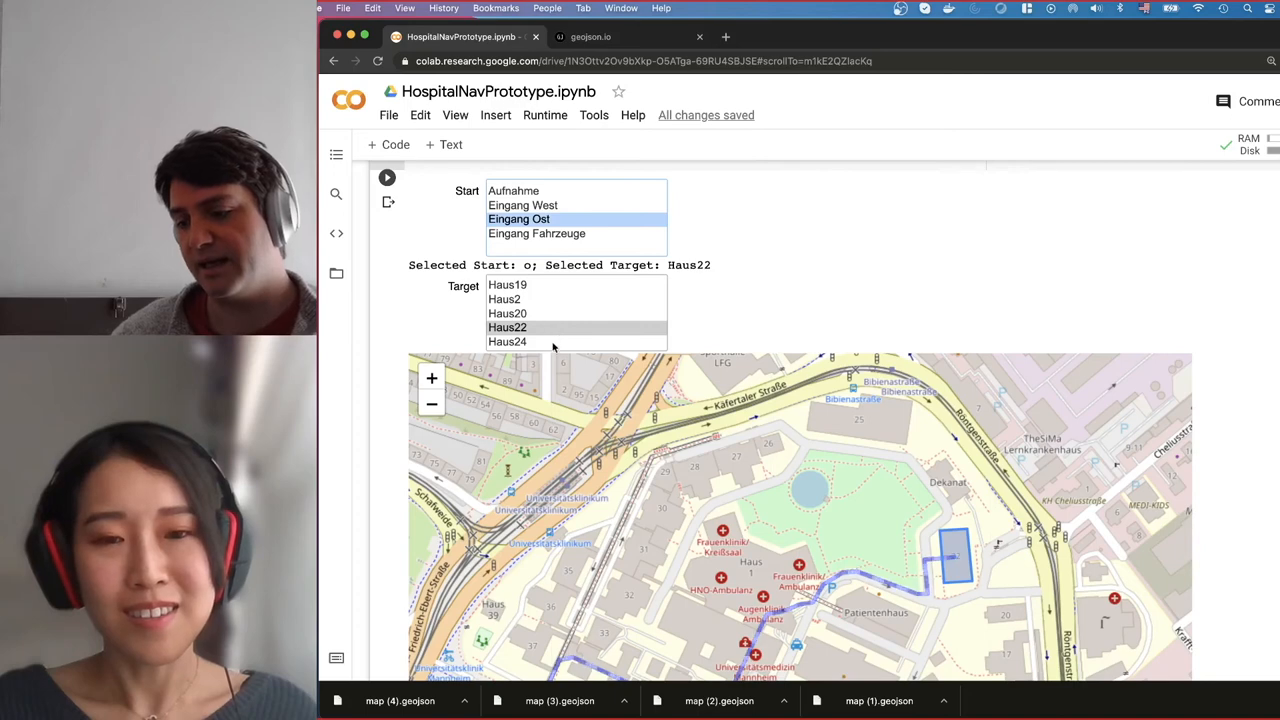
{"action": "scroll", "scroll_direction": "down", "scroll_amount": 3}
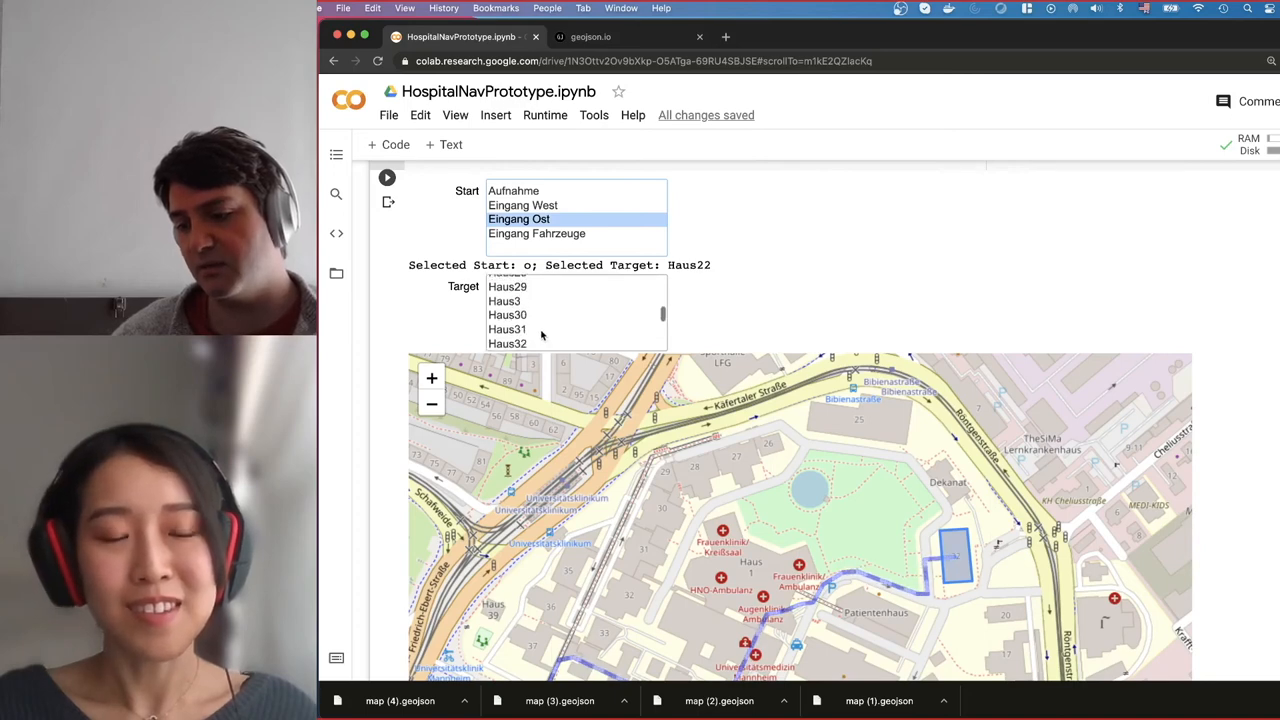
{"action": "left_click", "coordinate": [508, 328]}
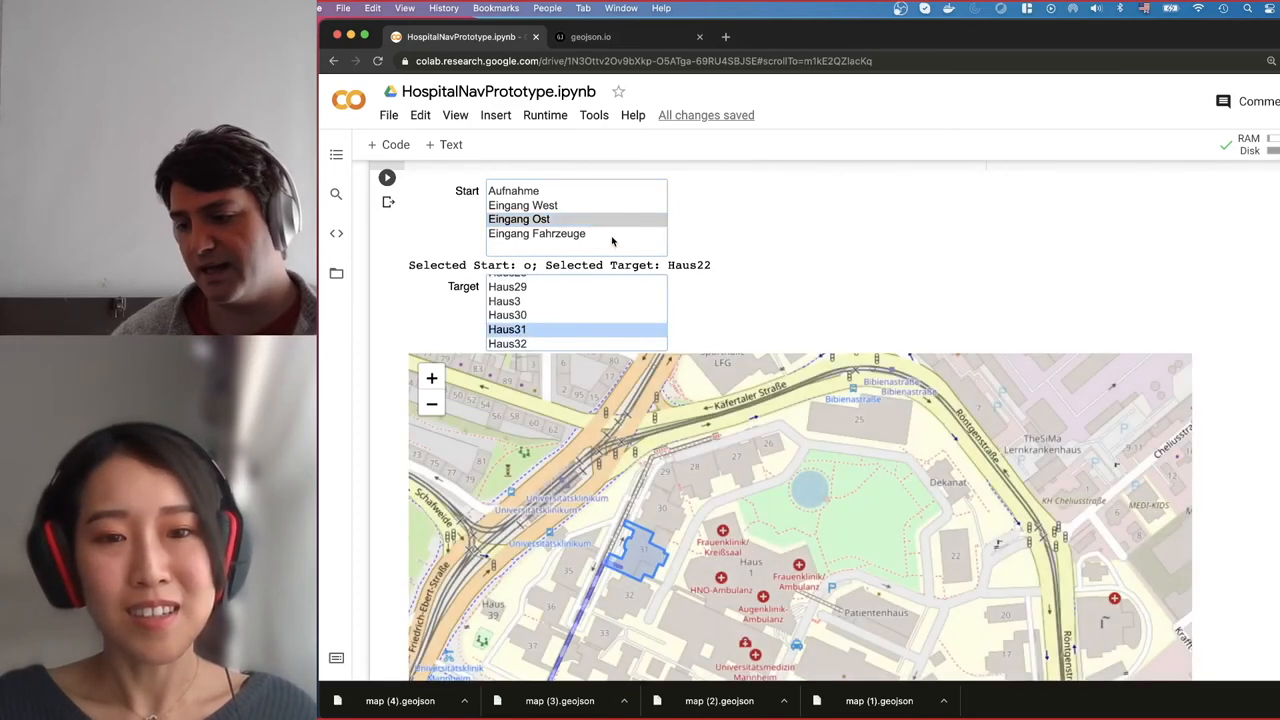
{"action": "left_click", "coordinate": [522, 204]}
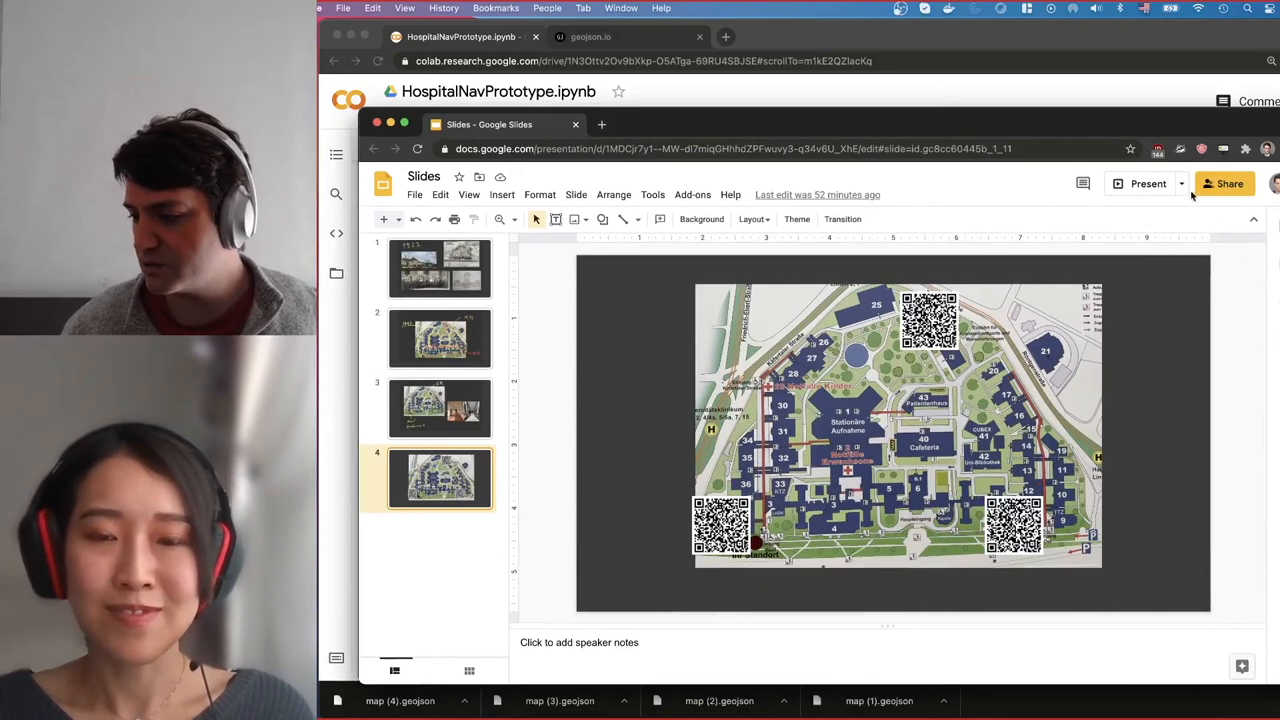
- Present the campus map slide with QR codes full screen in Google Slides
{"action": "left_click", "coordinate": [1148, 184]}
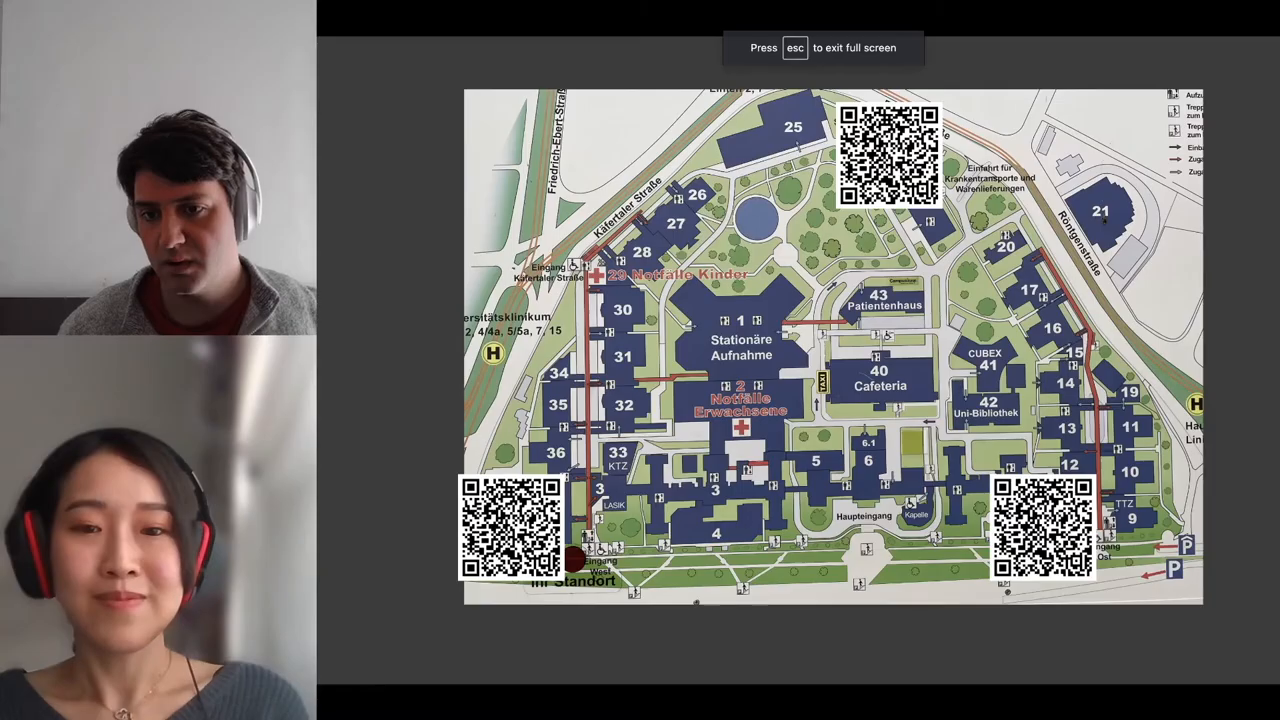